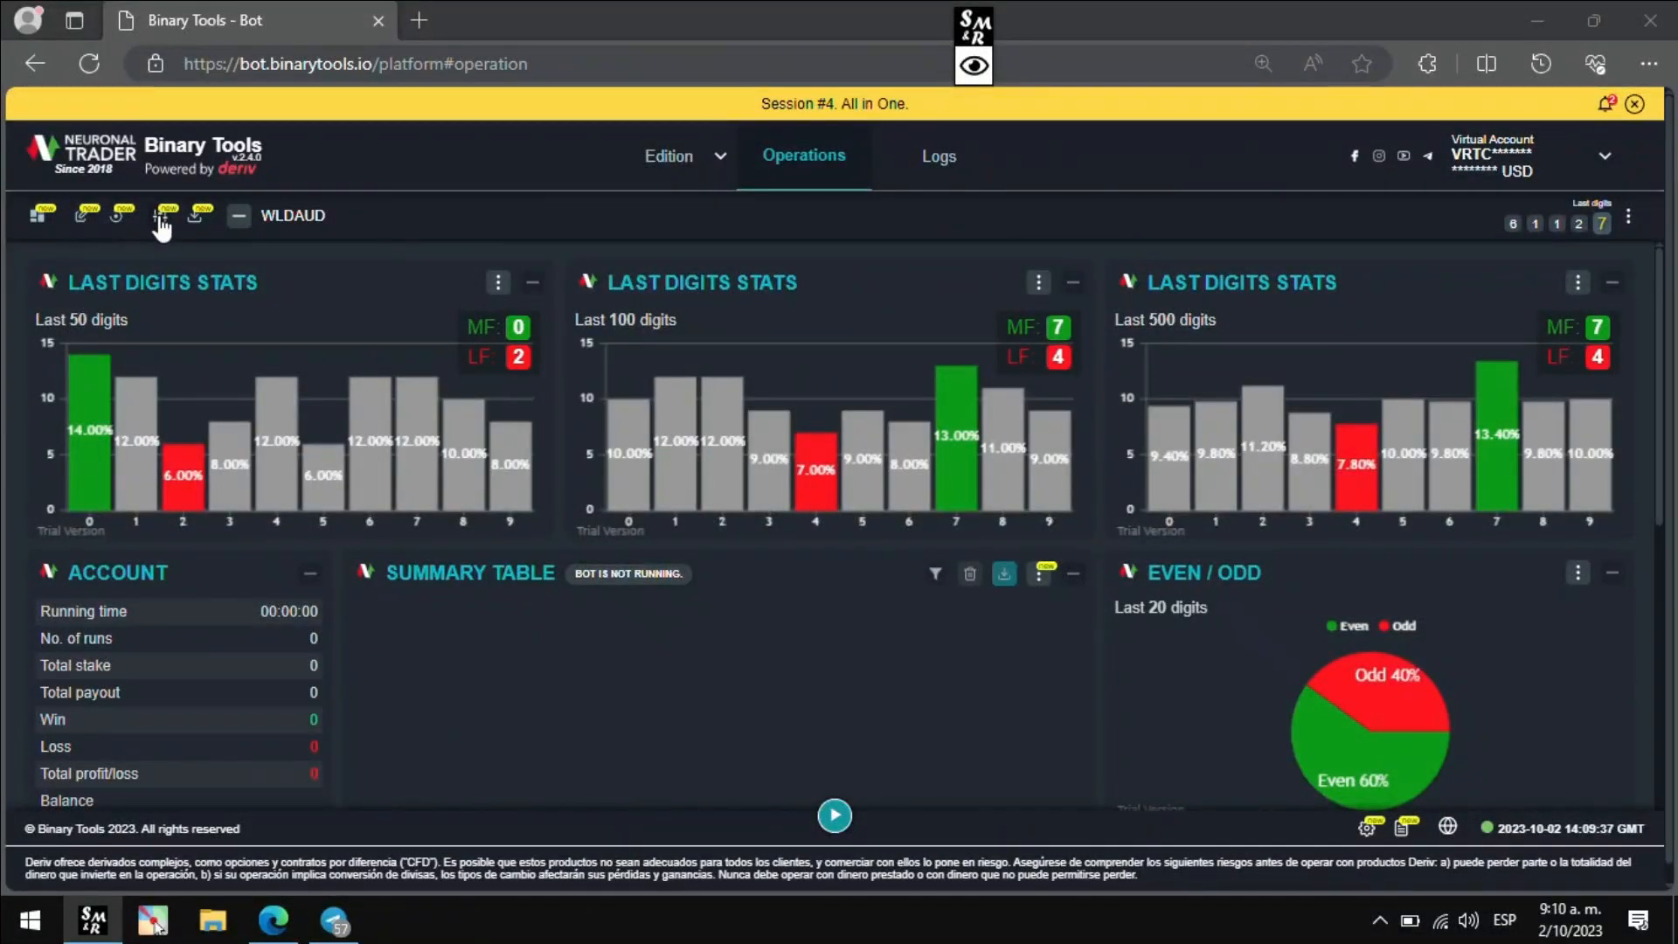
# Run the bot with the Play button so it buys a 0.35 CALL on R_10.
pyautogui.click(159, 215)
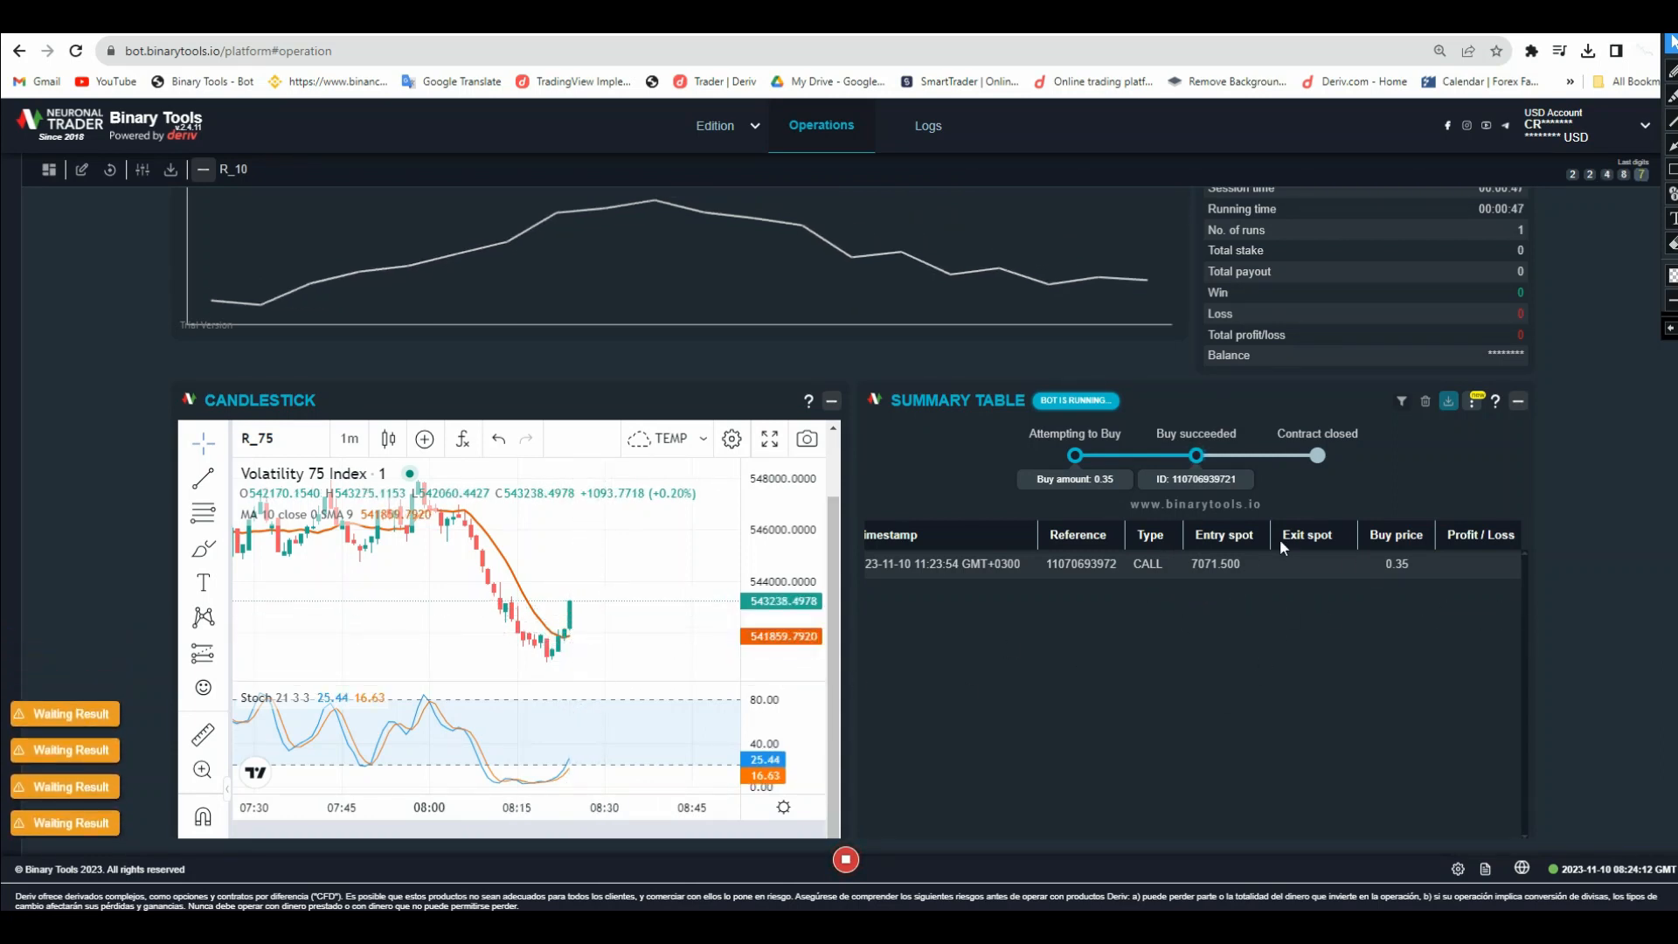
pyautogui.moveTo(548, 562)
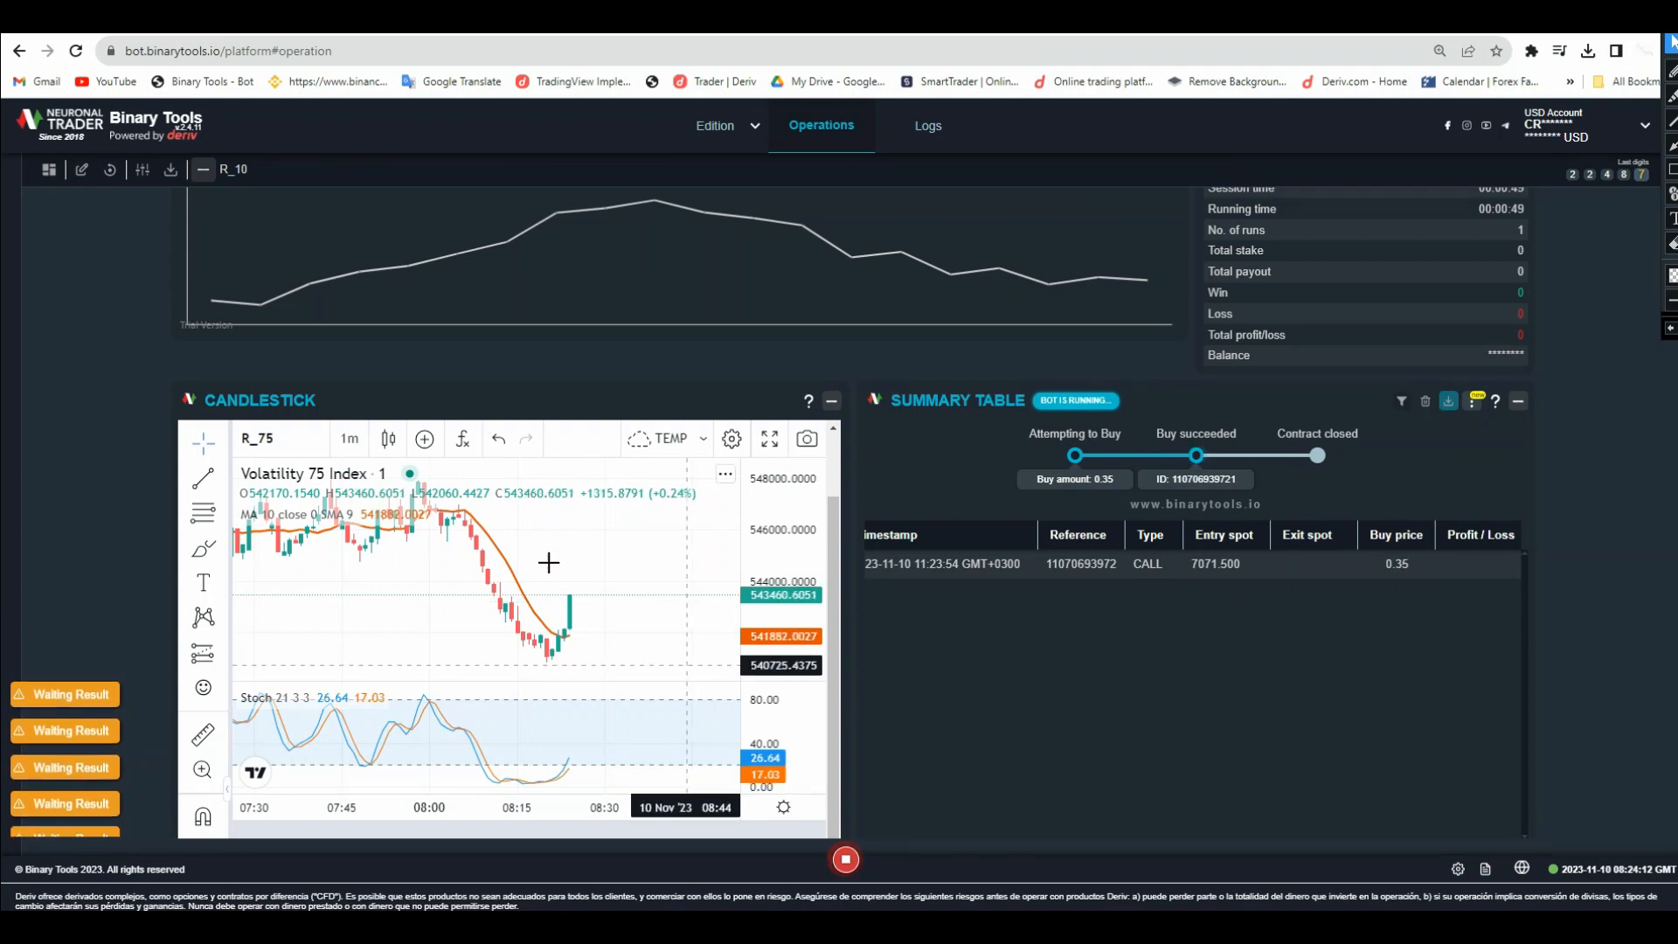
pyautogui.moveTo(605, 572)
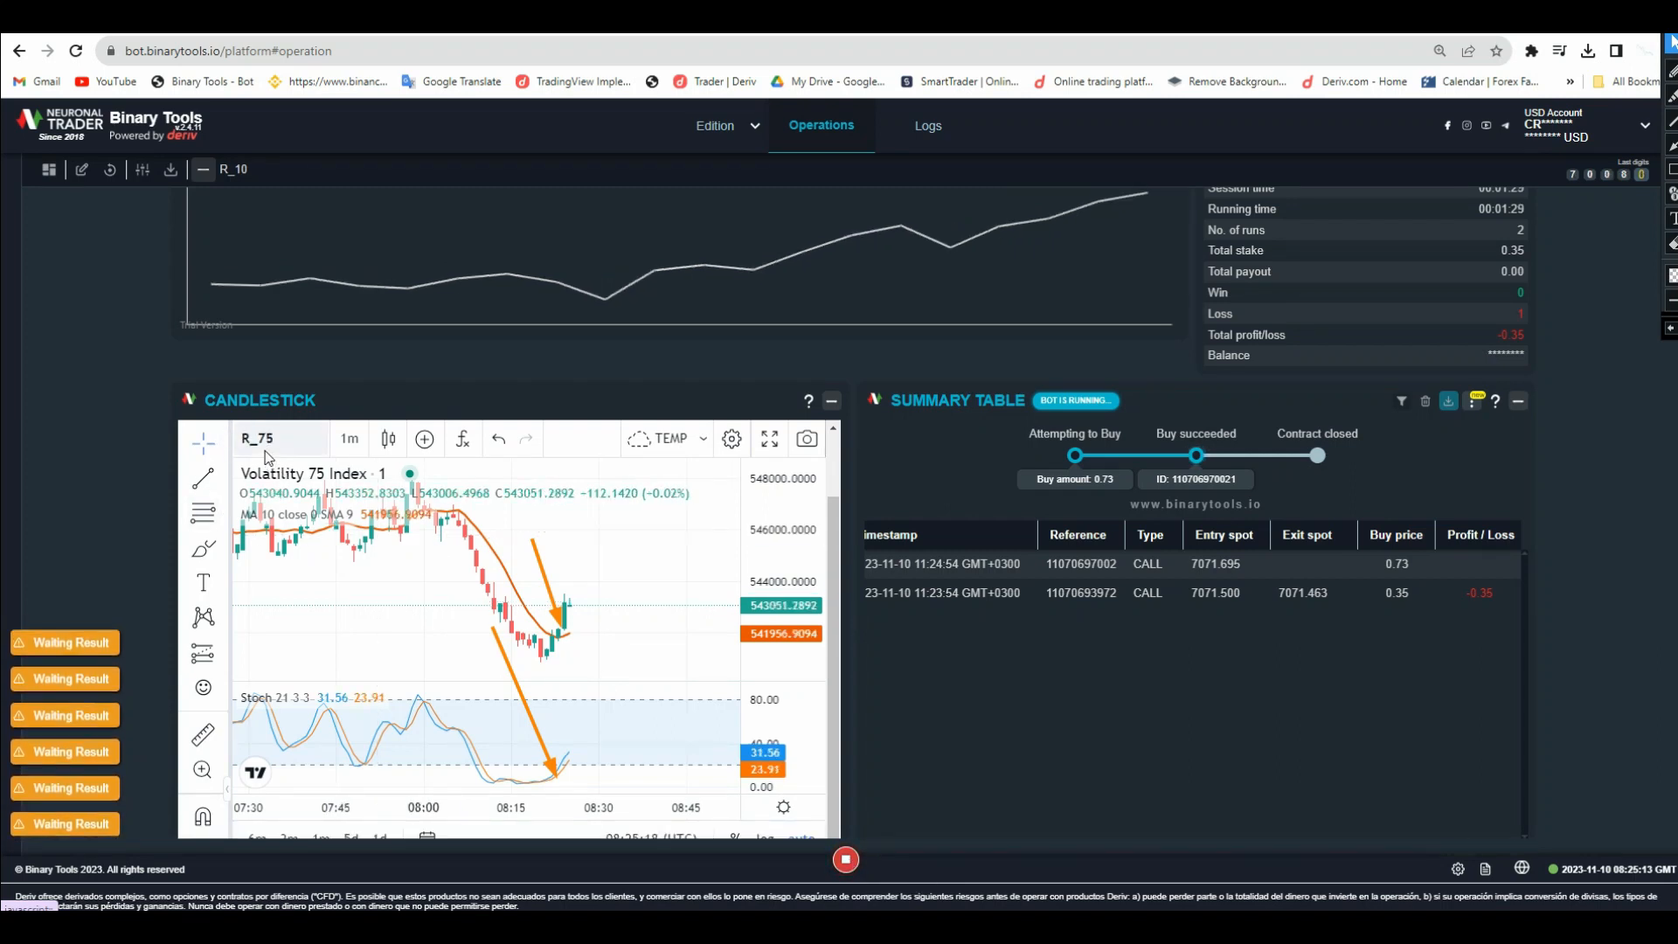
pyautogui.moveTo(266, 454)
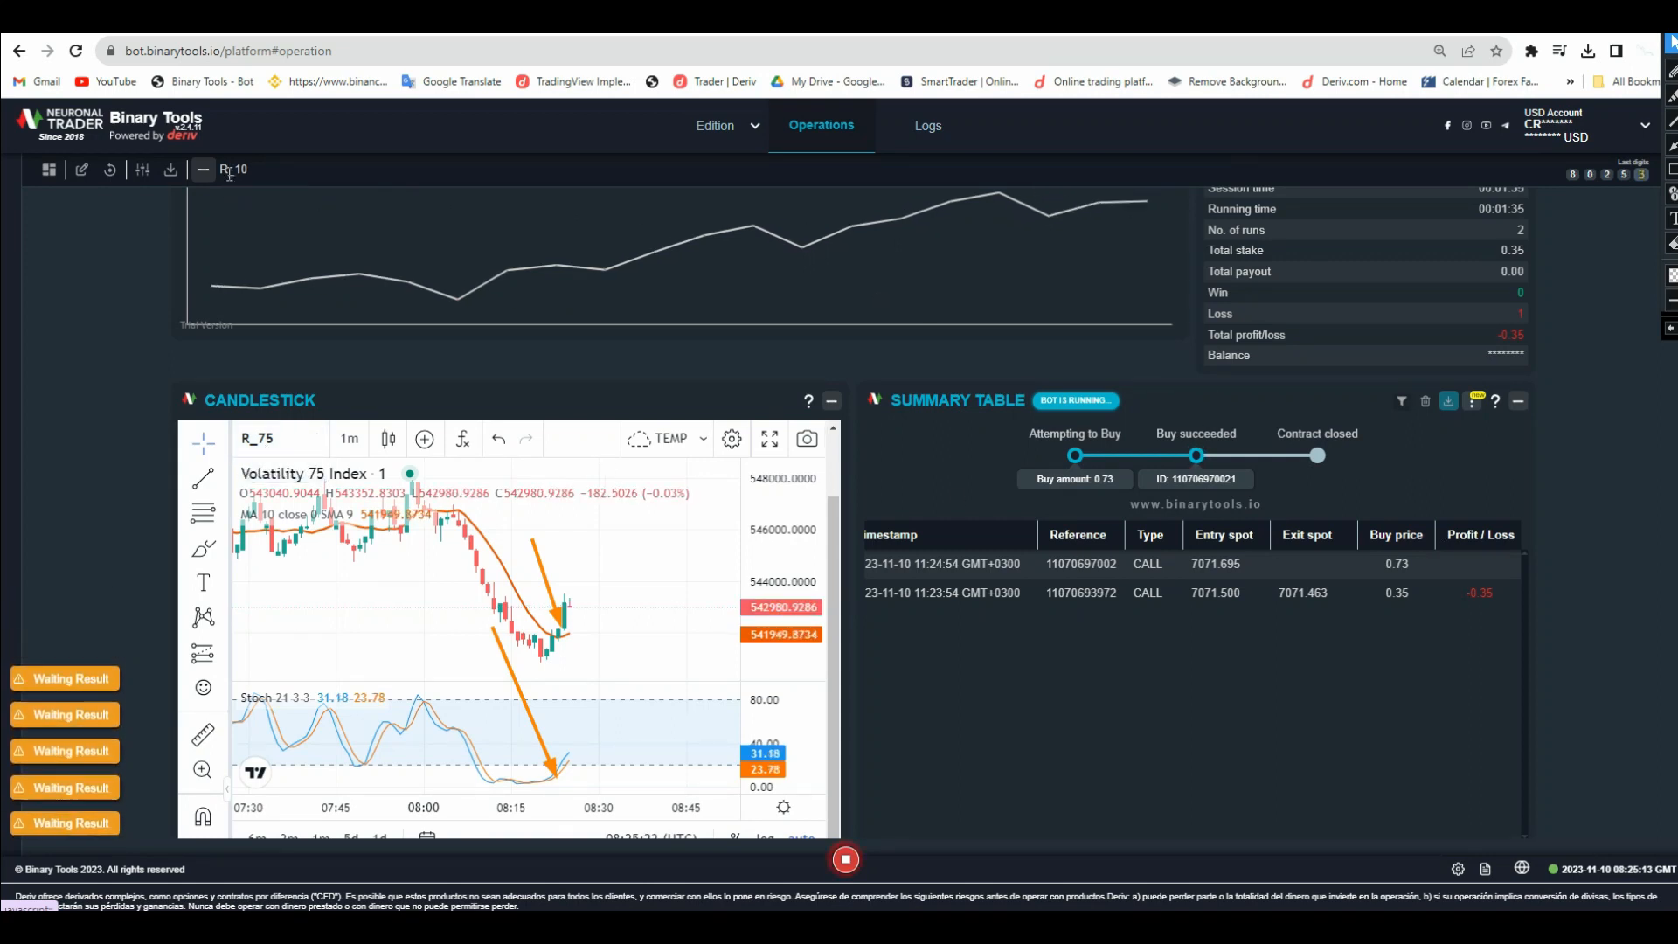
pyautogui.moveTo(912, 755)
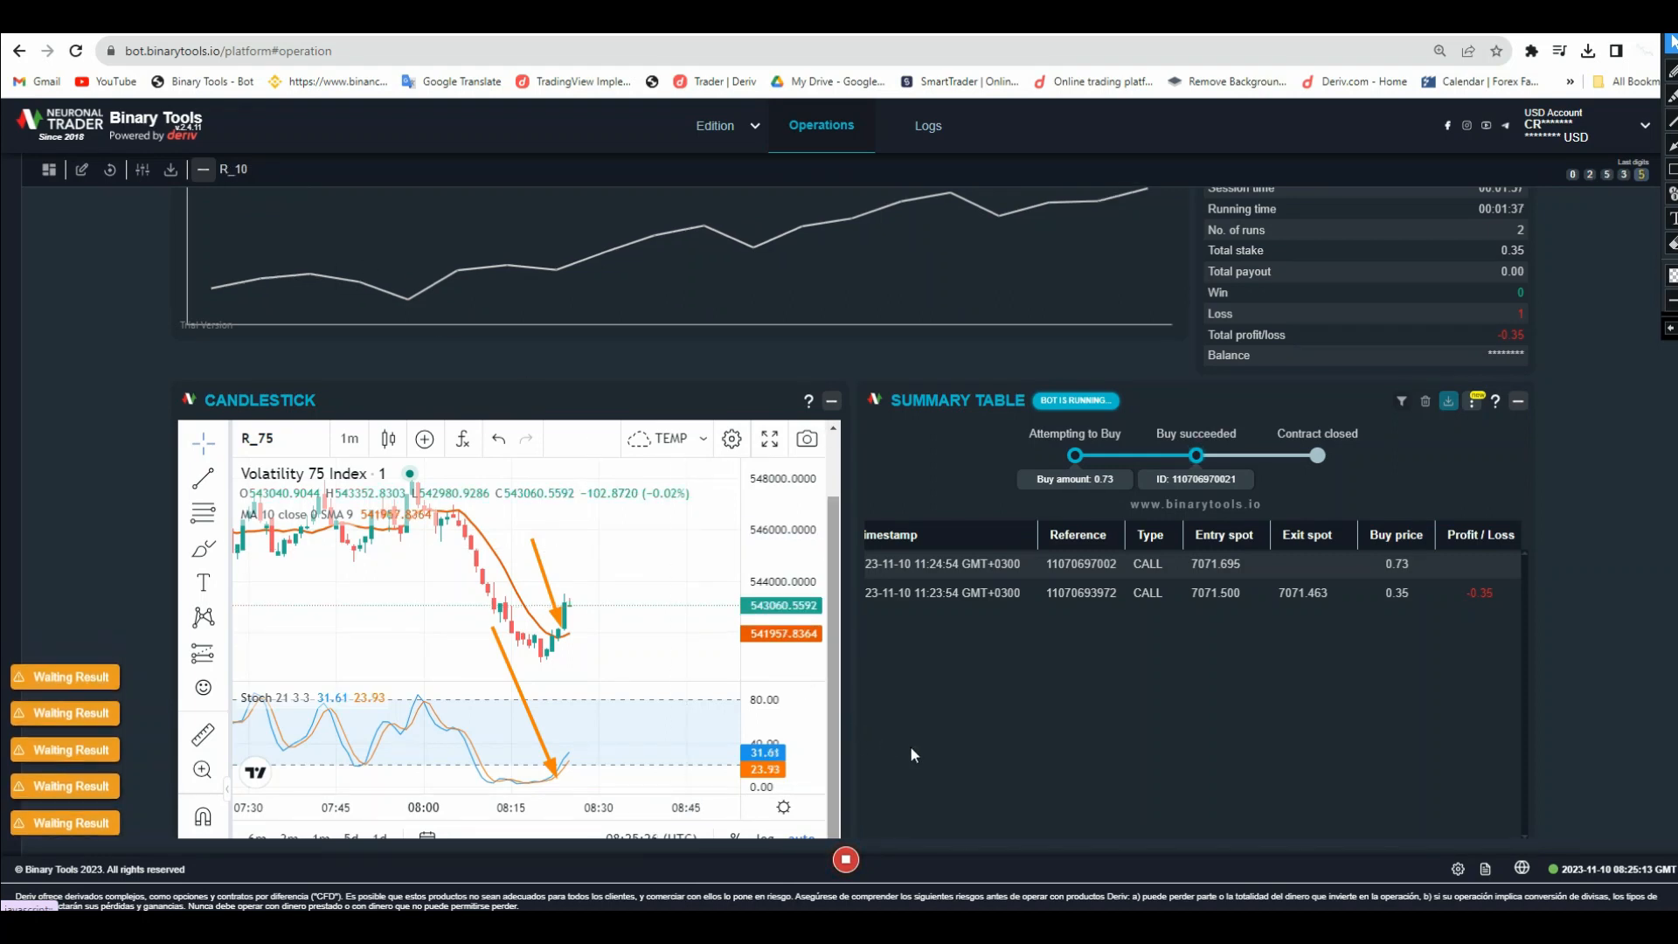
# Stop the bot once the first 0.35 CALL loses and a 0.73 CALL opens.
pyautogui.click(844, 858)
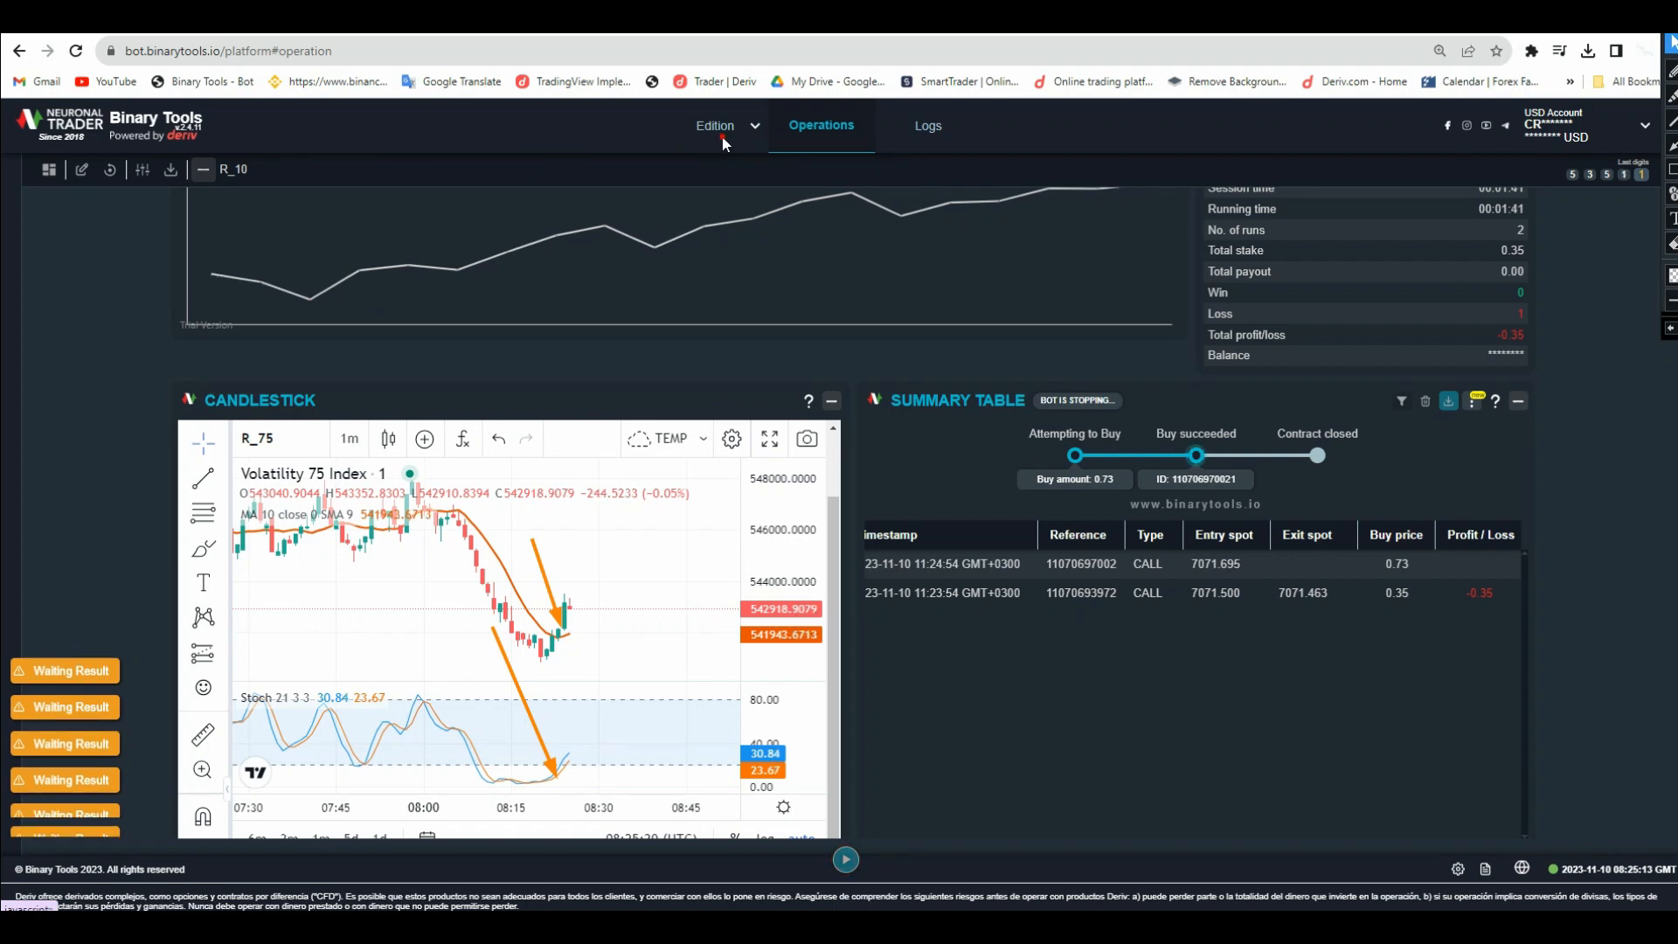
# In the Edition tab, choose Volatility 75 Index as block (1)'s market.
pyautogui.click(714, 125)
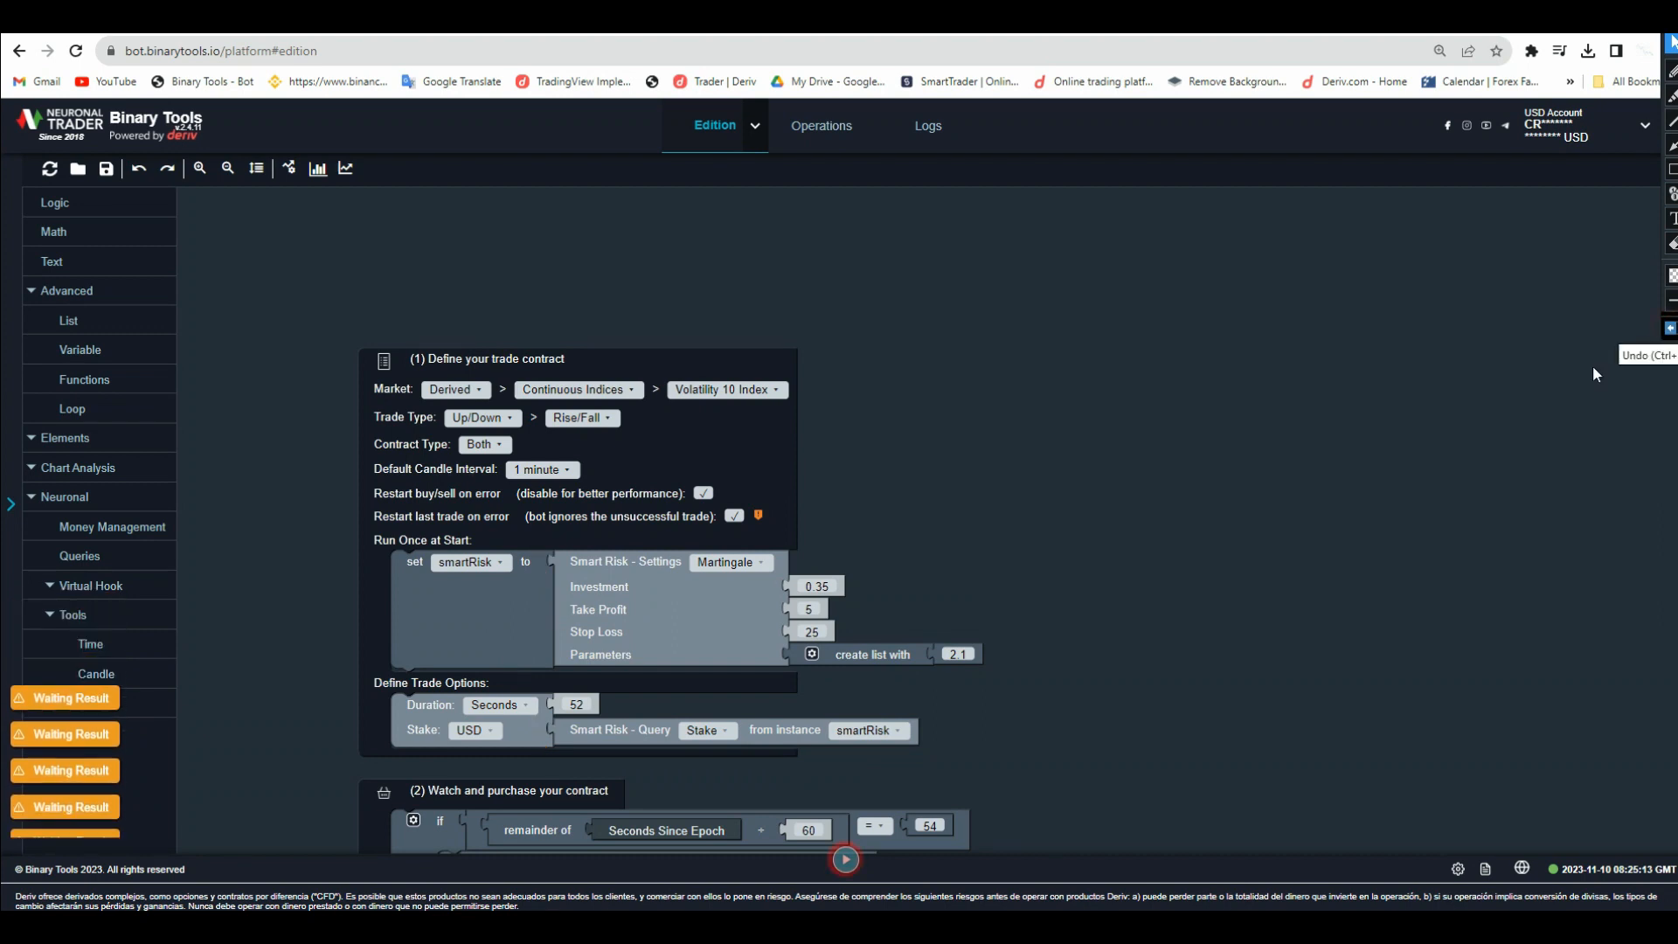
pyautogui.moveTo(726, 388)
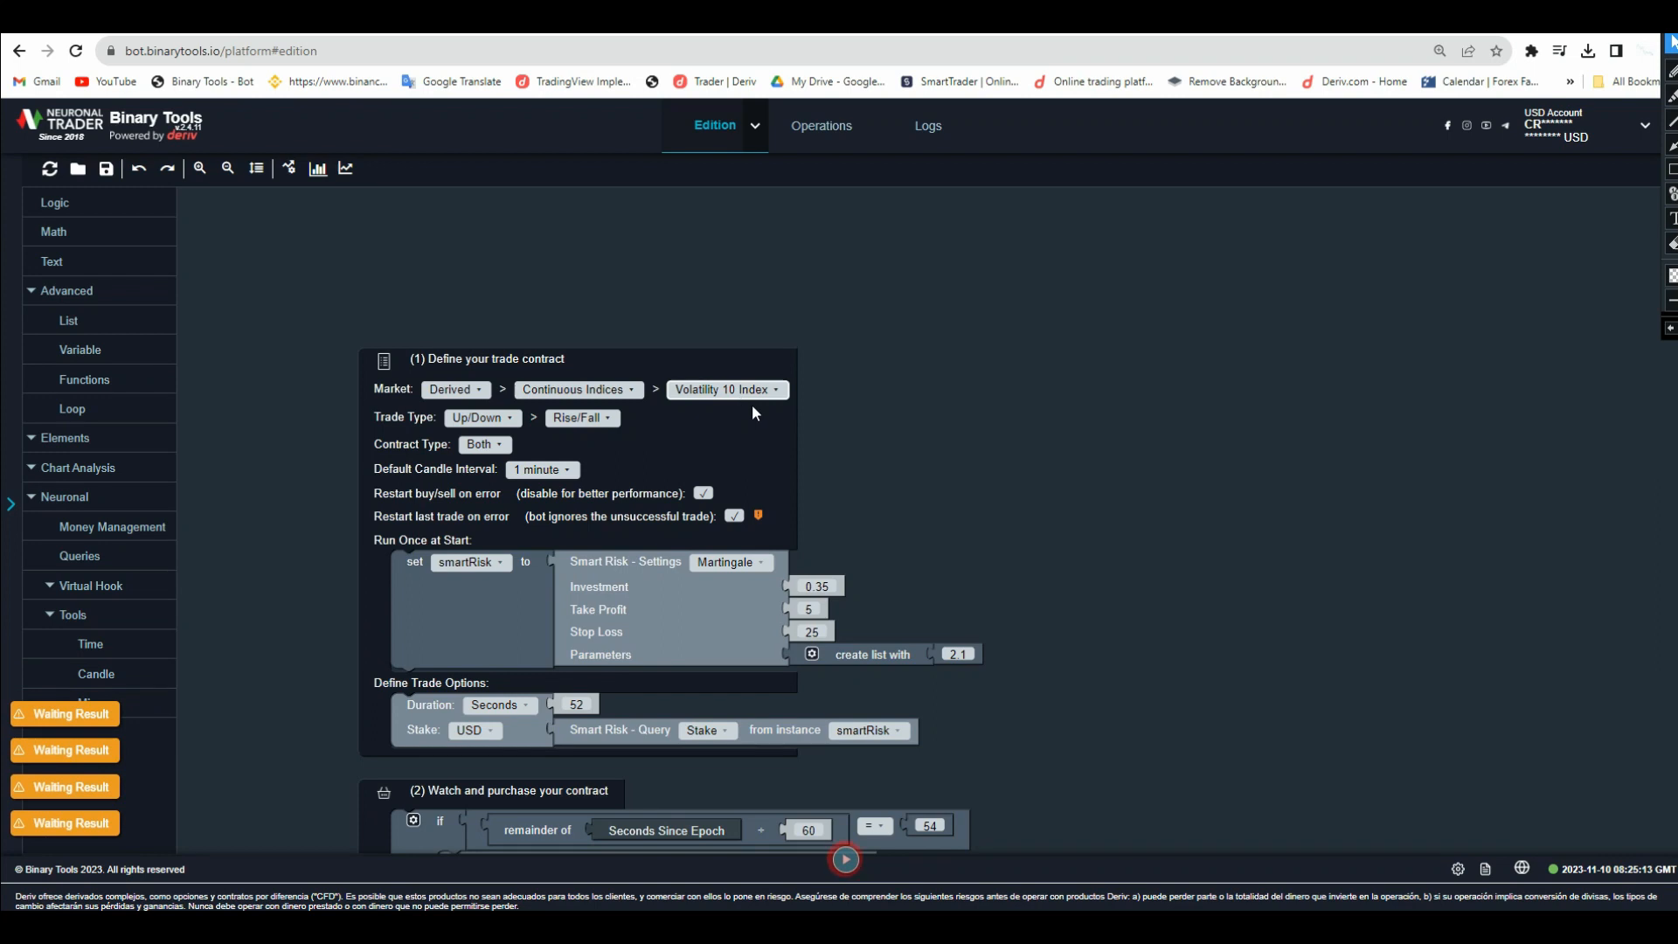
pyautogui.click(725, 388)
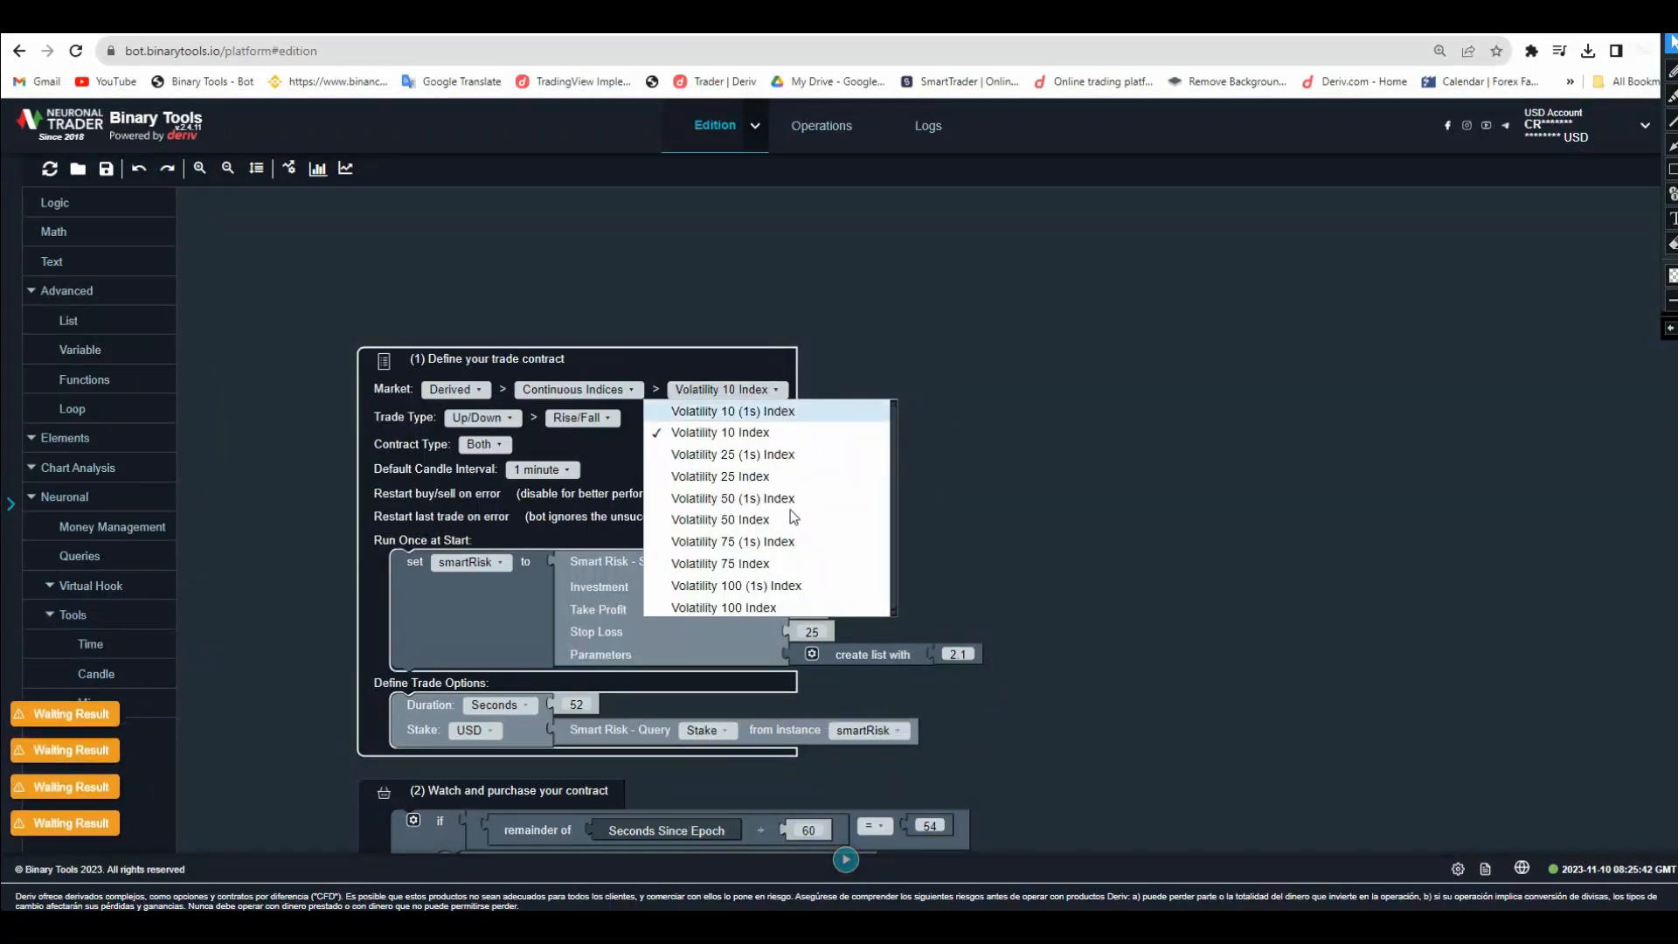
pyautogui.moveTo(763, 541)
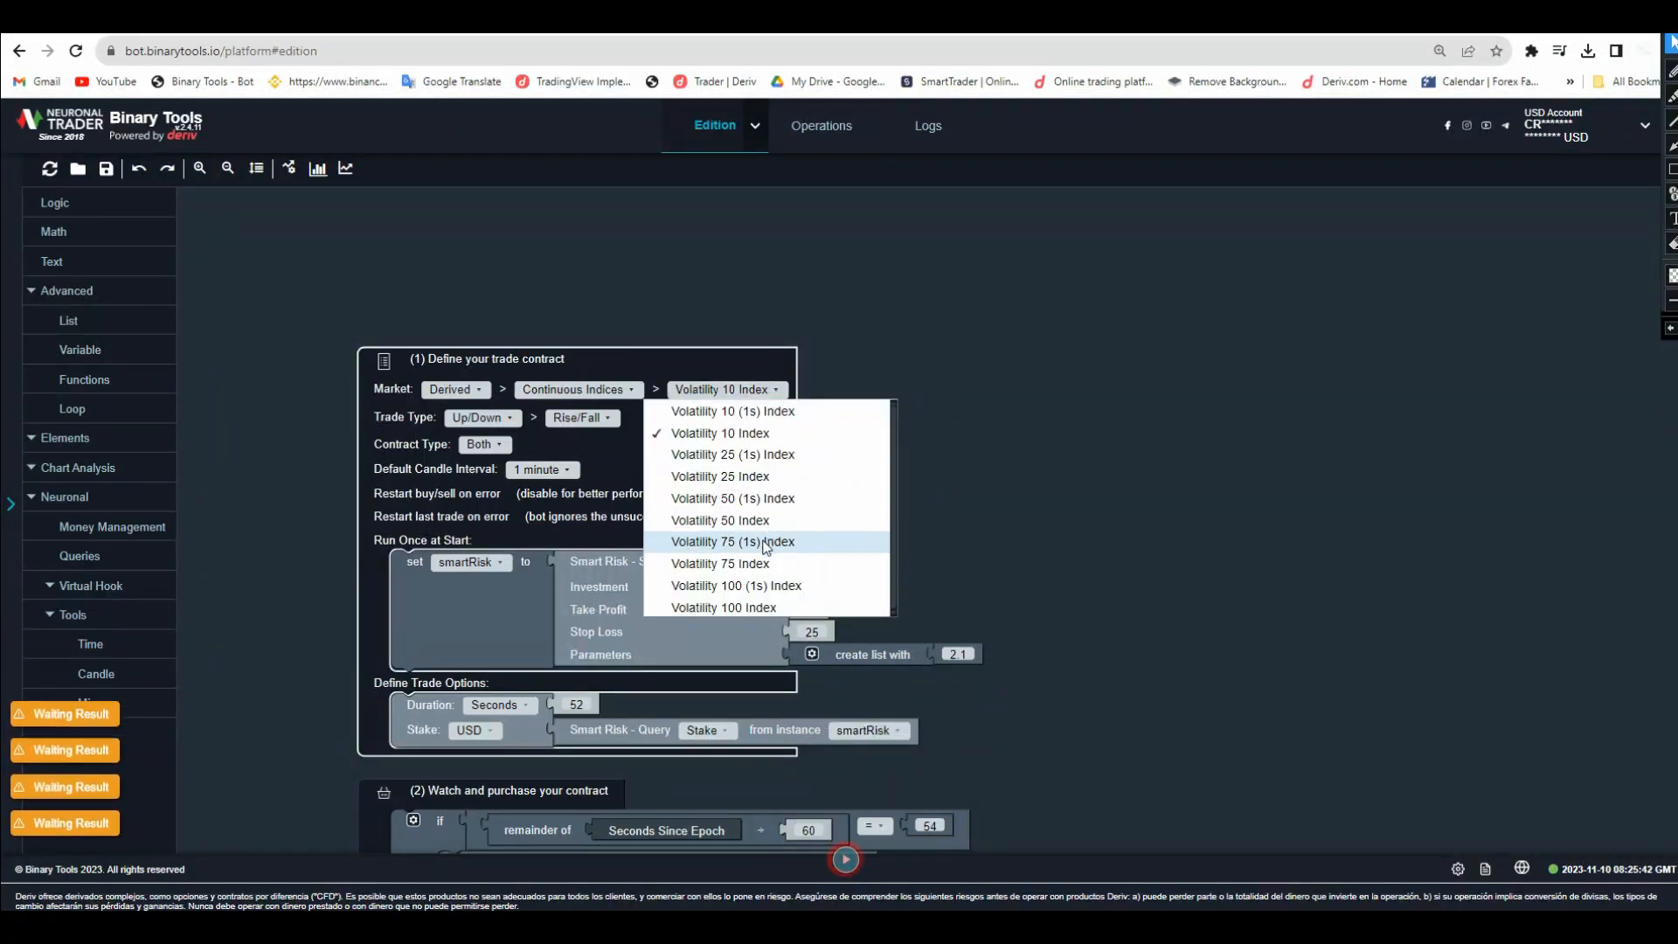
pyautogui.moveTo(762, 564)
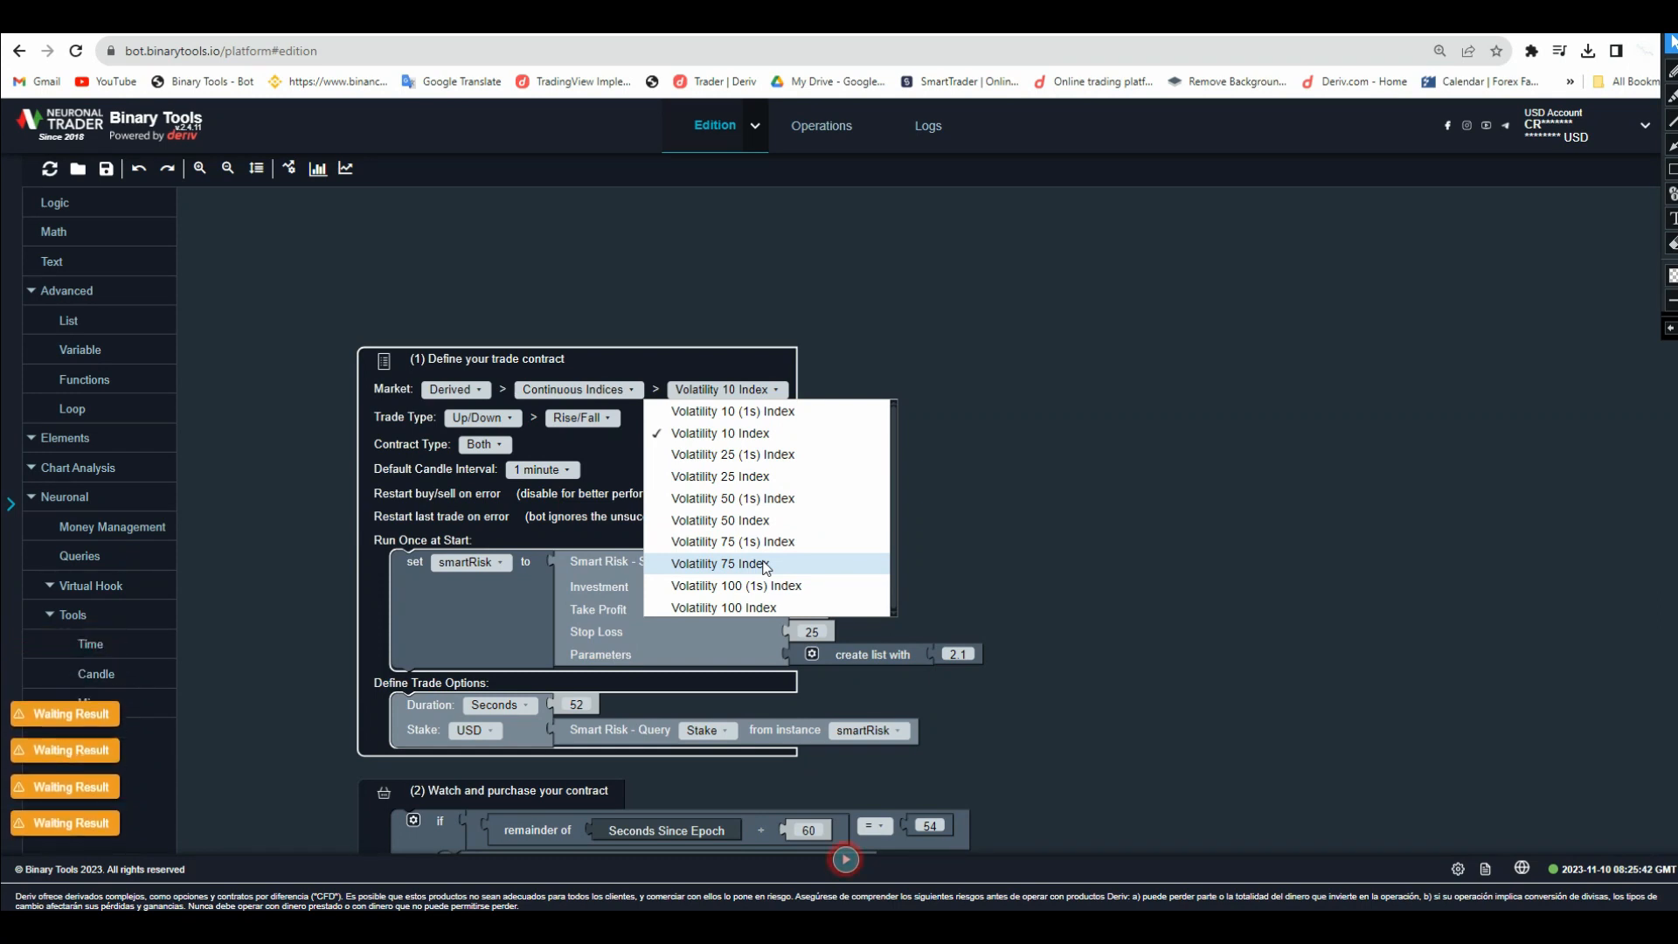
pyautogui.click(723, 564)
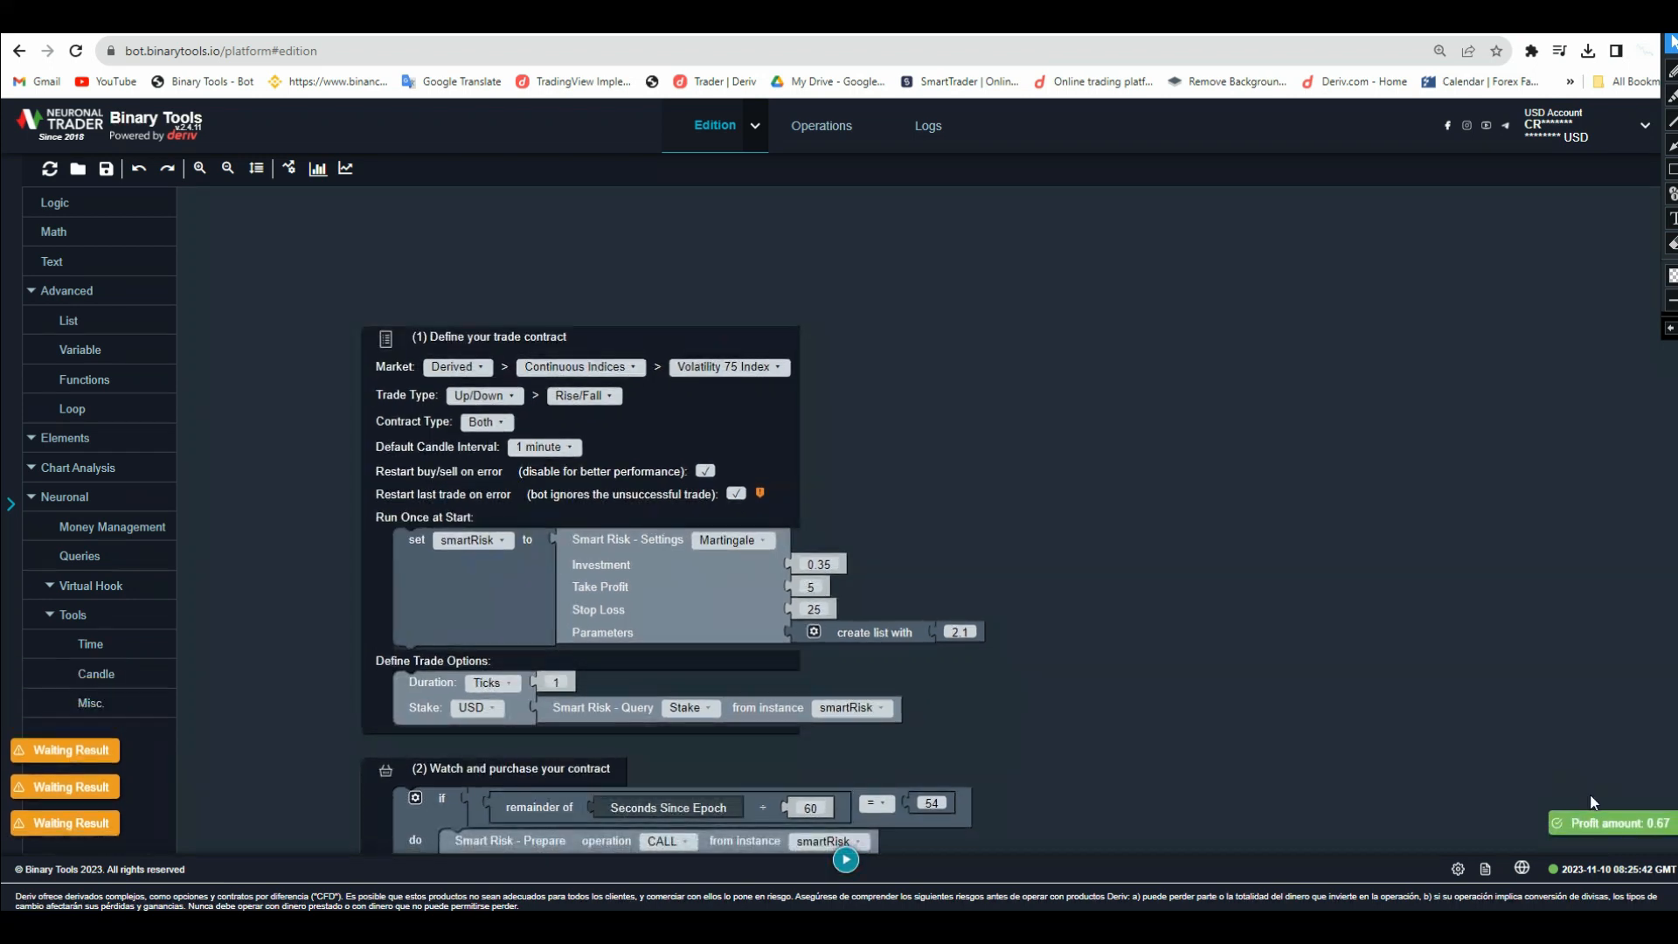
pyautogui.moveTo(1077, 618)
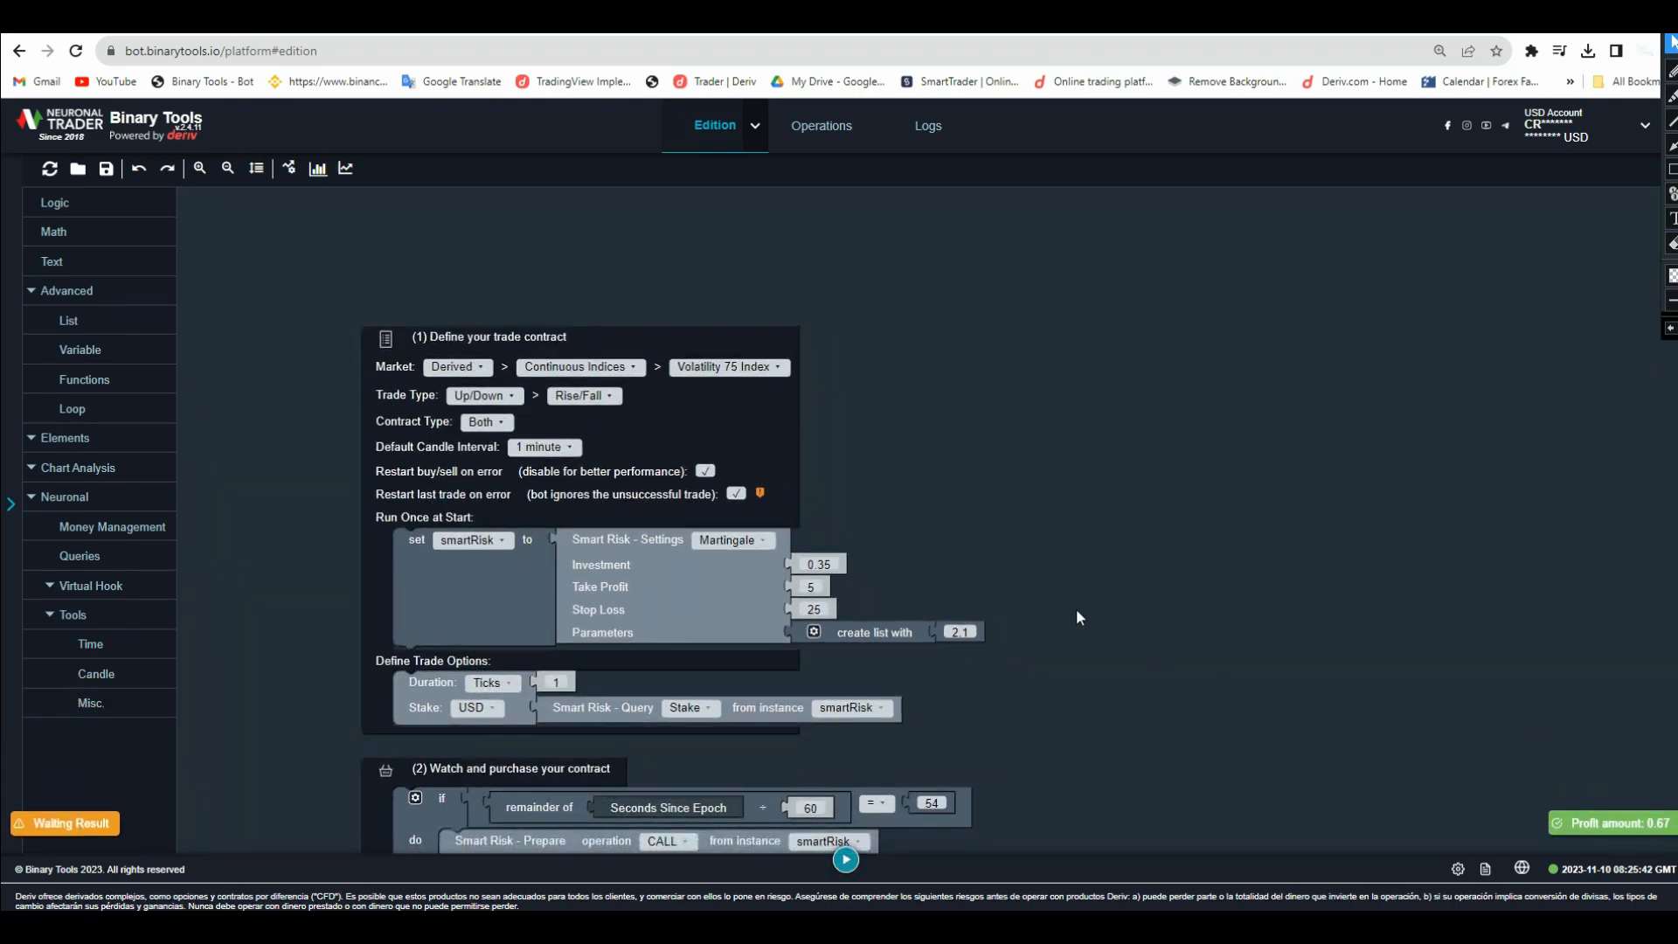
pyautogui.moveTo(714, 447)
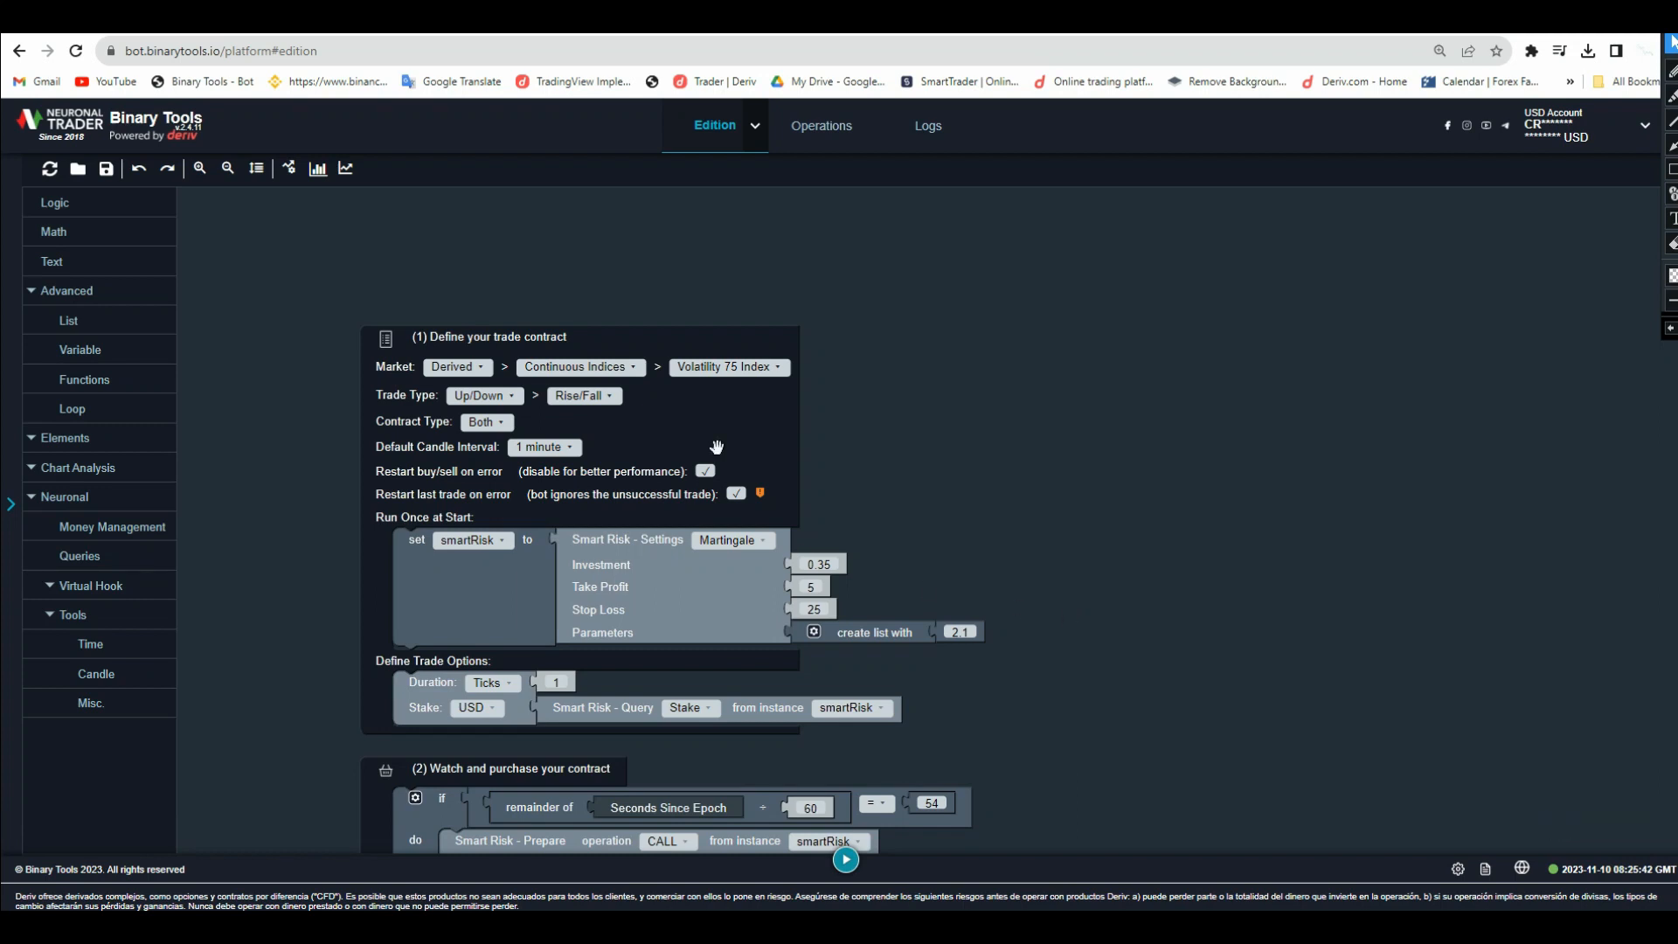
pyautogui.moveTo(729, 367)
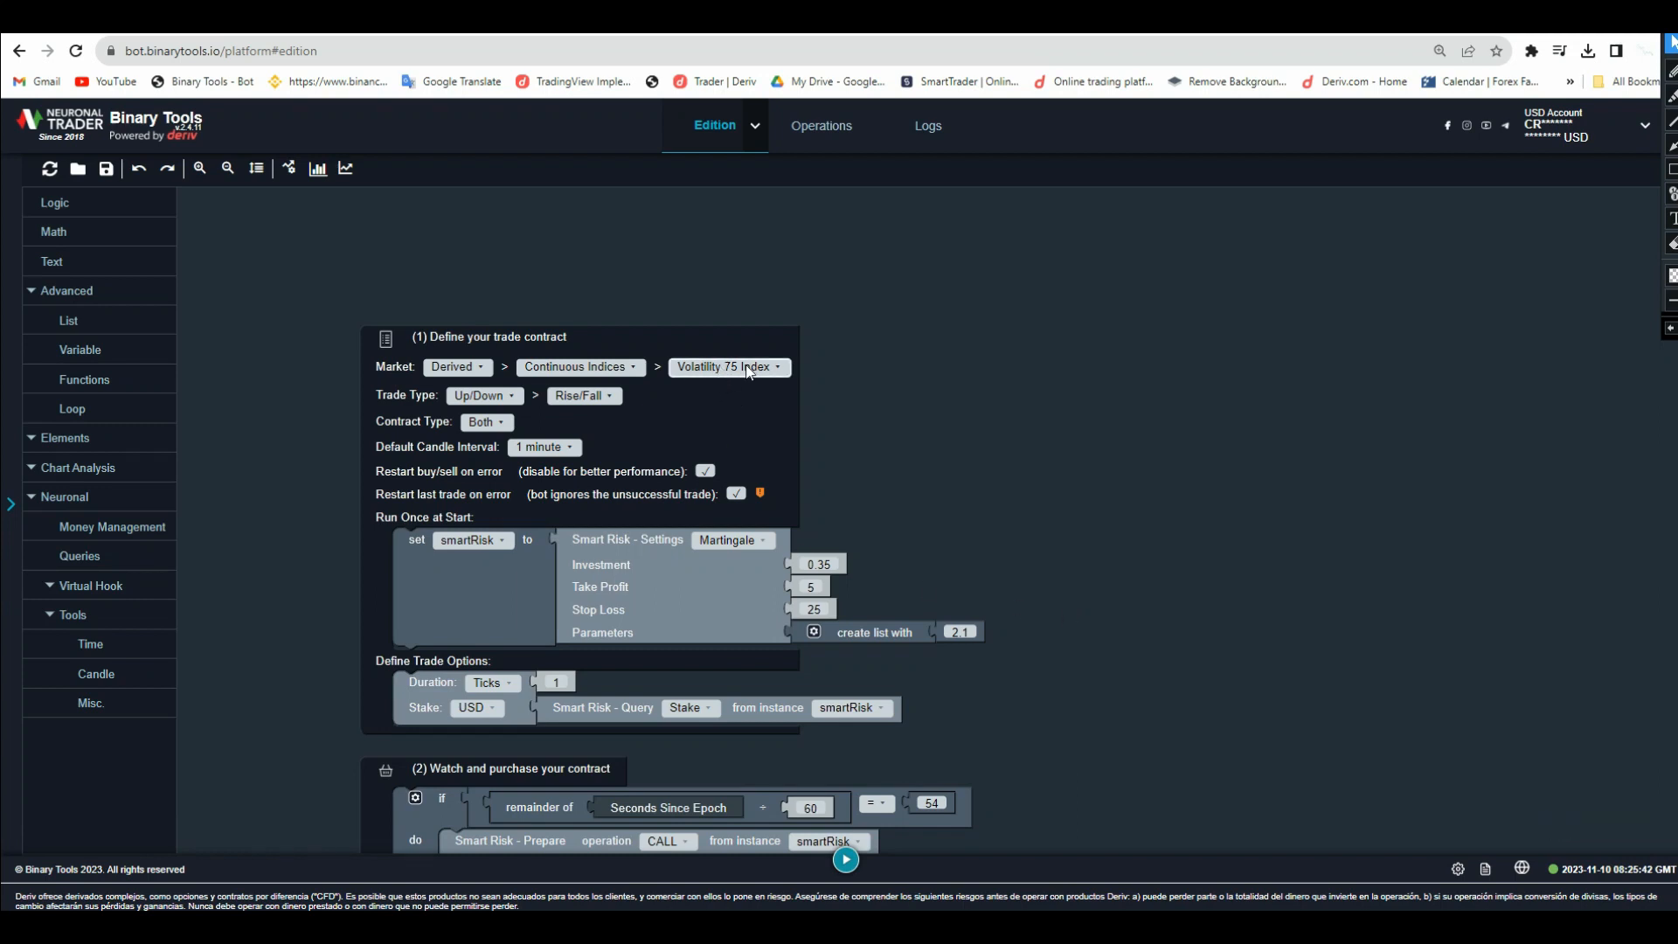
pyautogui.moveTo(750, 383)
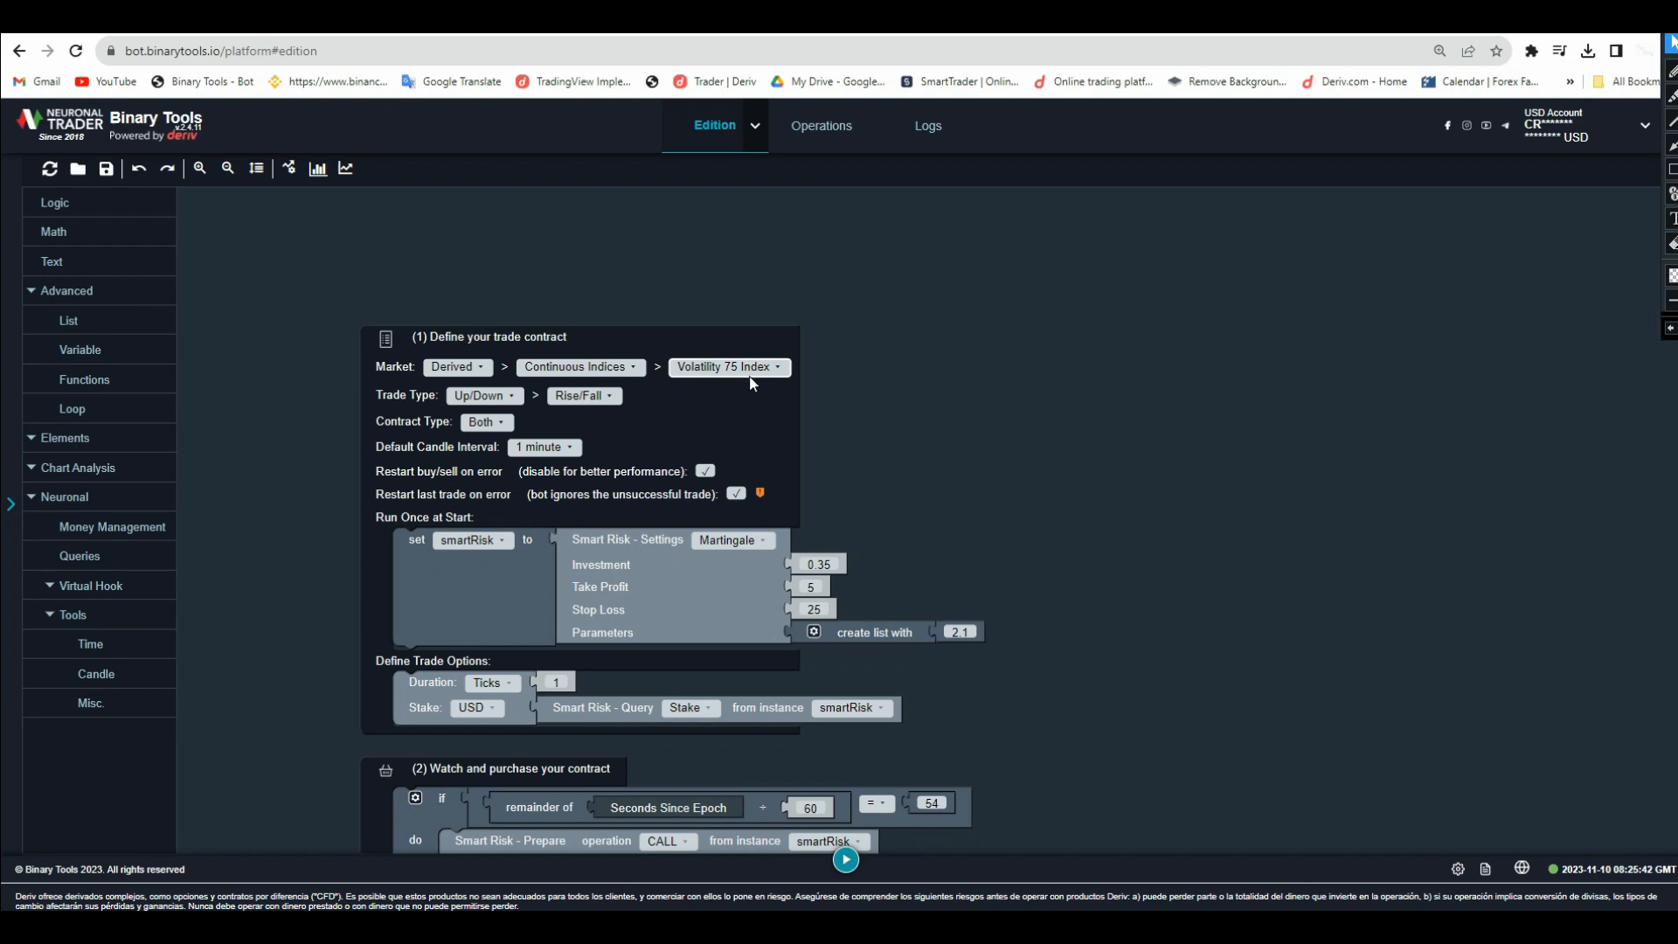
pyautogui.moveTo(753, 383)
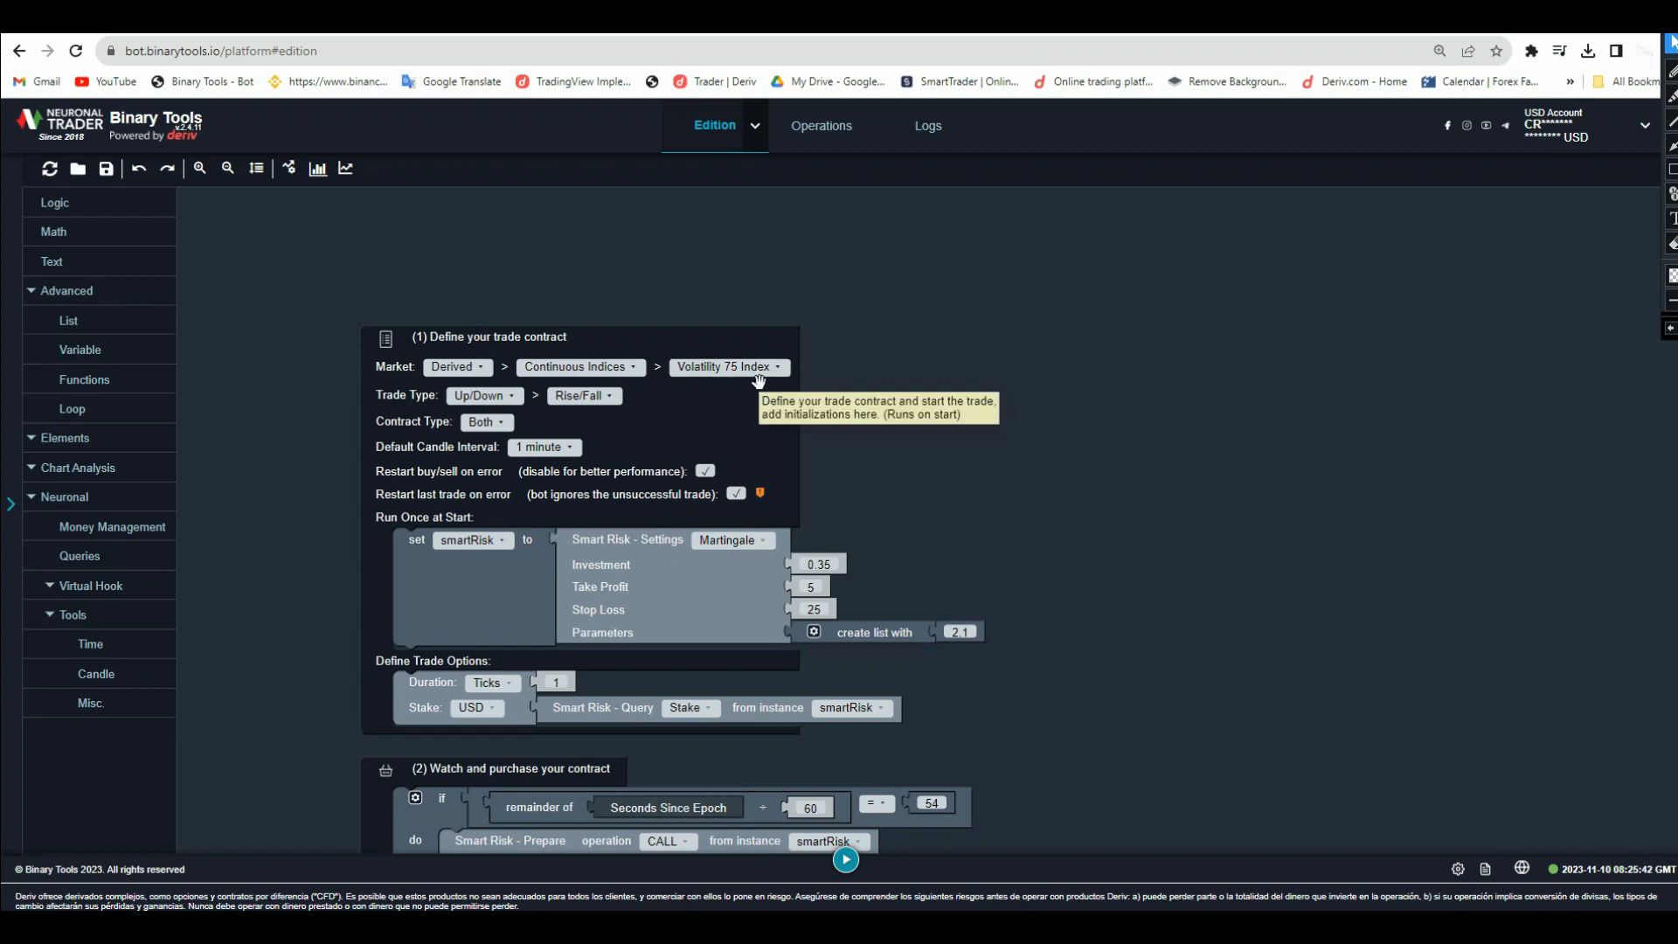
pyautogui.moveTo(929, 510)
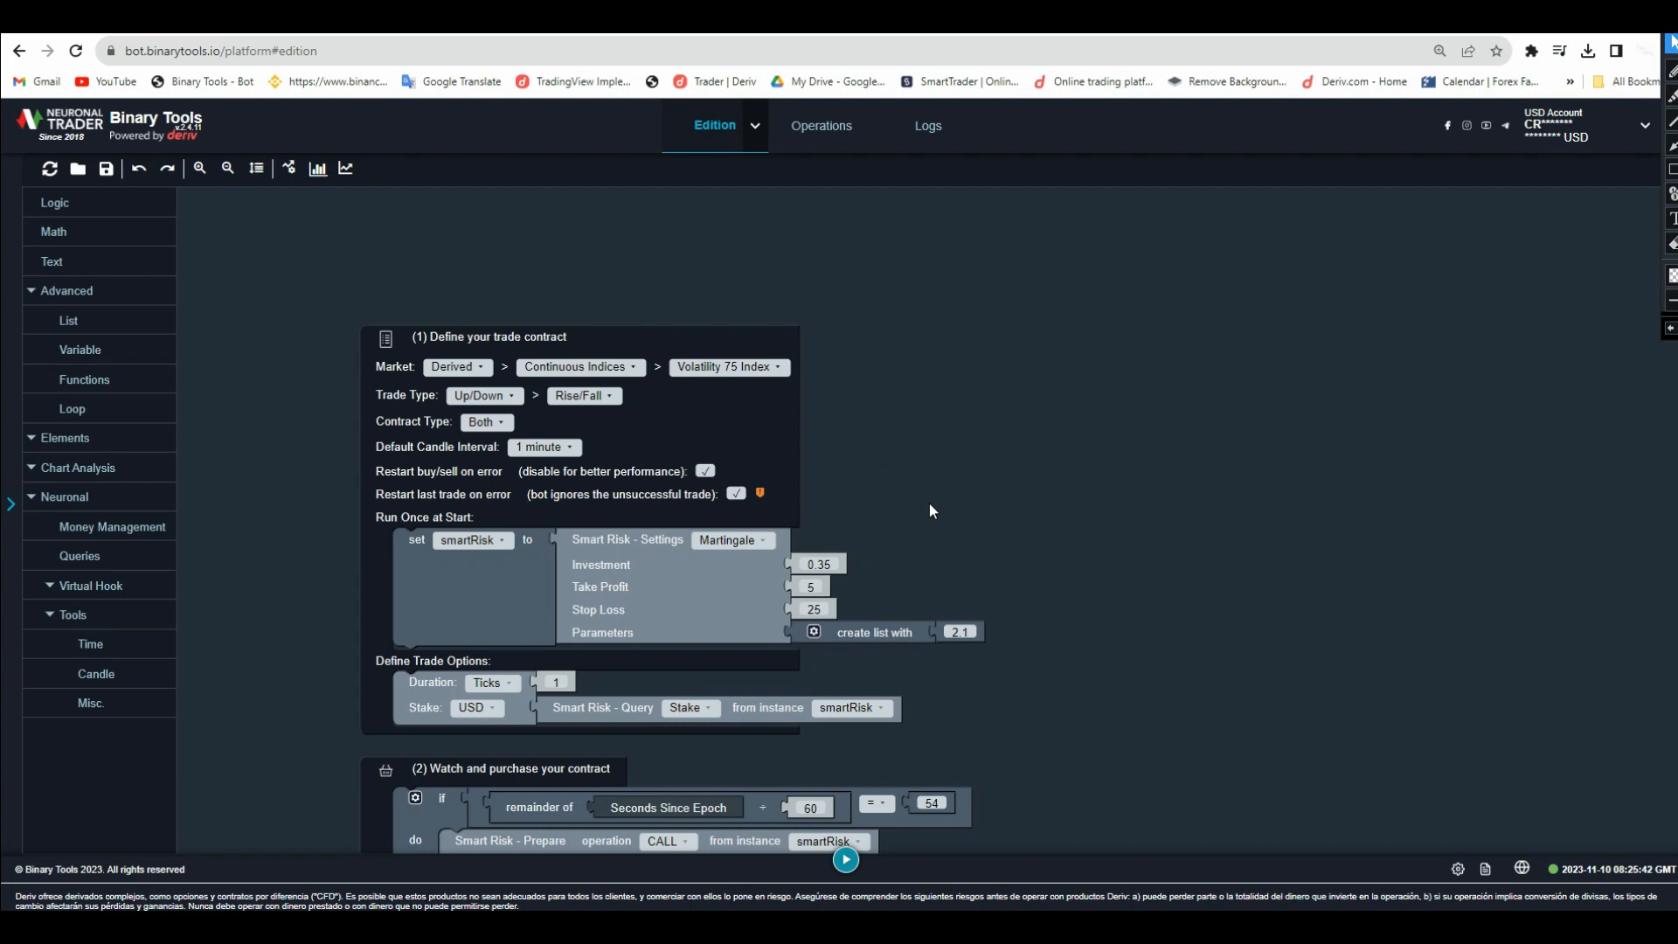
pyautogui.moveTo(936, 499)
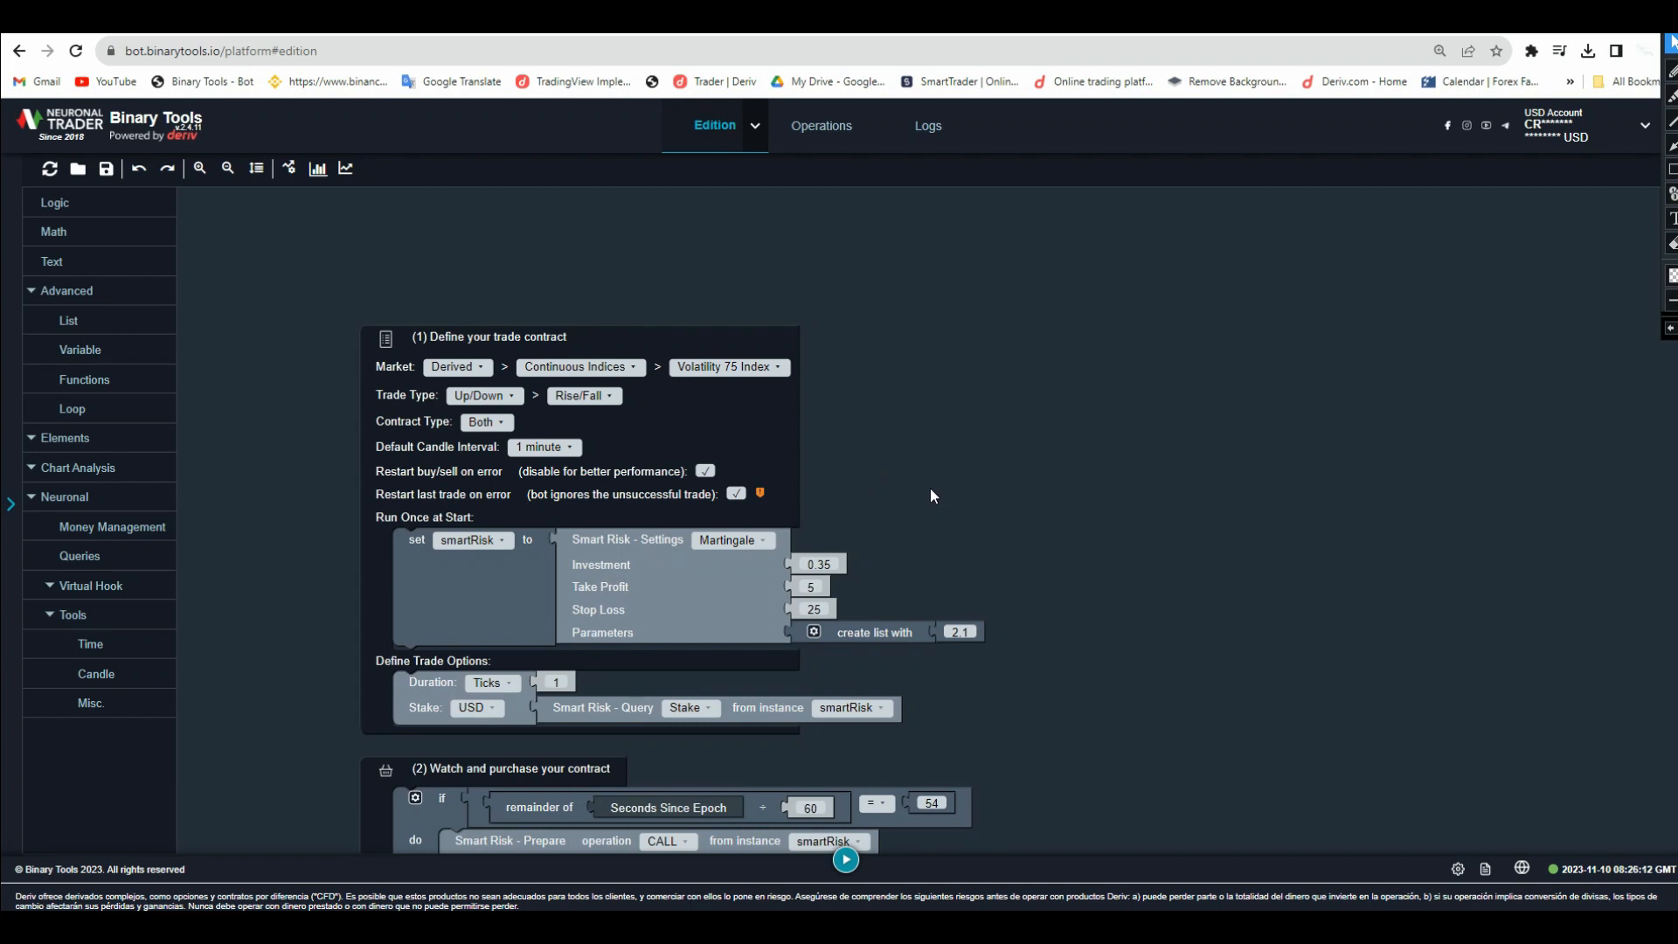
pyautogui.moveTo(521, 682)
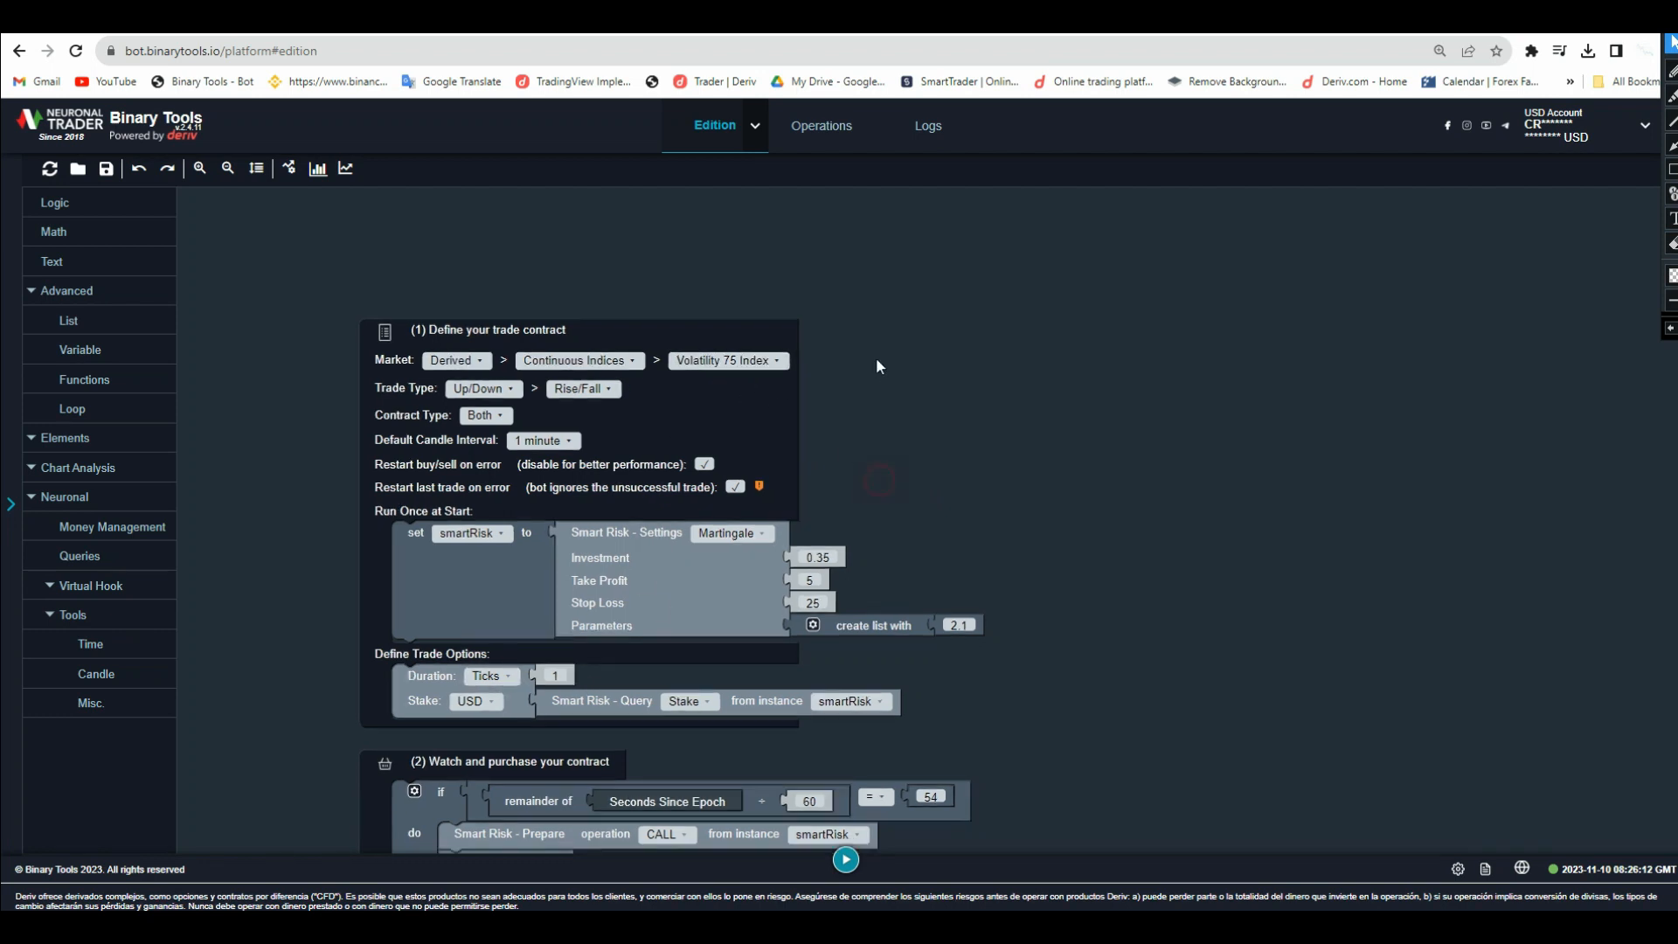
# Set the duration unit to seconds with a value of 52, then go to Operations.
pyautogui.click(487, 675)
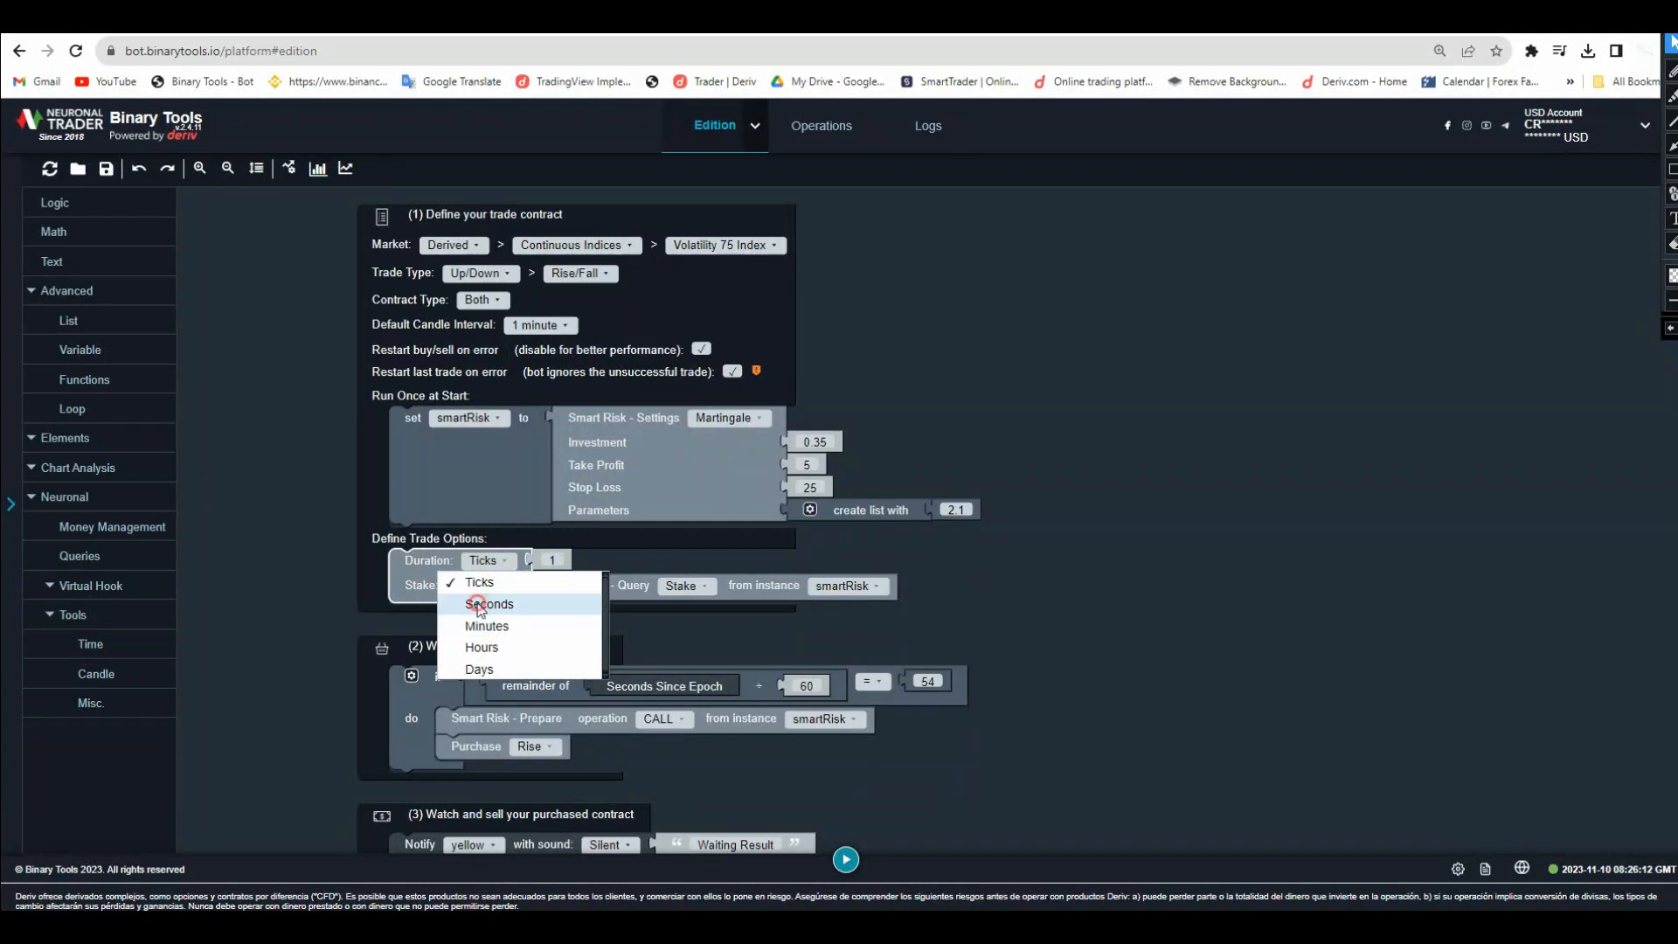
pyautogui.click(487, 604)
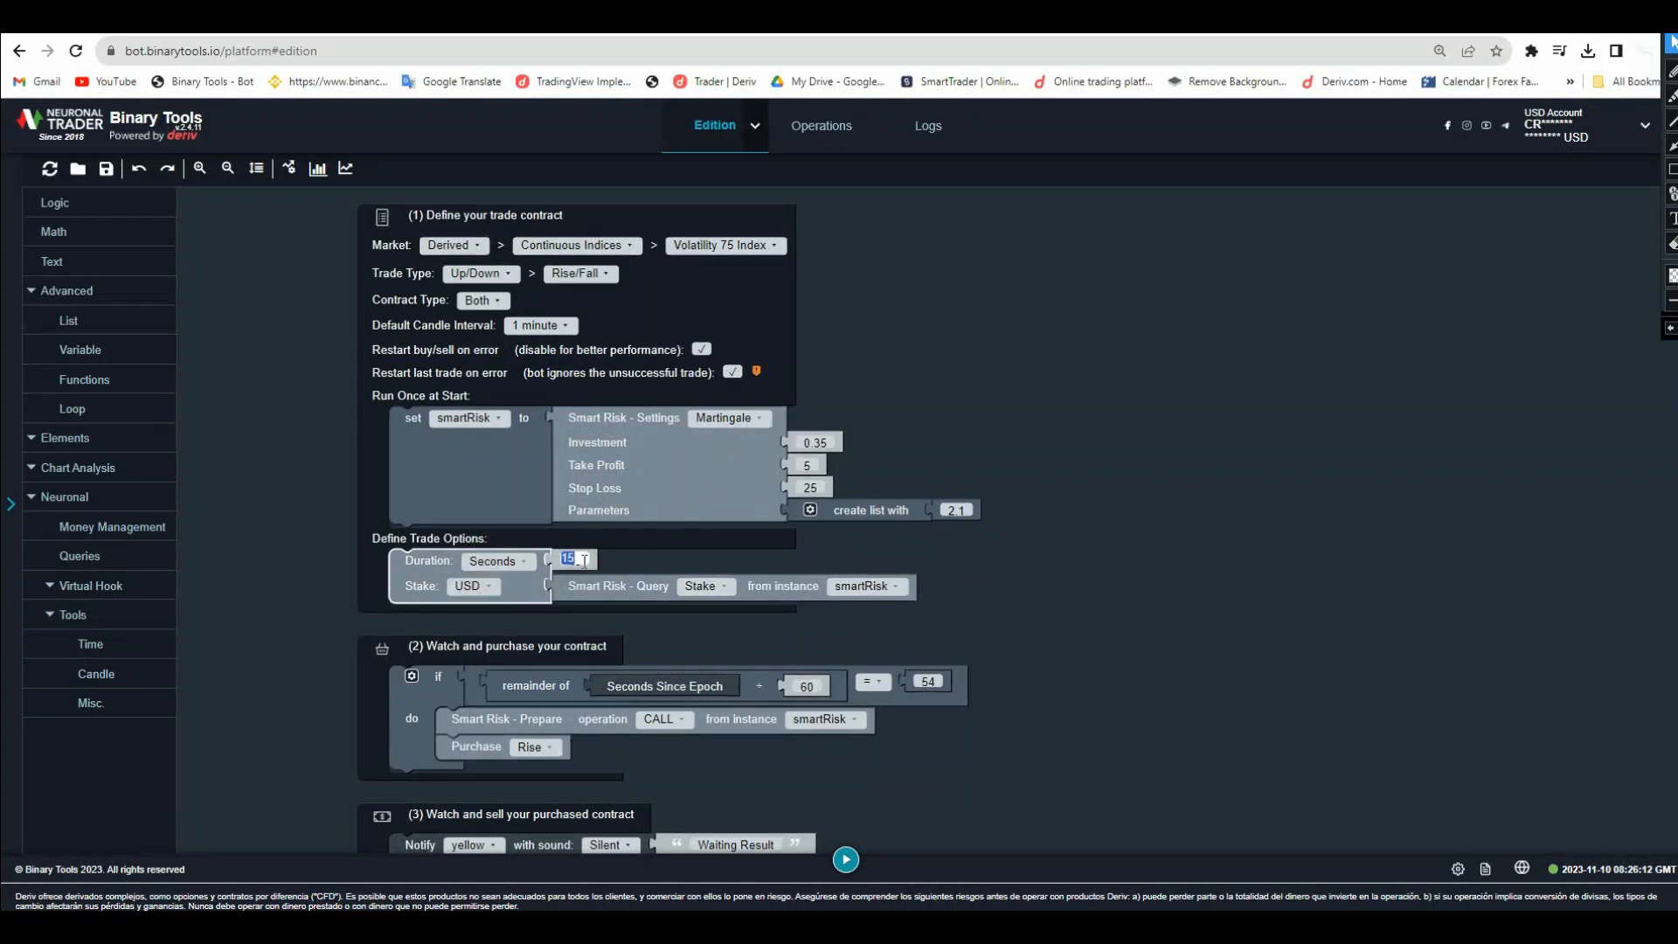
pyautogui.write('52')
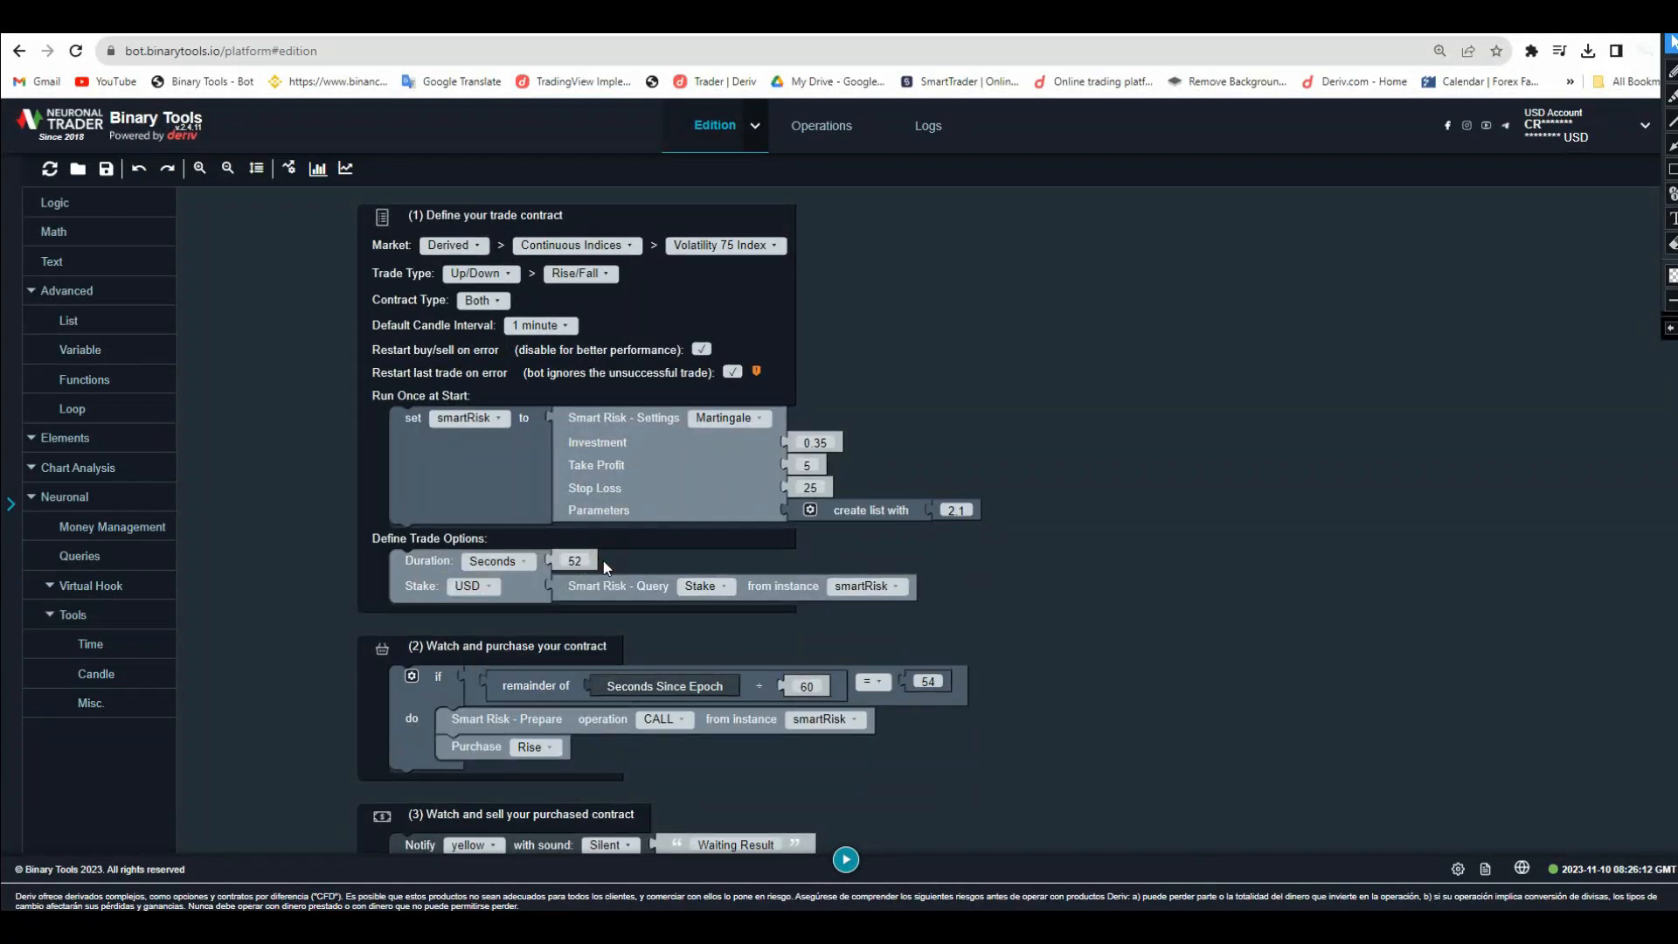
pyautogui.scroll(-3)
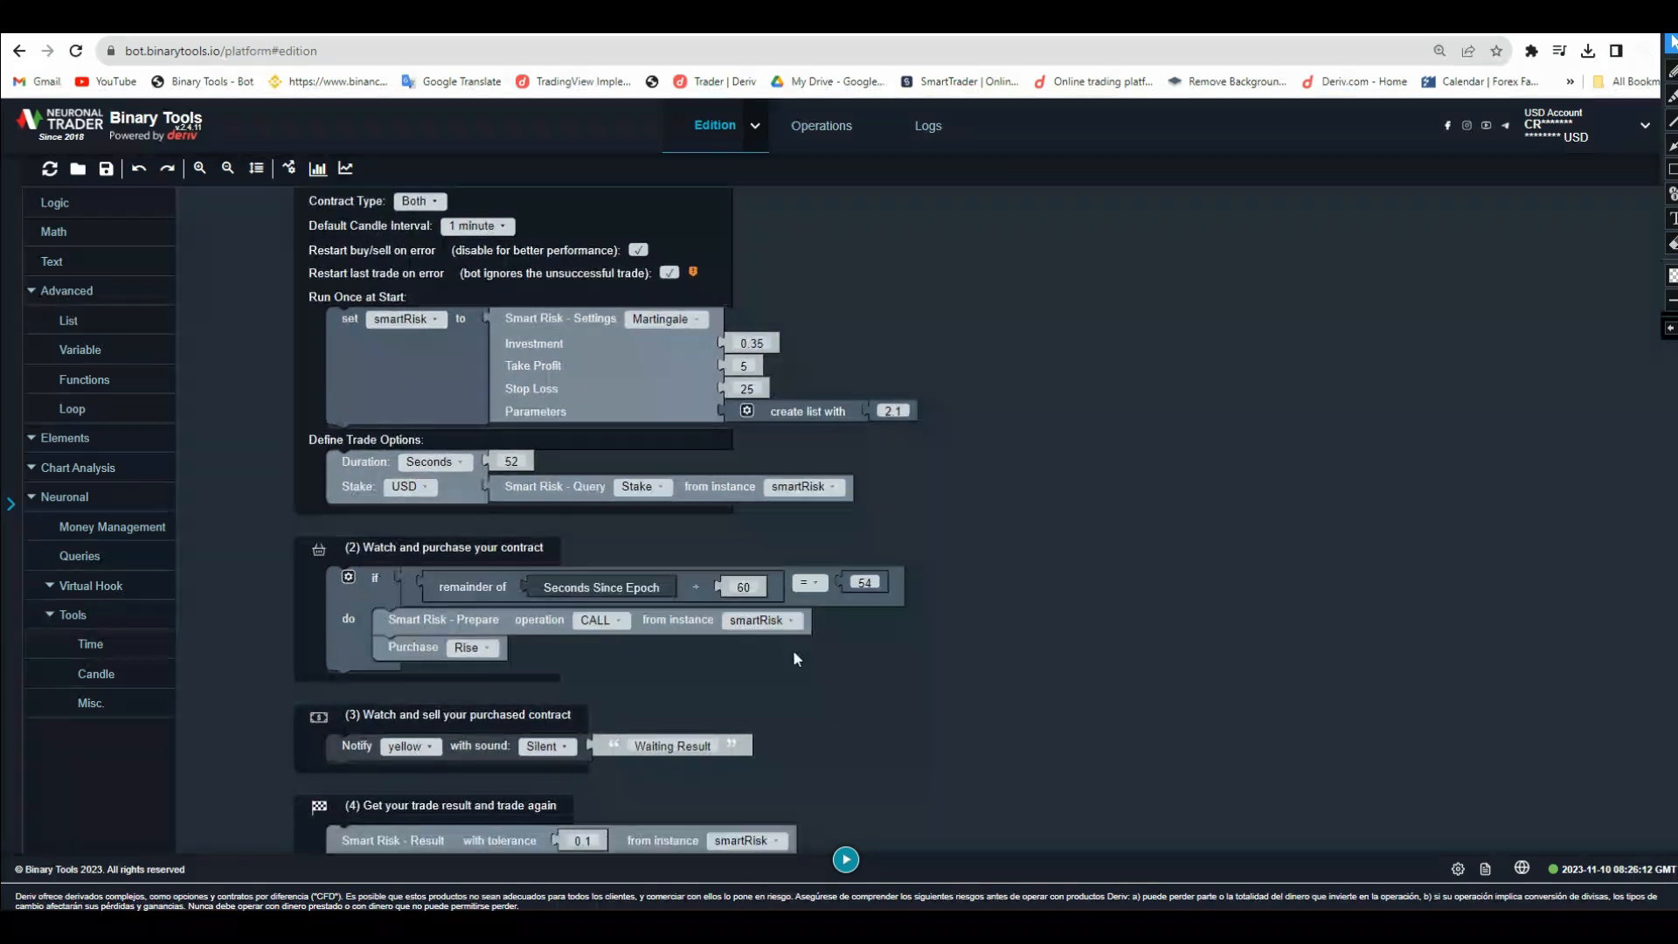
pyautogui.click(821, 125)
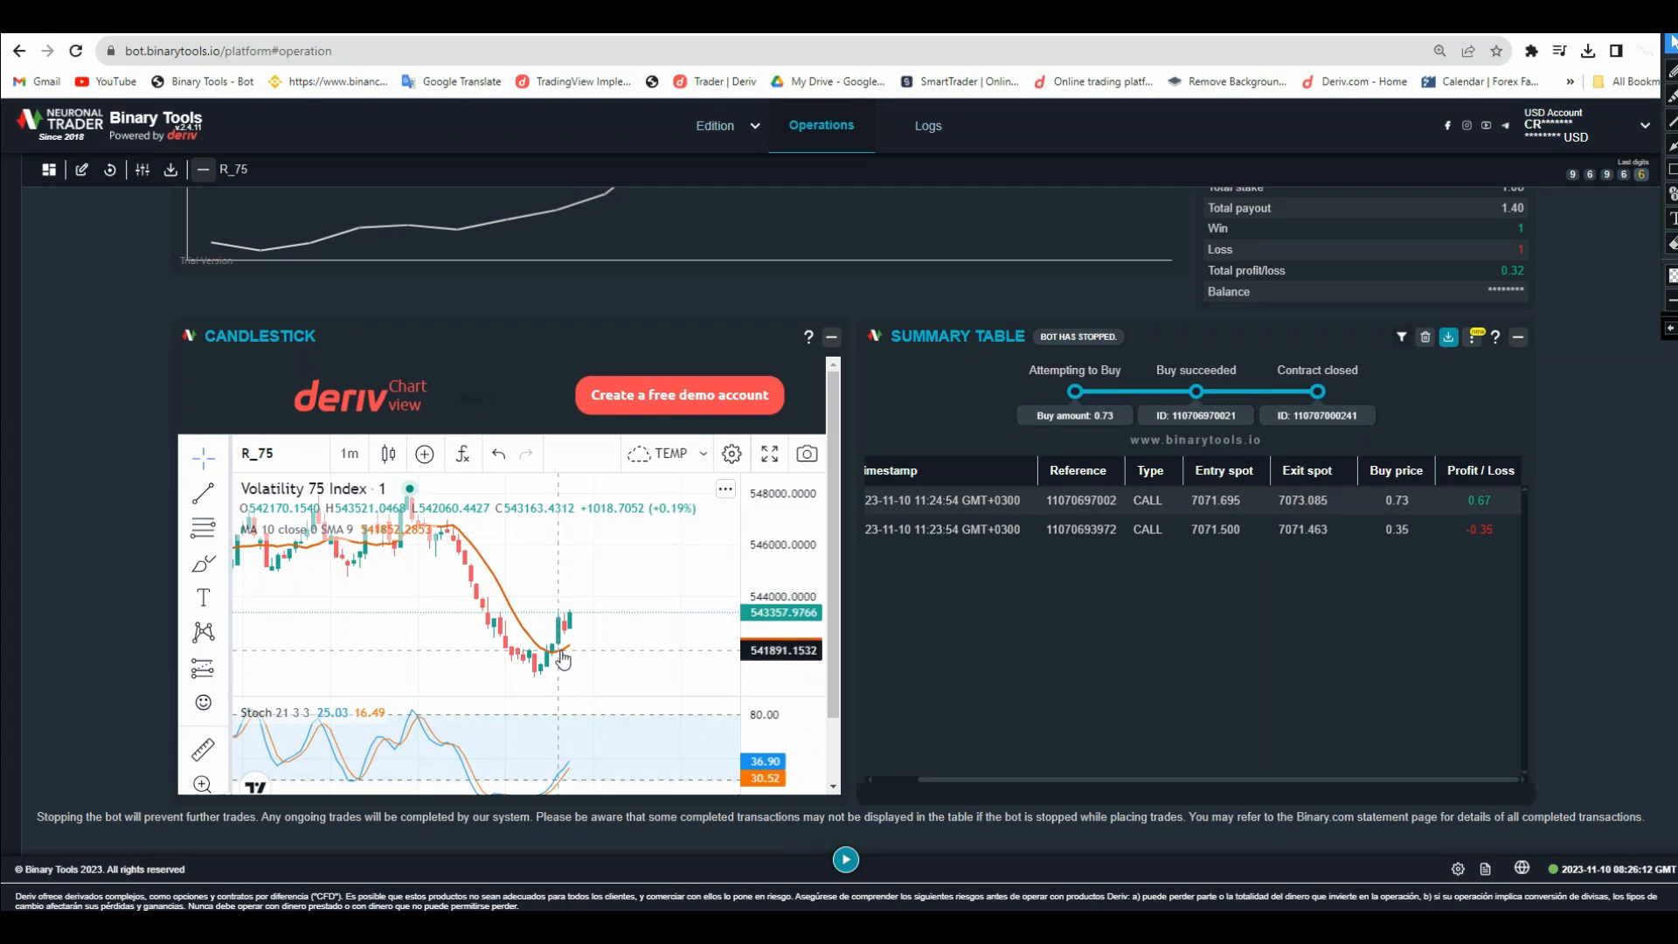
pyautogui.moveTo(571, 631)
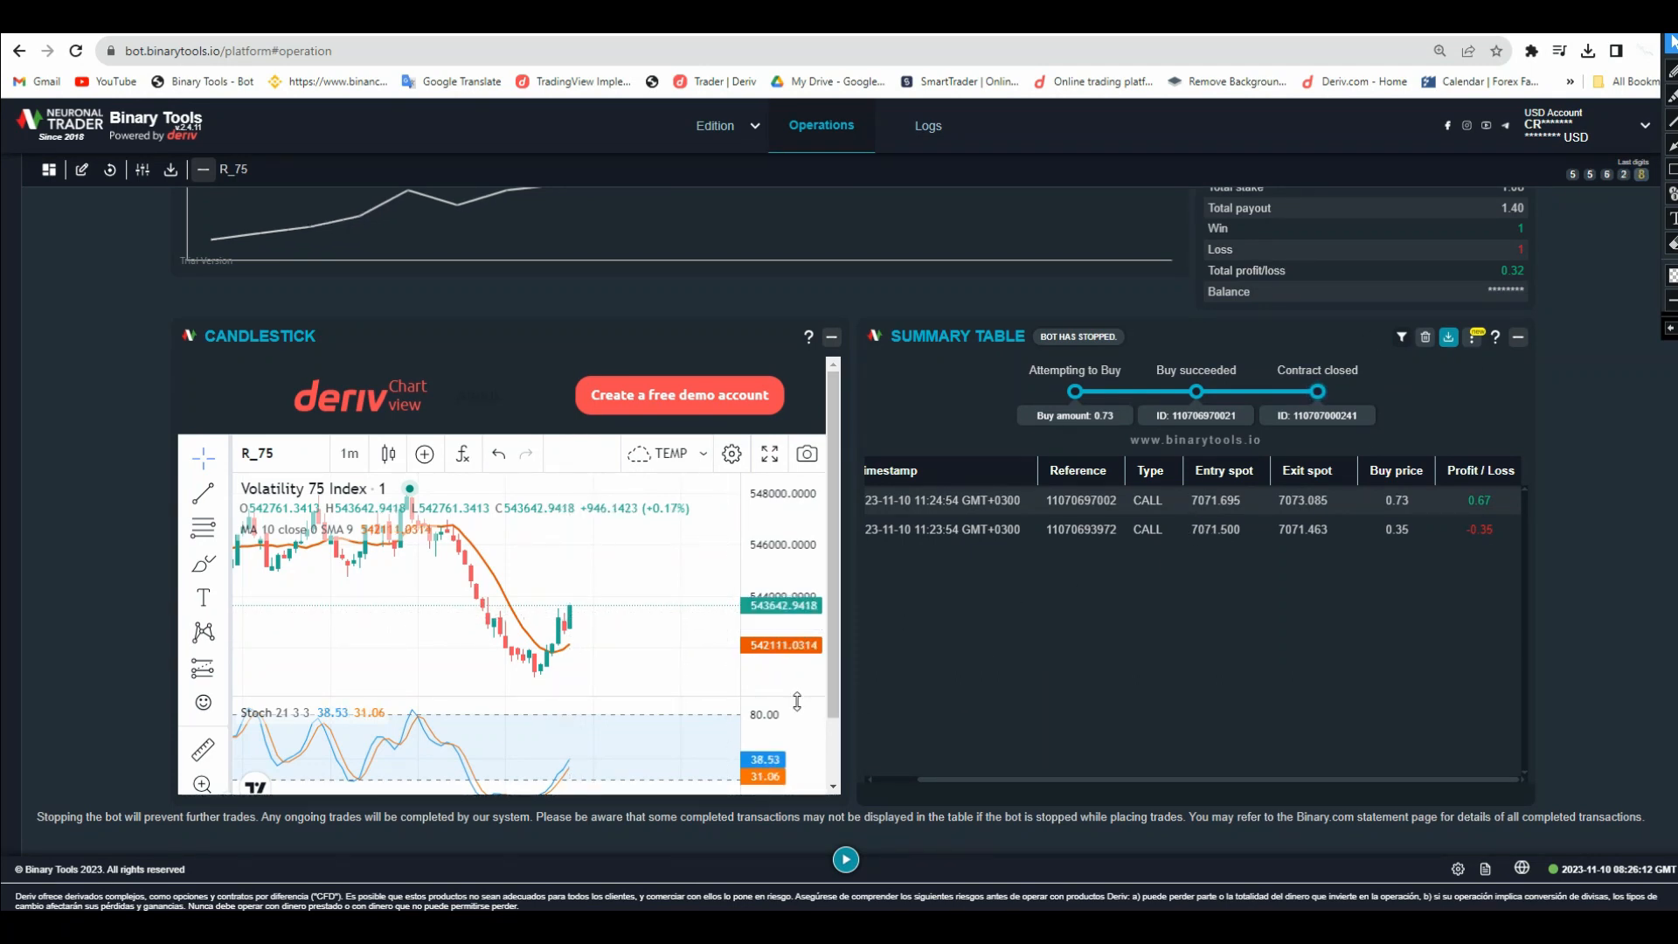
# Restart the bot with the 52-second Volatility 75 strategy.
pyautogui.click(844, 858)
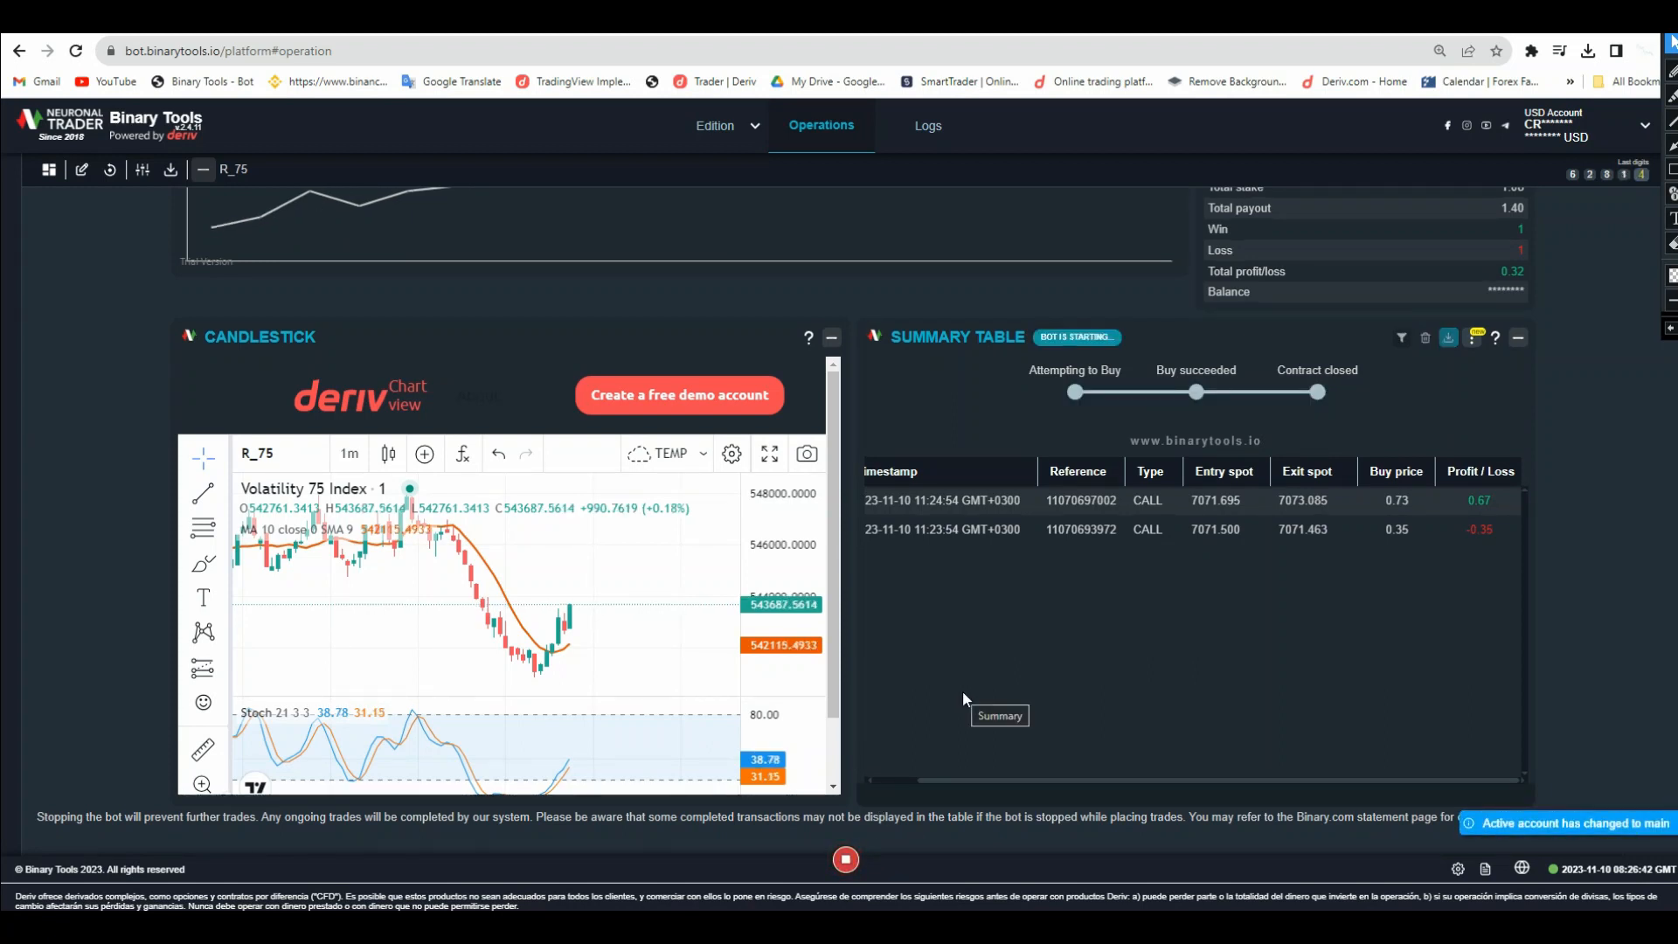
pyautogui.moveTo(571, 591)
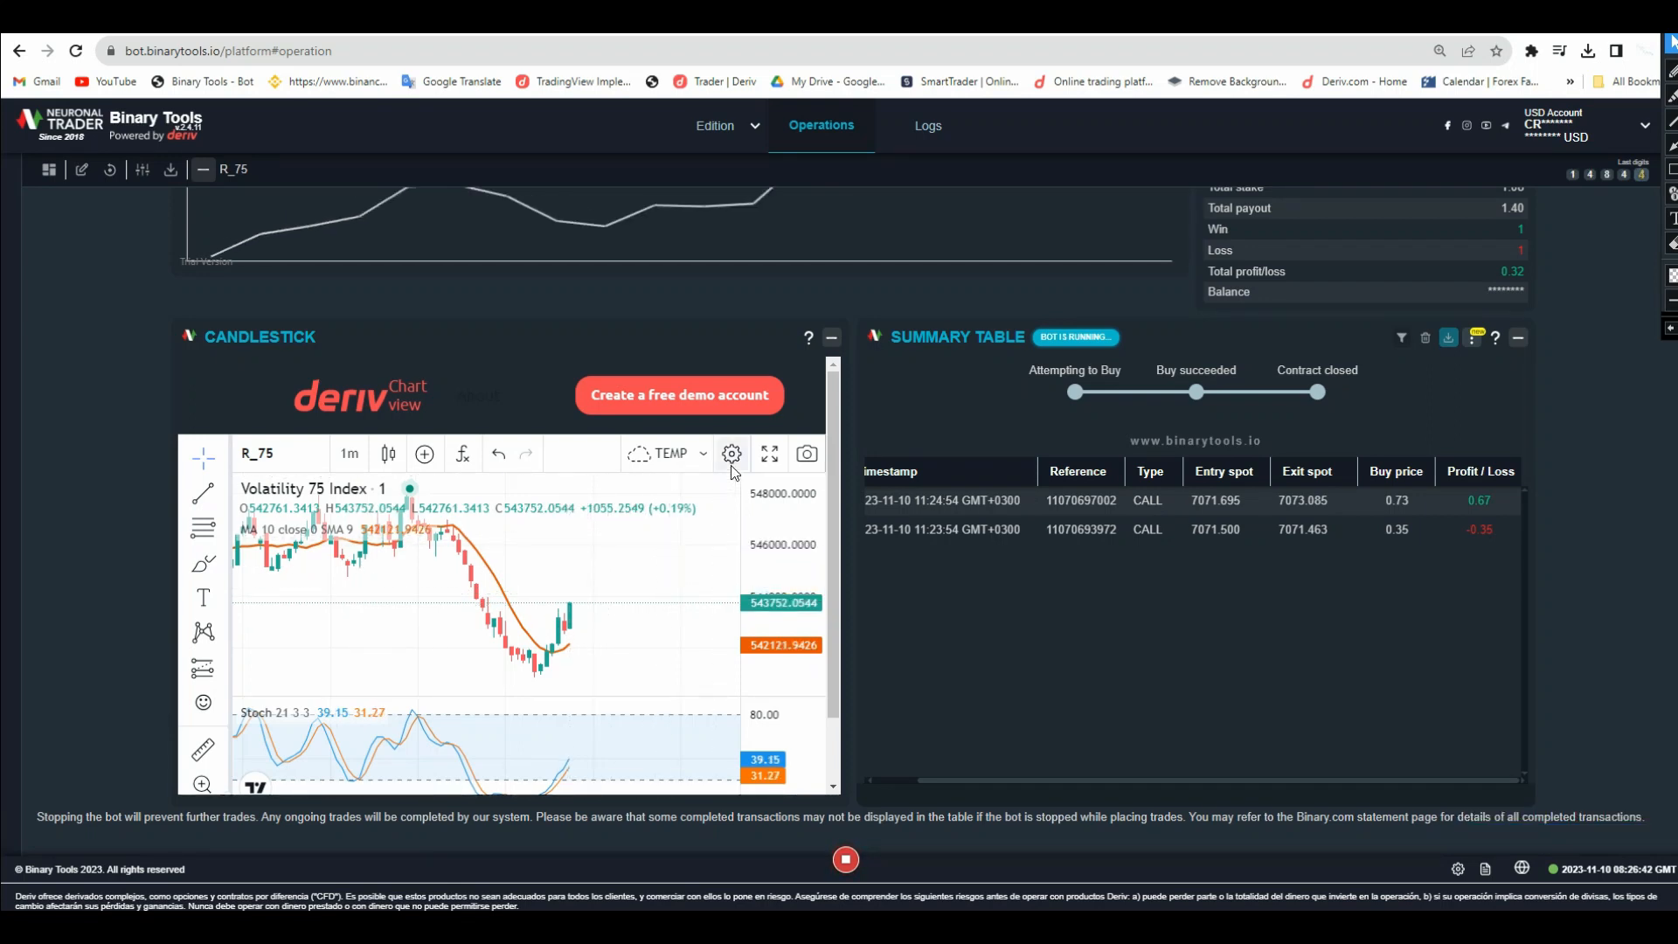
pyautogui.moveTo(732, 454)
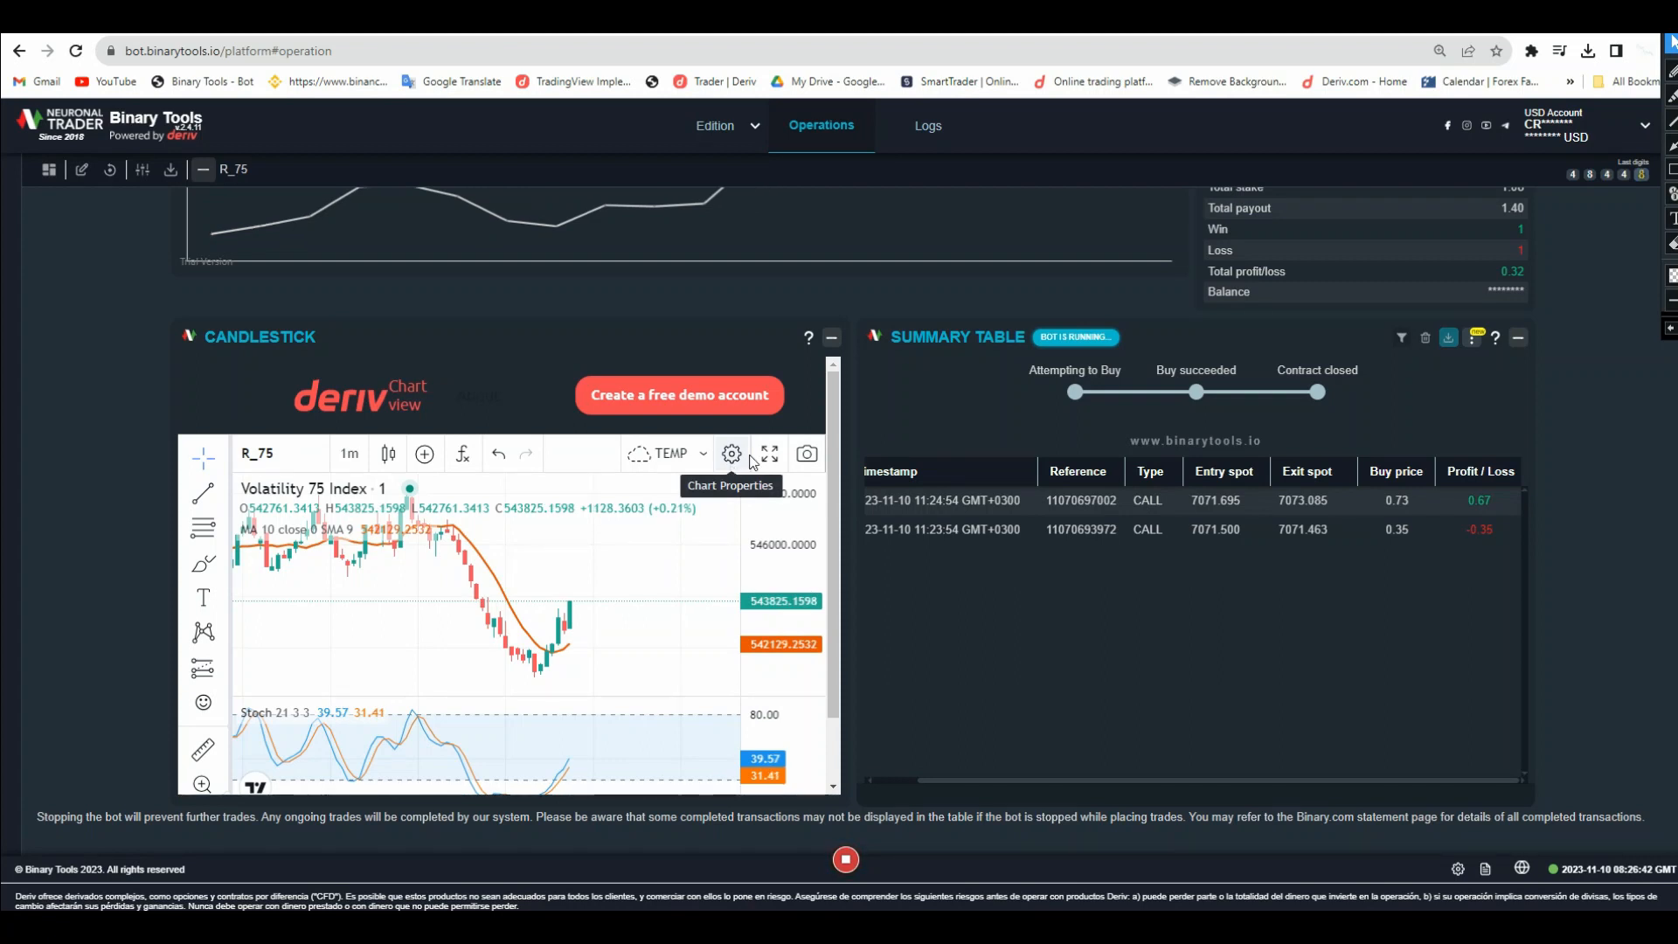
pyautogui.moveTo(819, 404)
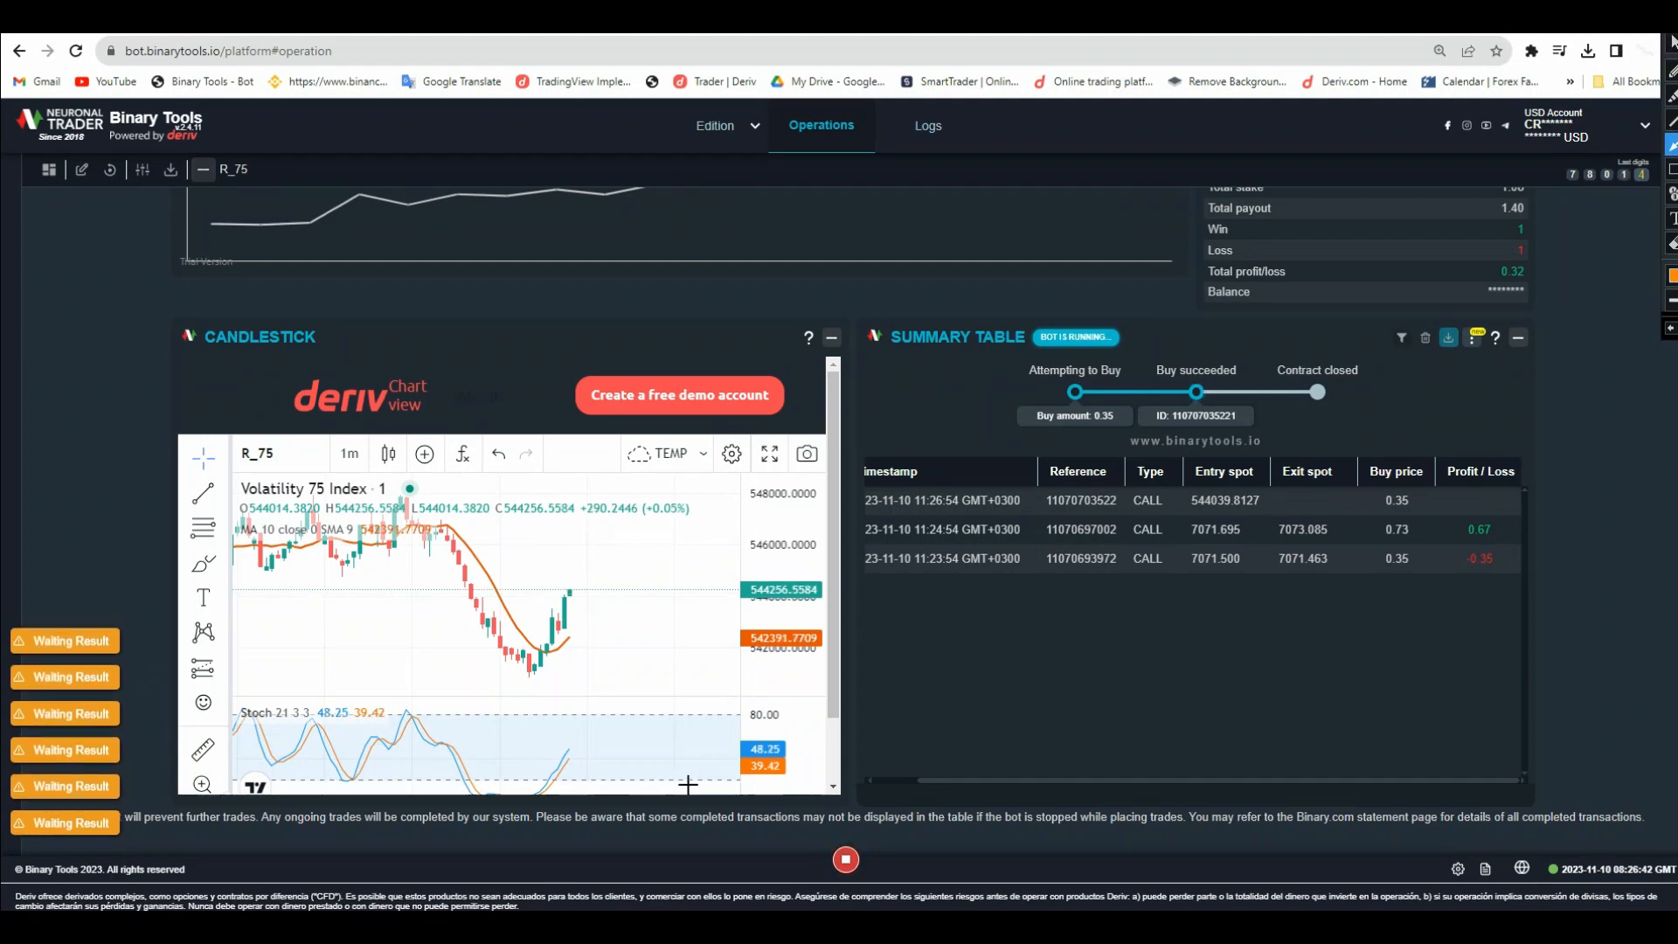
pyautogui.moveTo(656, 768)
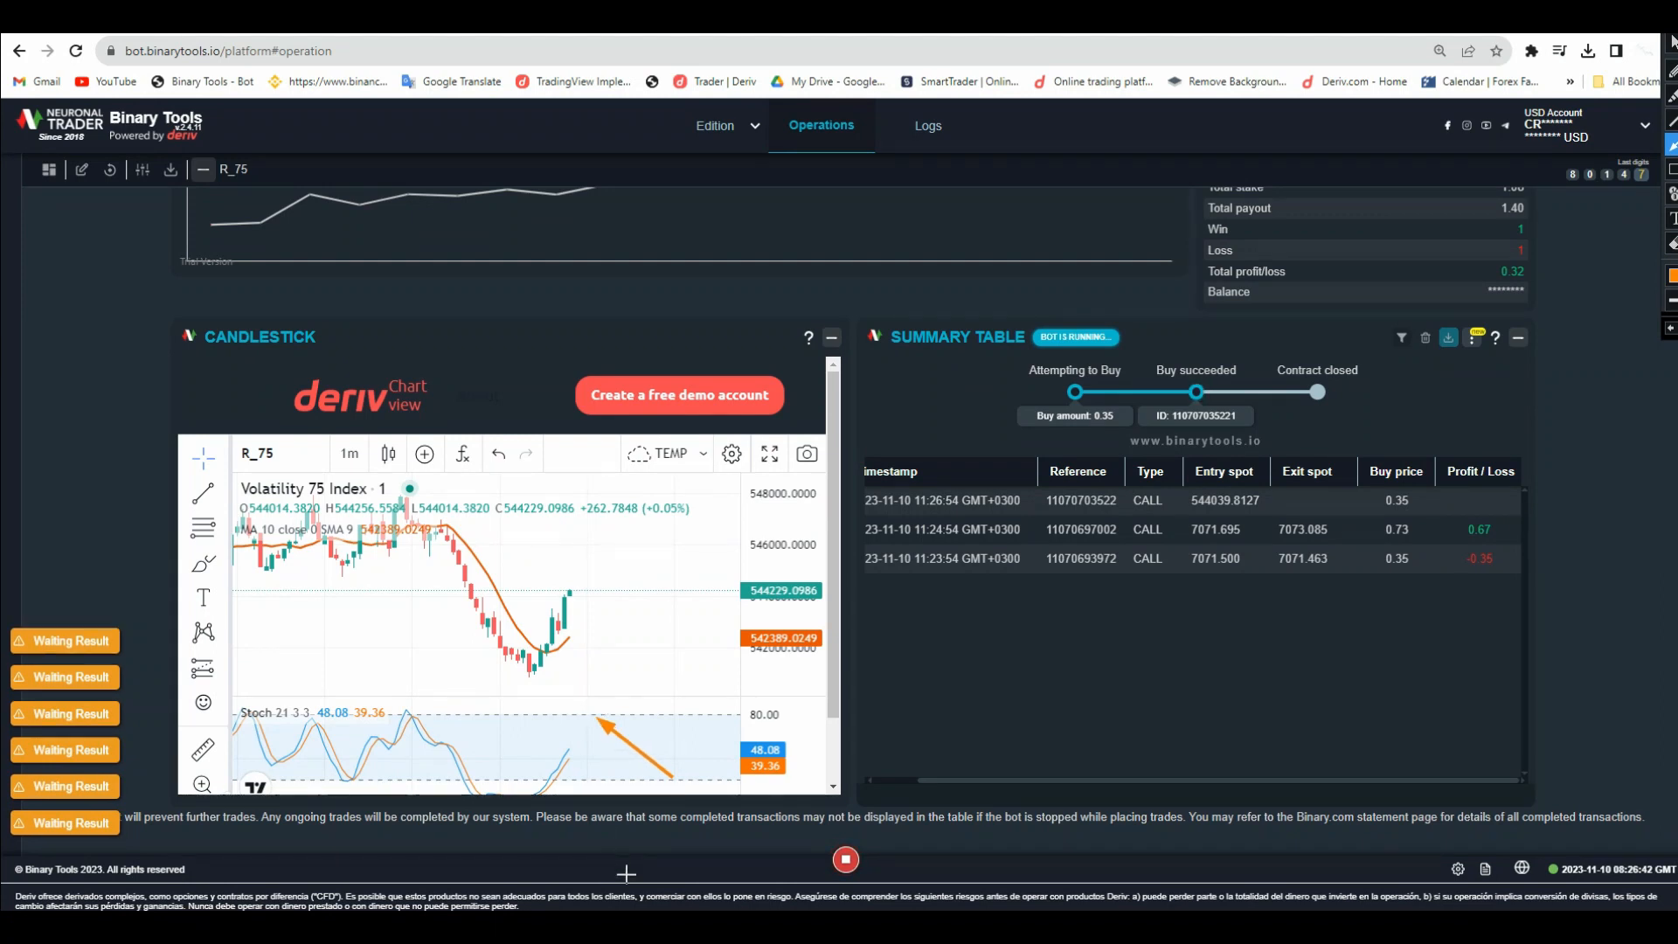
pyautogui.moveTo(597, 725)
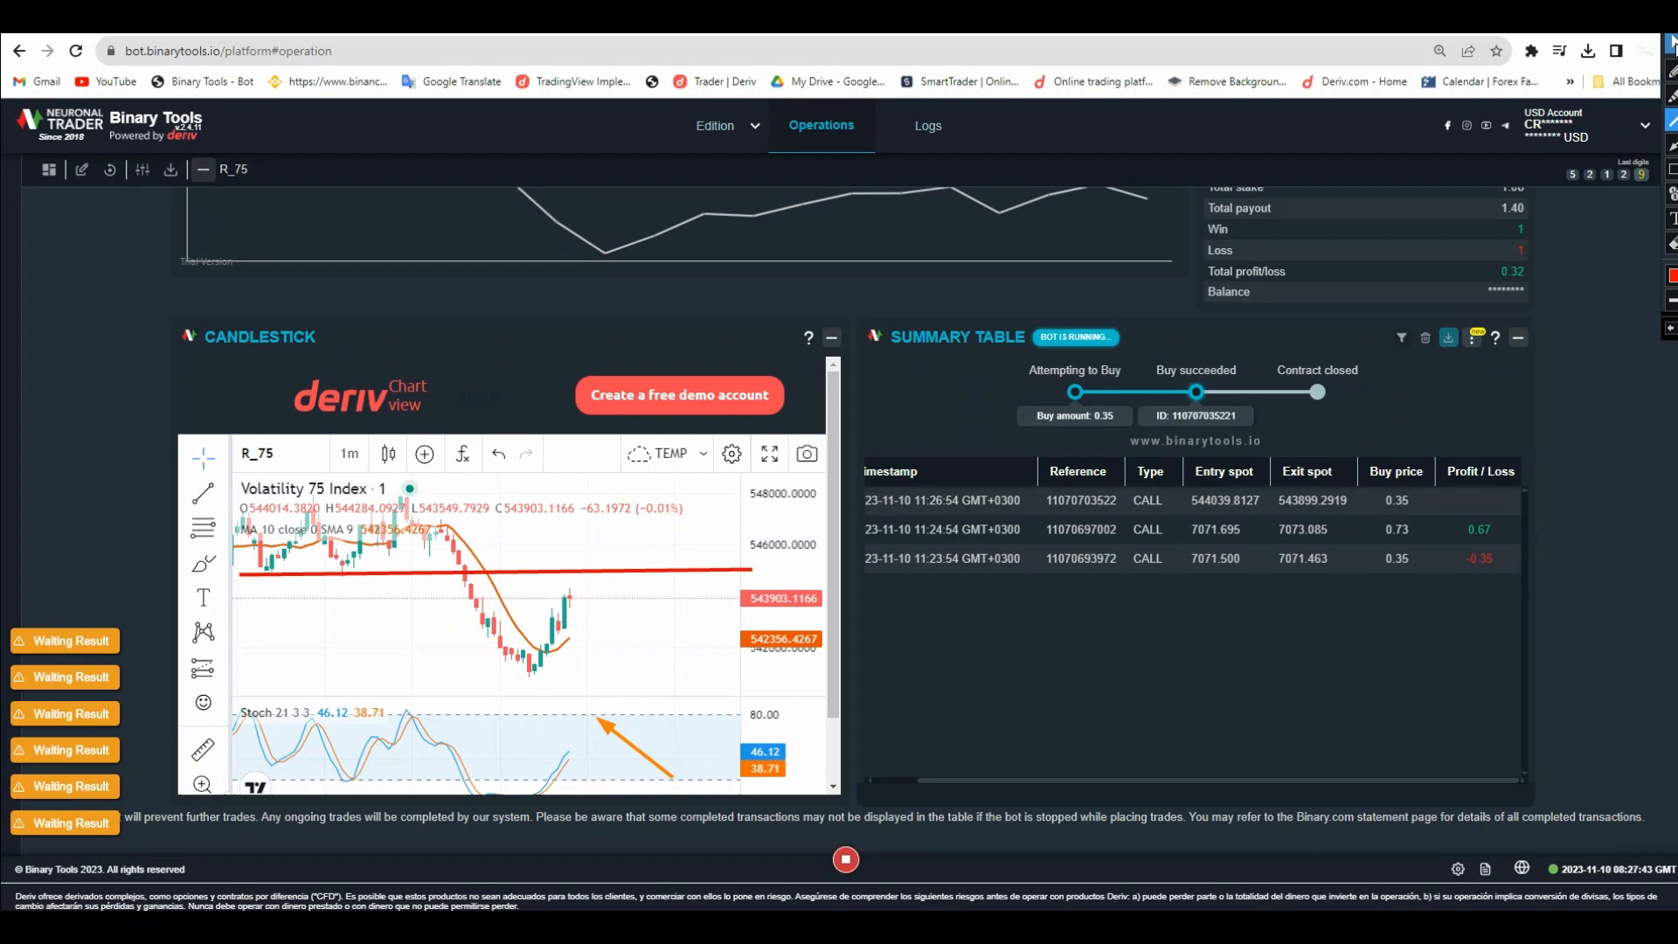
pyautogui.moveTo(1665, 51)
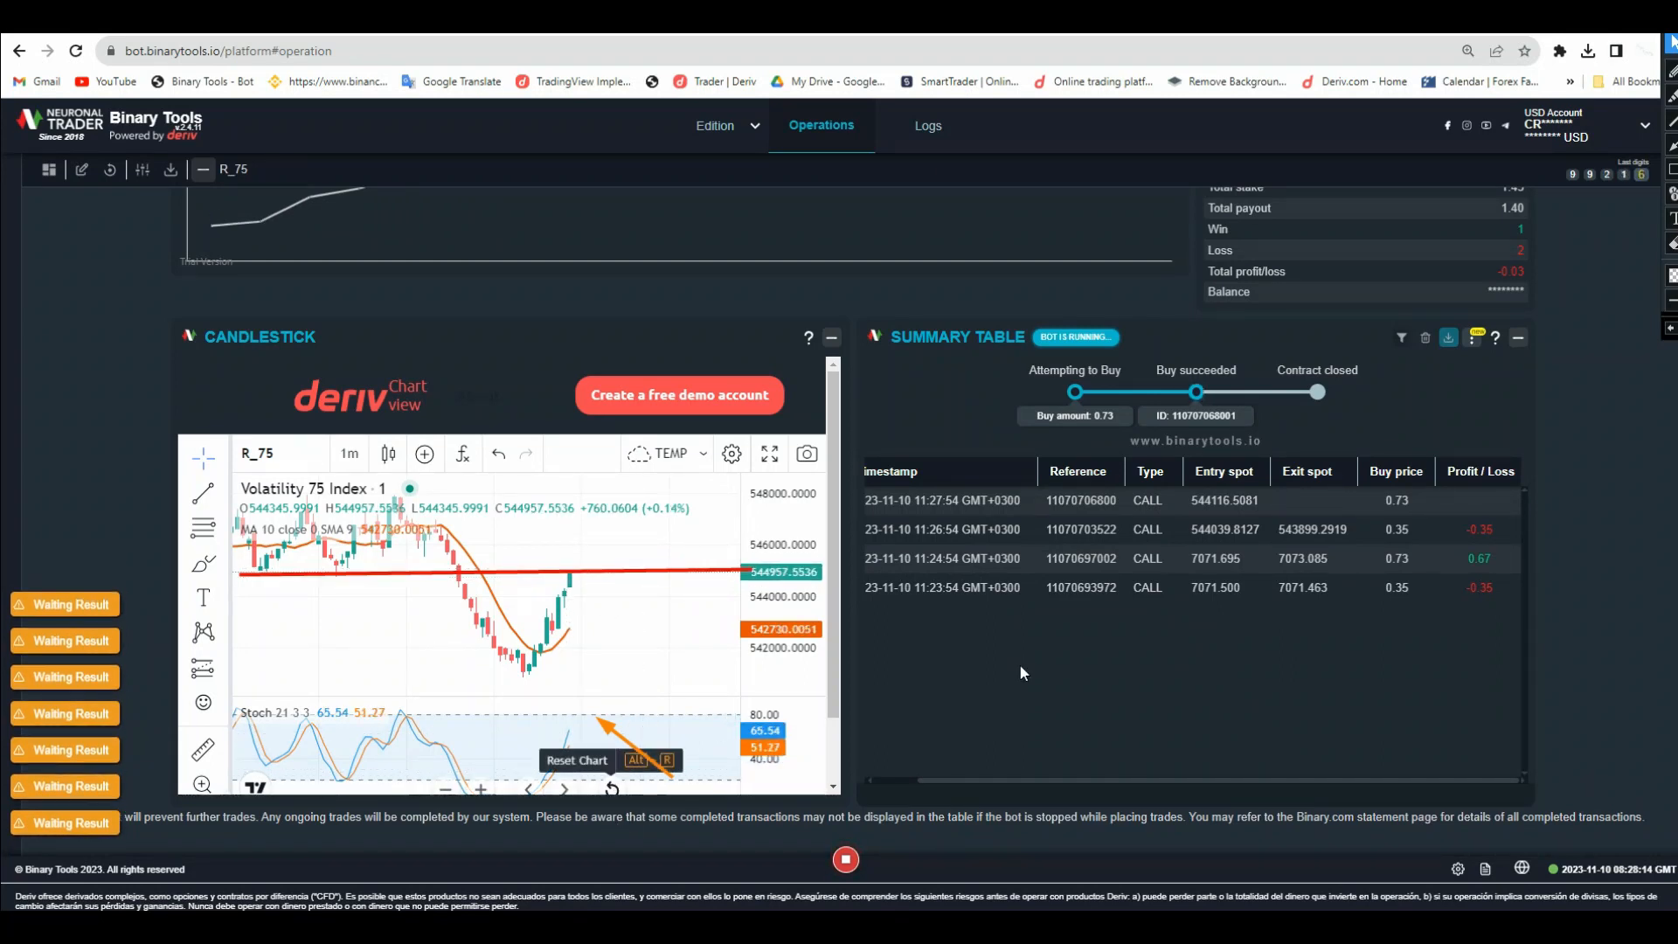
pyautogui.moveTo(839, 803)
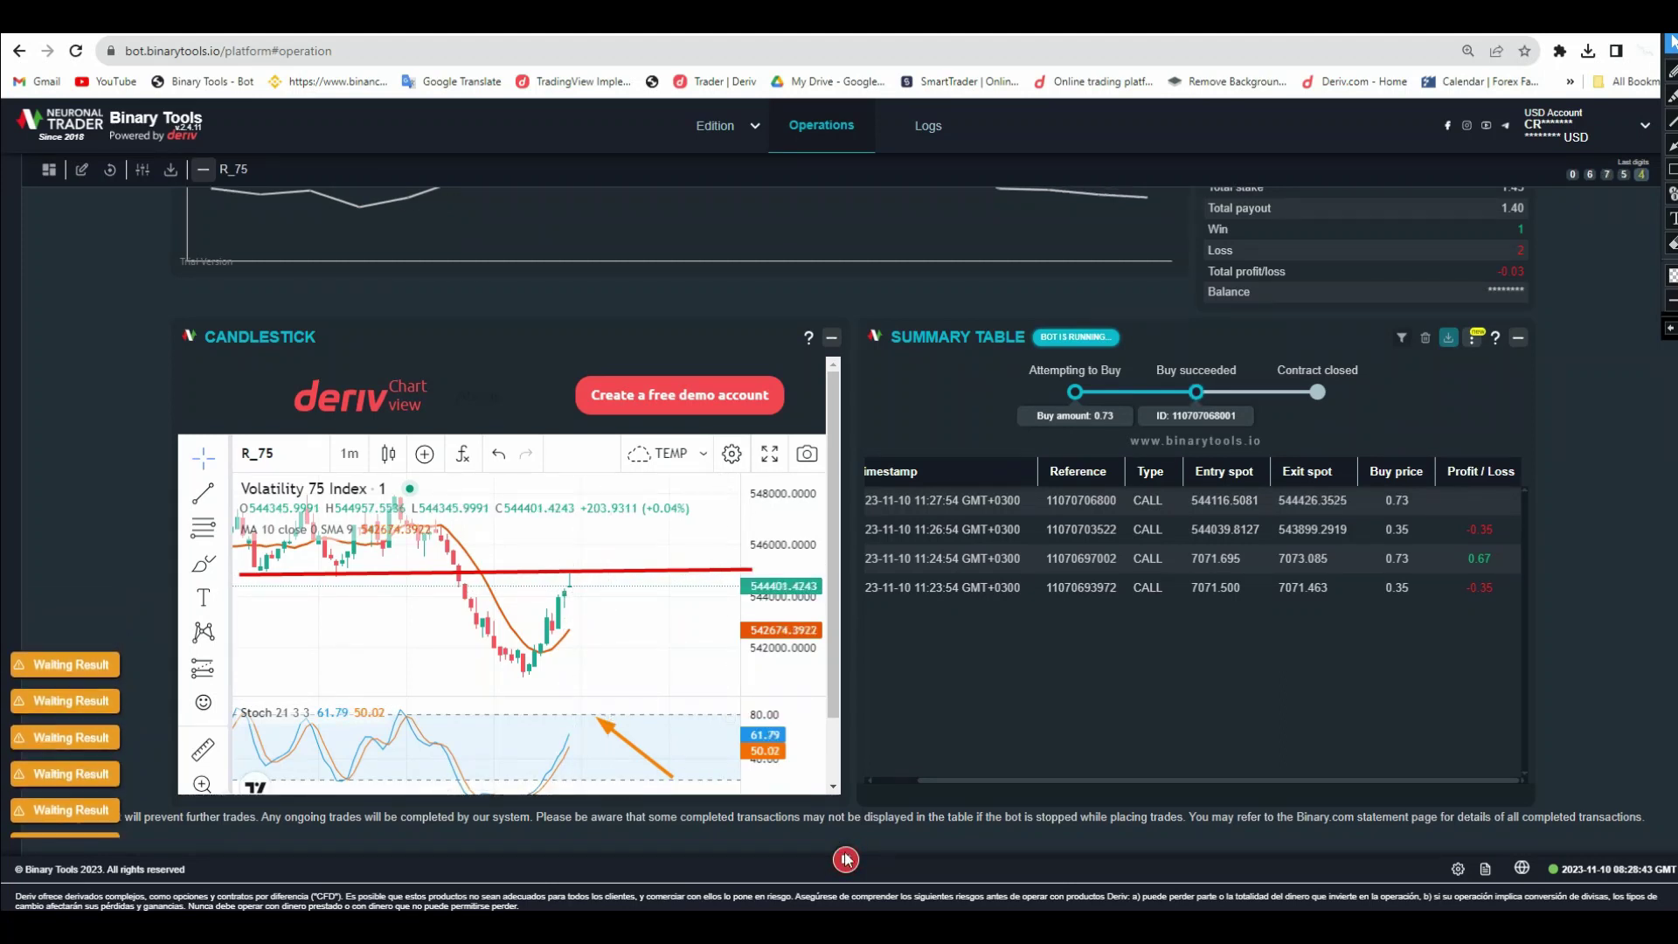
# Stop the bot after four trades, two wins and two losses totalling 0.64 profit.
pyautogui.click(845, 859)
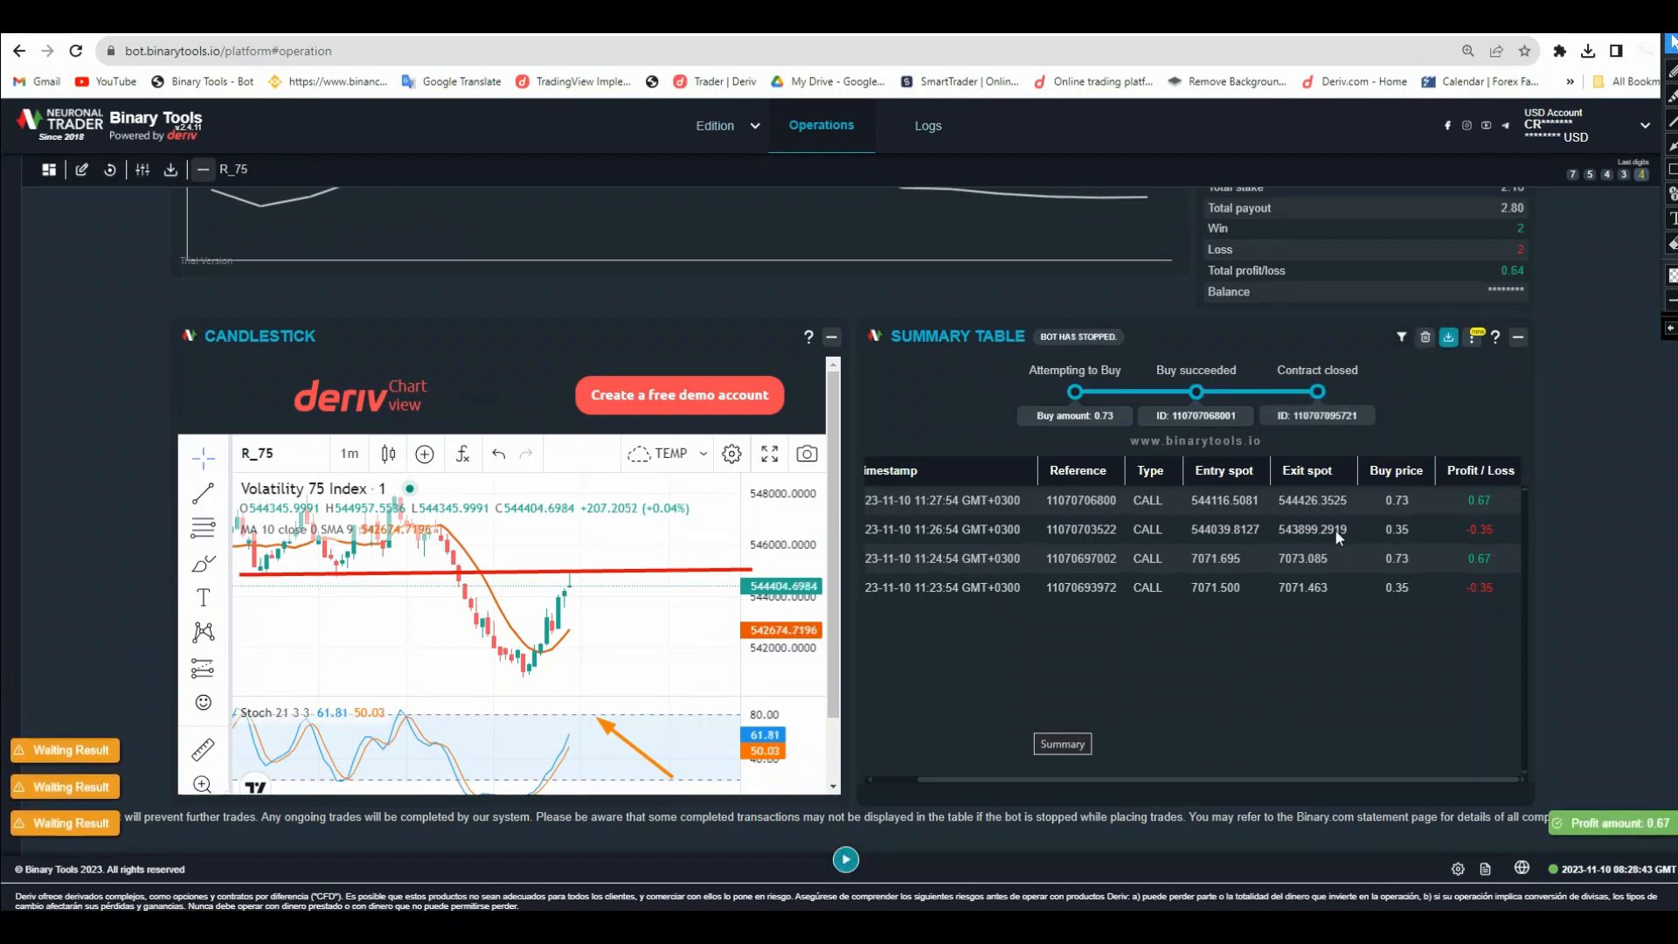
pyautogui.moveTo(588, 594)
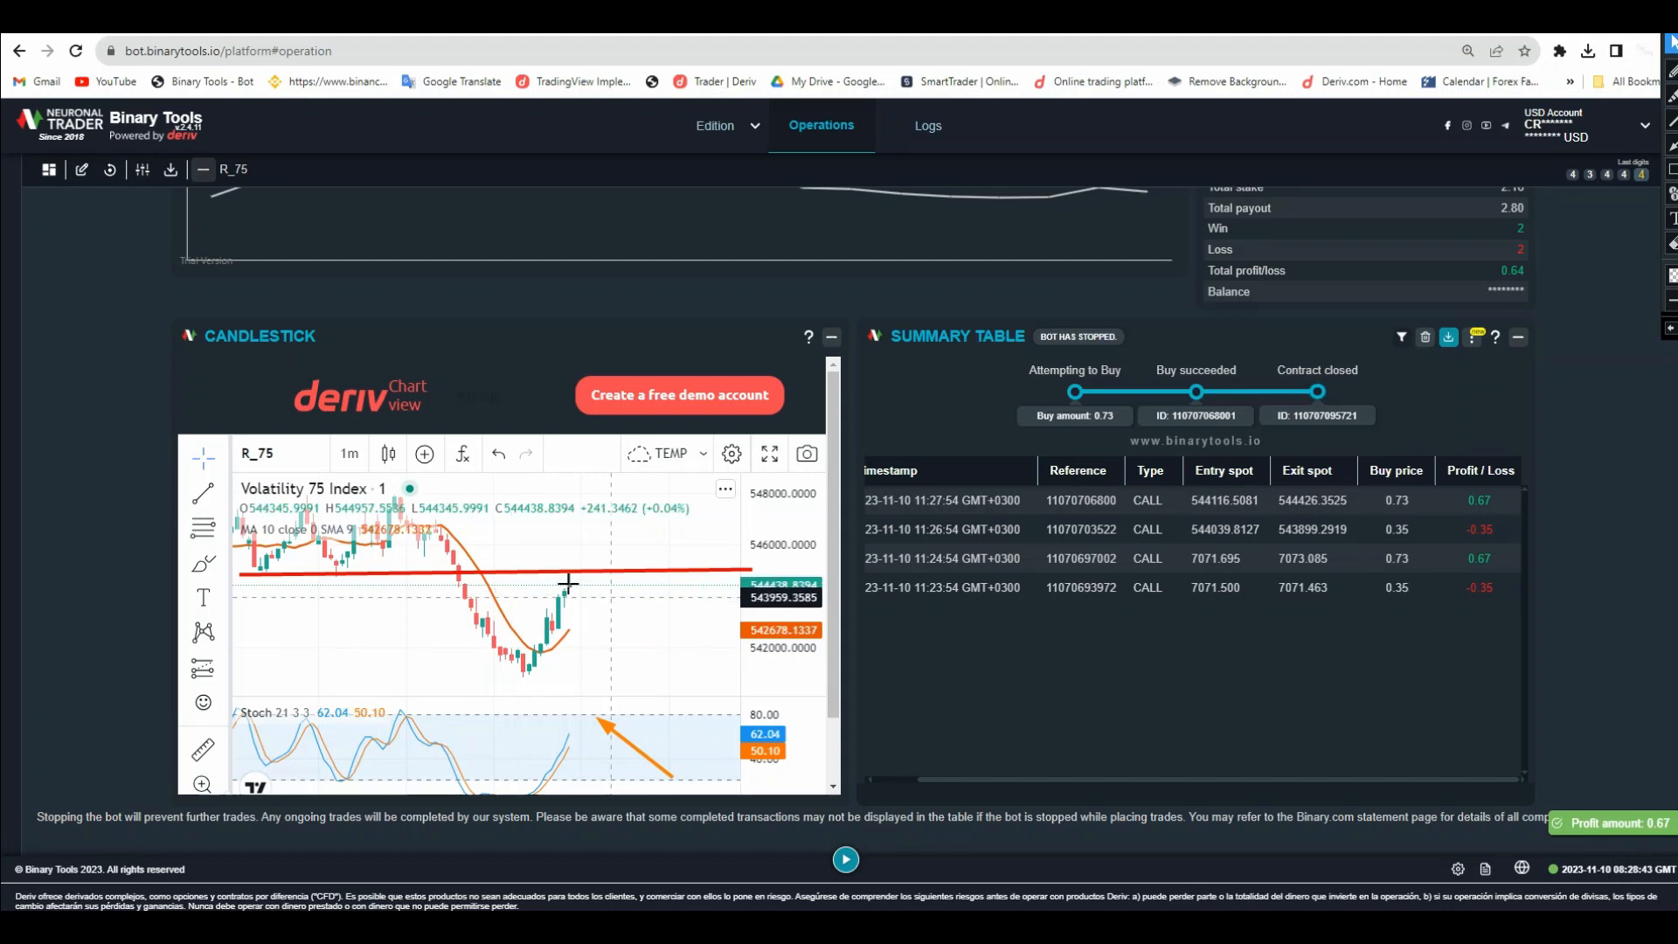
pyautogui.moveTo(647, 653)
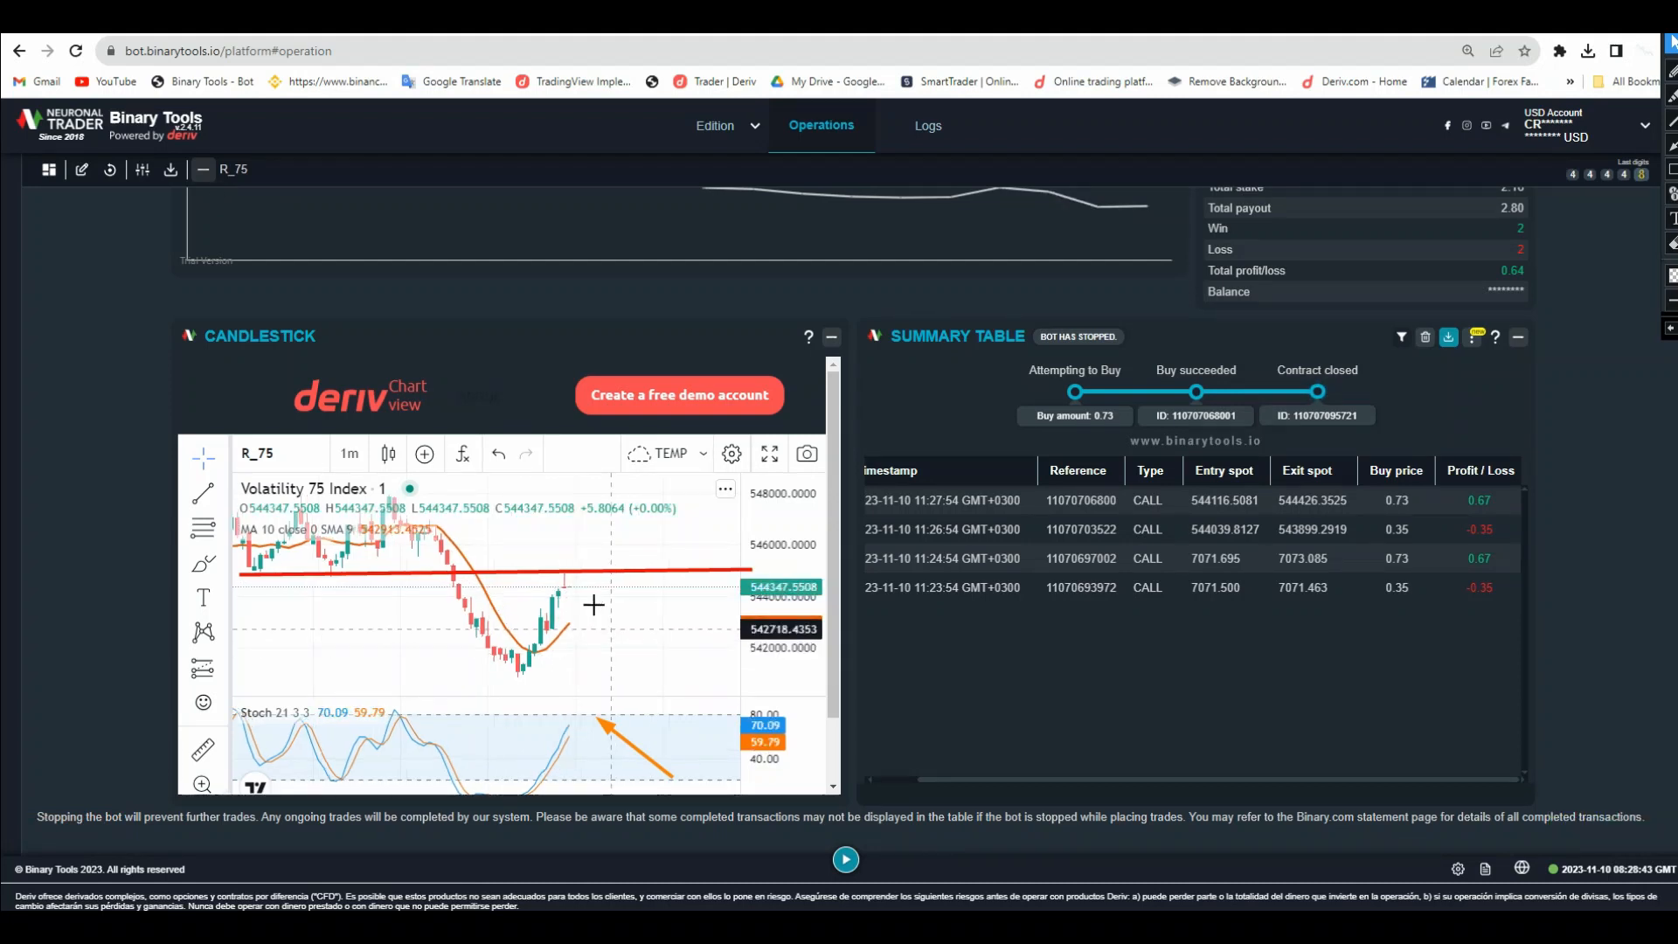
pyautogui.moveTo(583, 585)
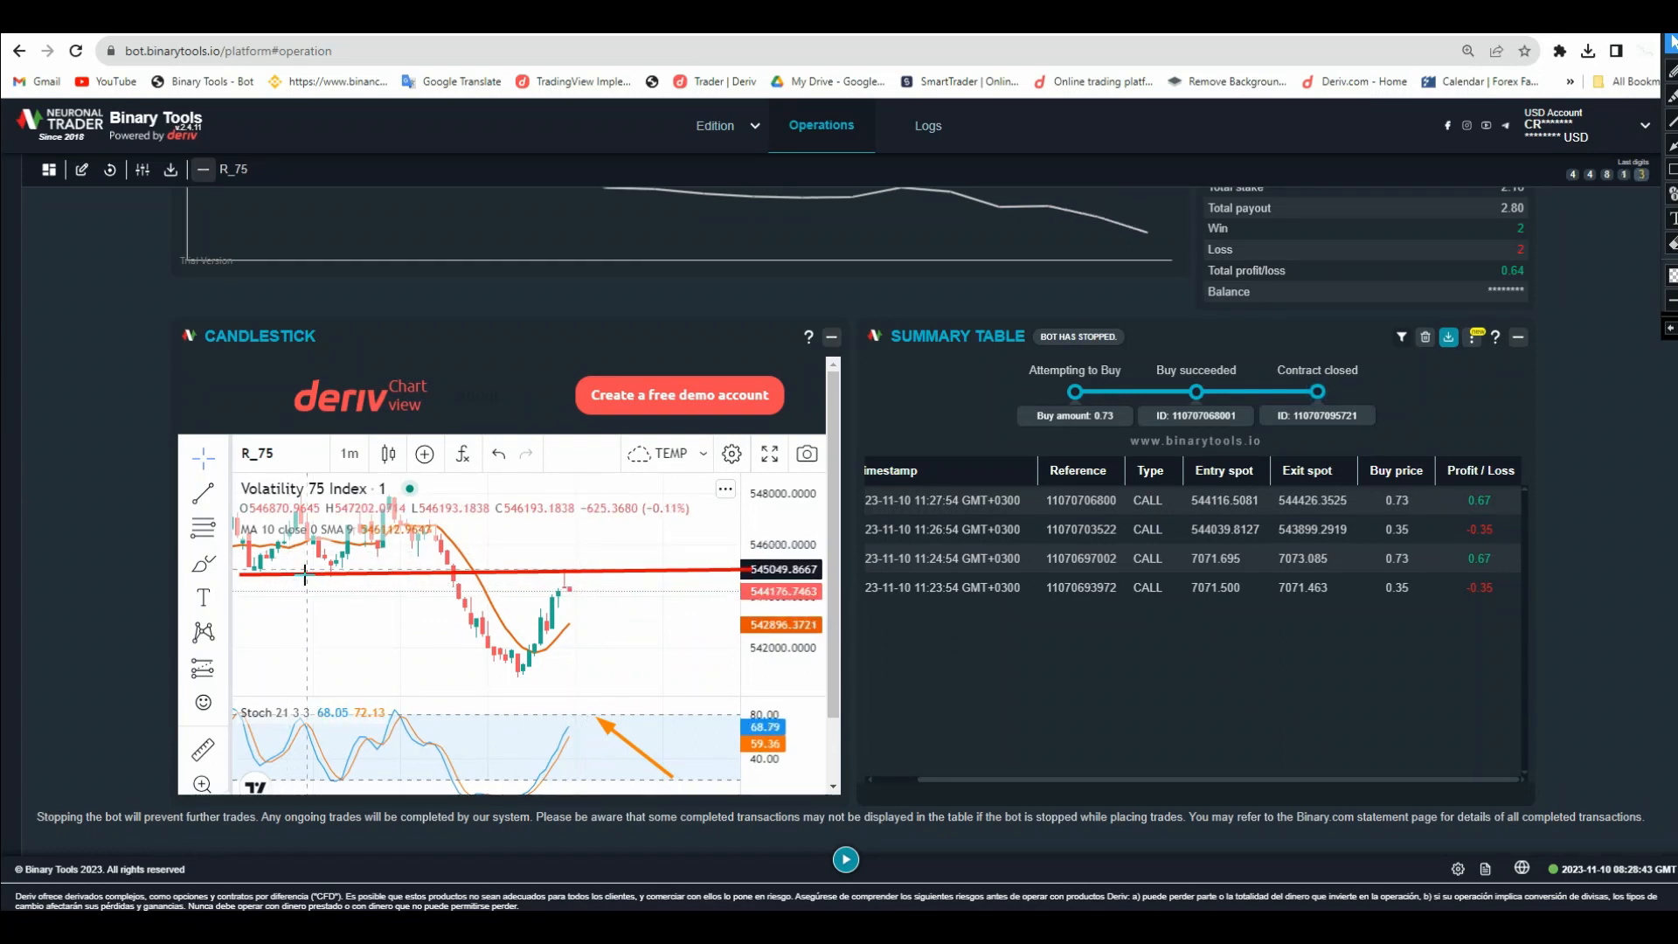
pyautogui.moveTo(508, 621)
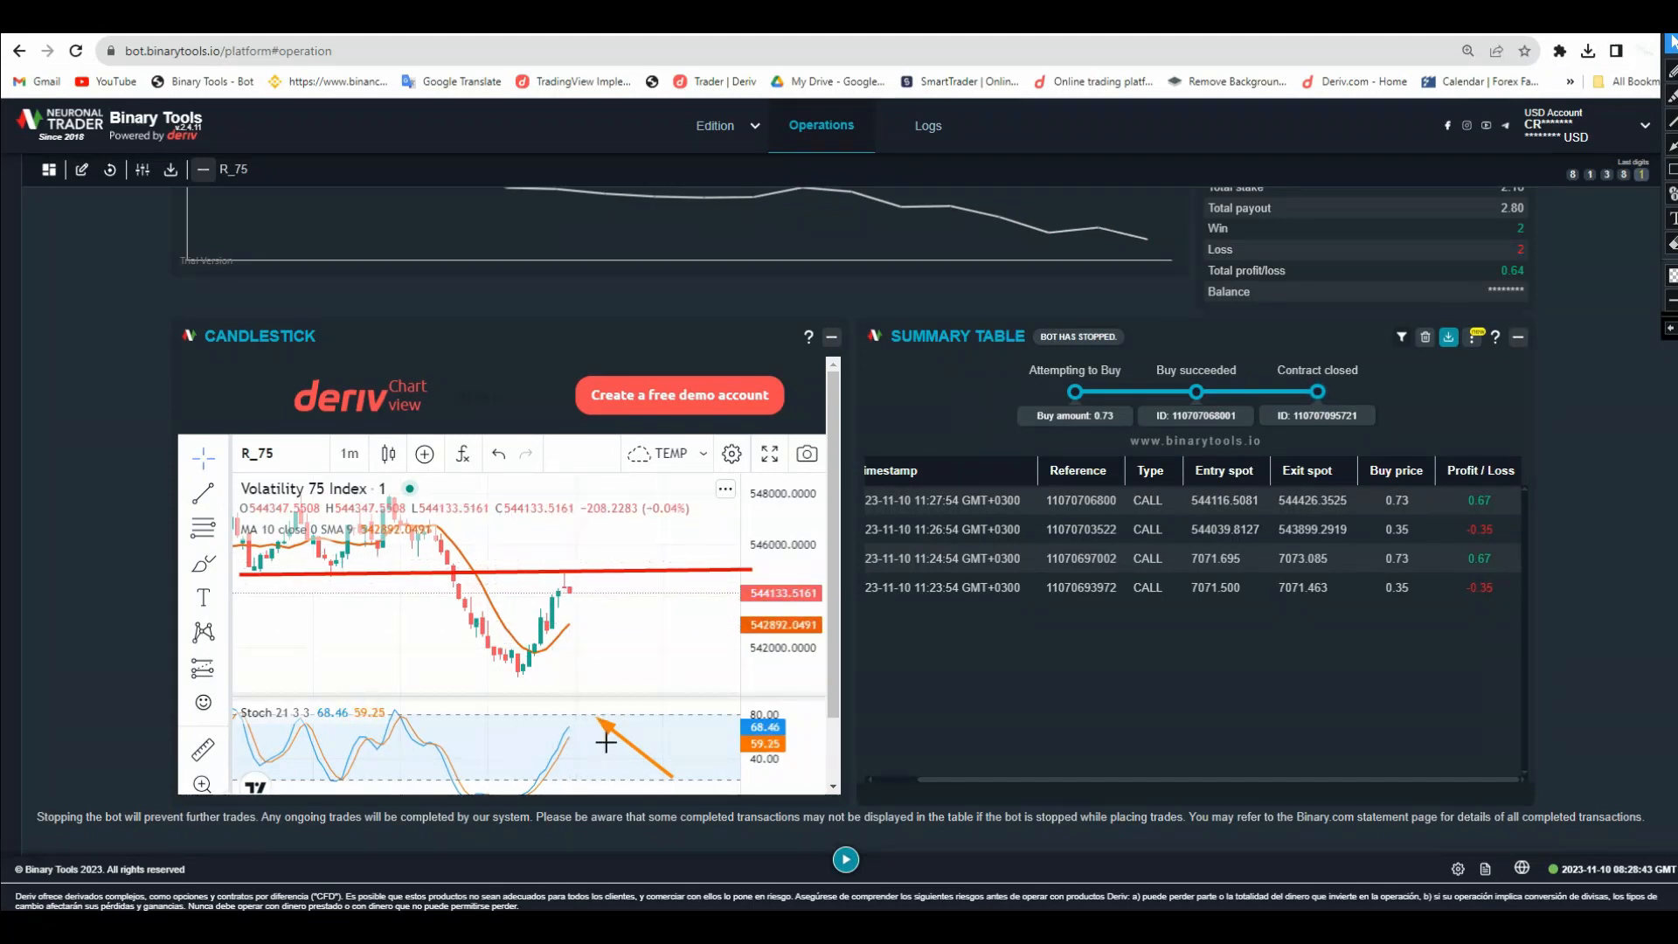
pyautogui.moveTo(573, 730)
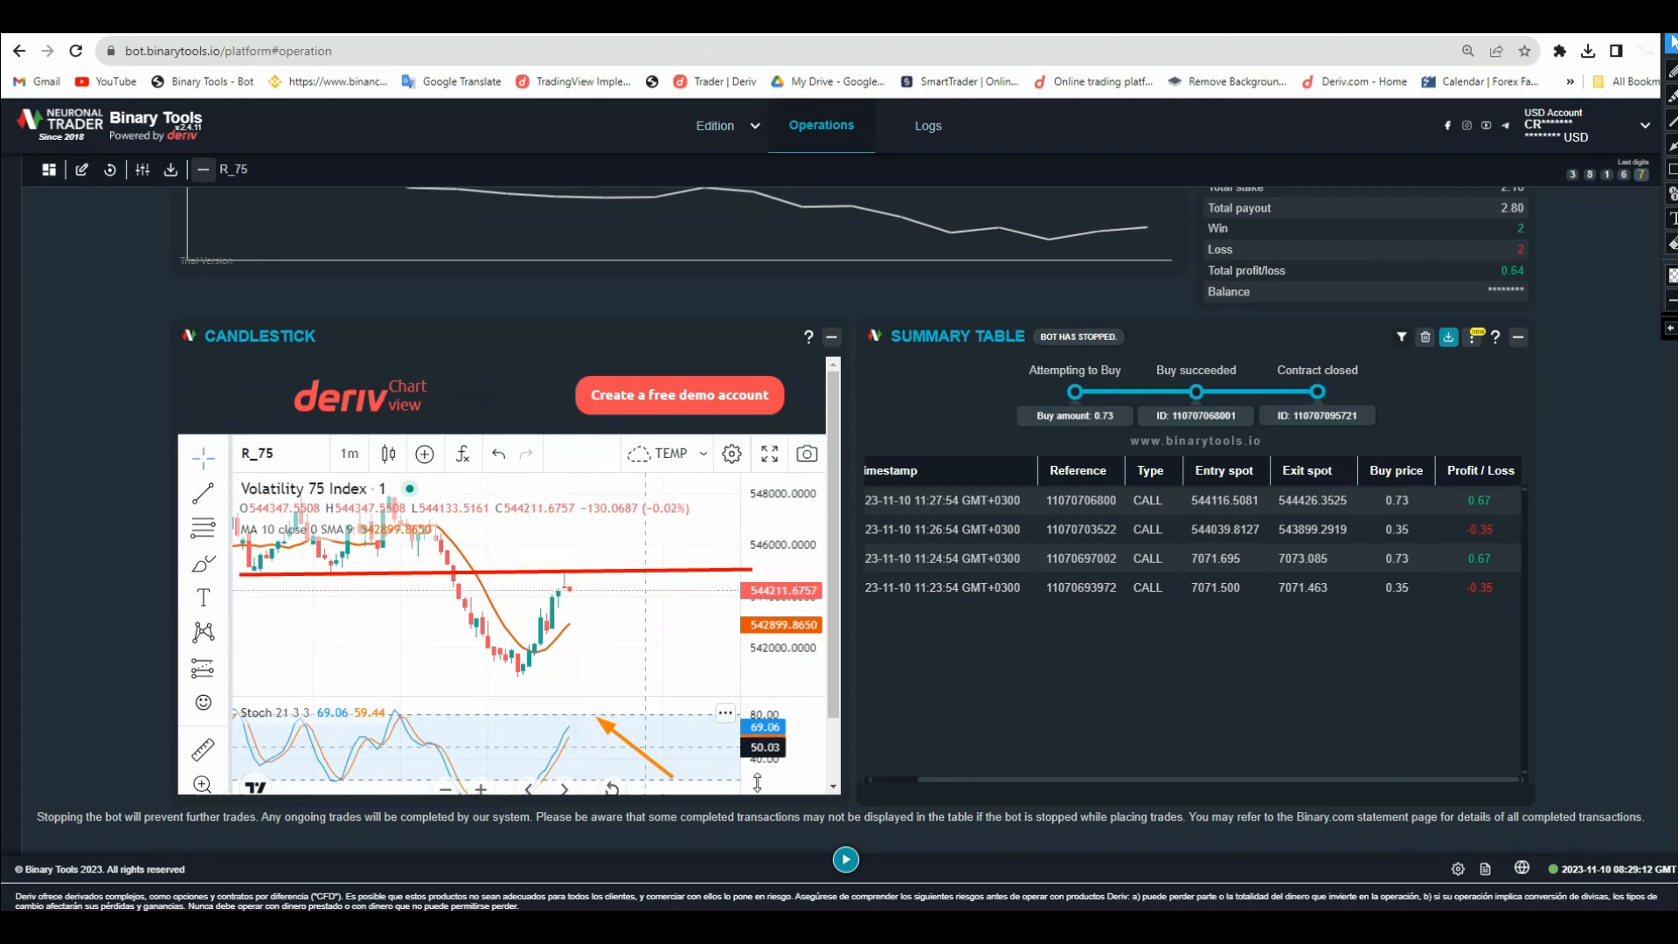
pyautogui.moveTo(605, 720)
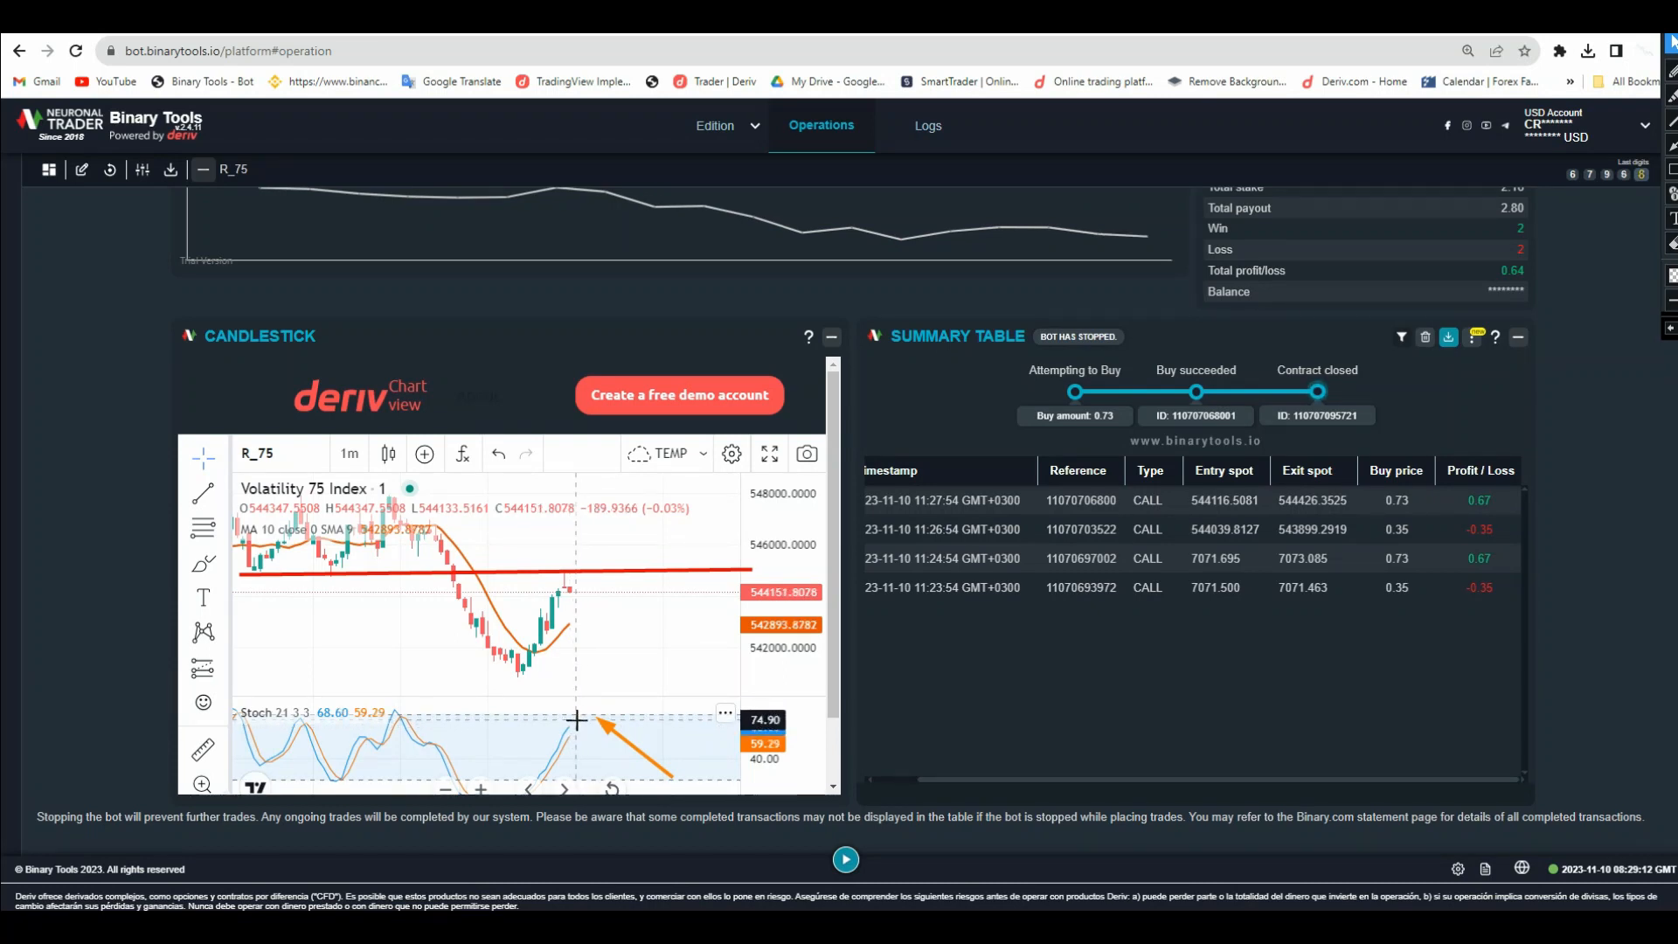
pyautogui.moveTo(693, 608)
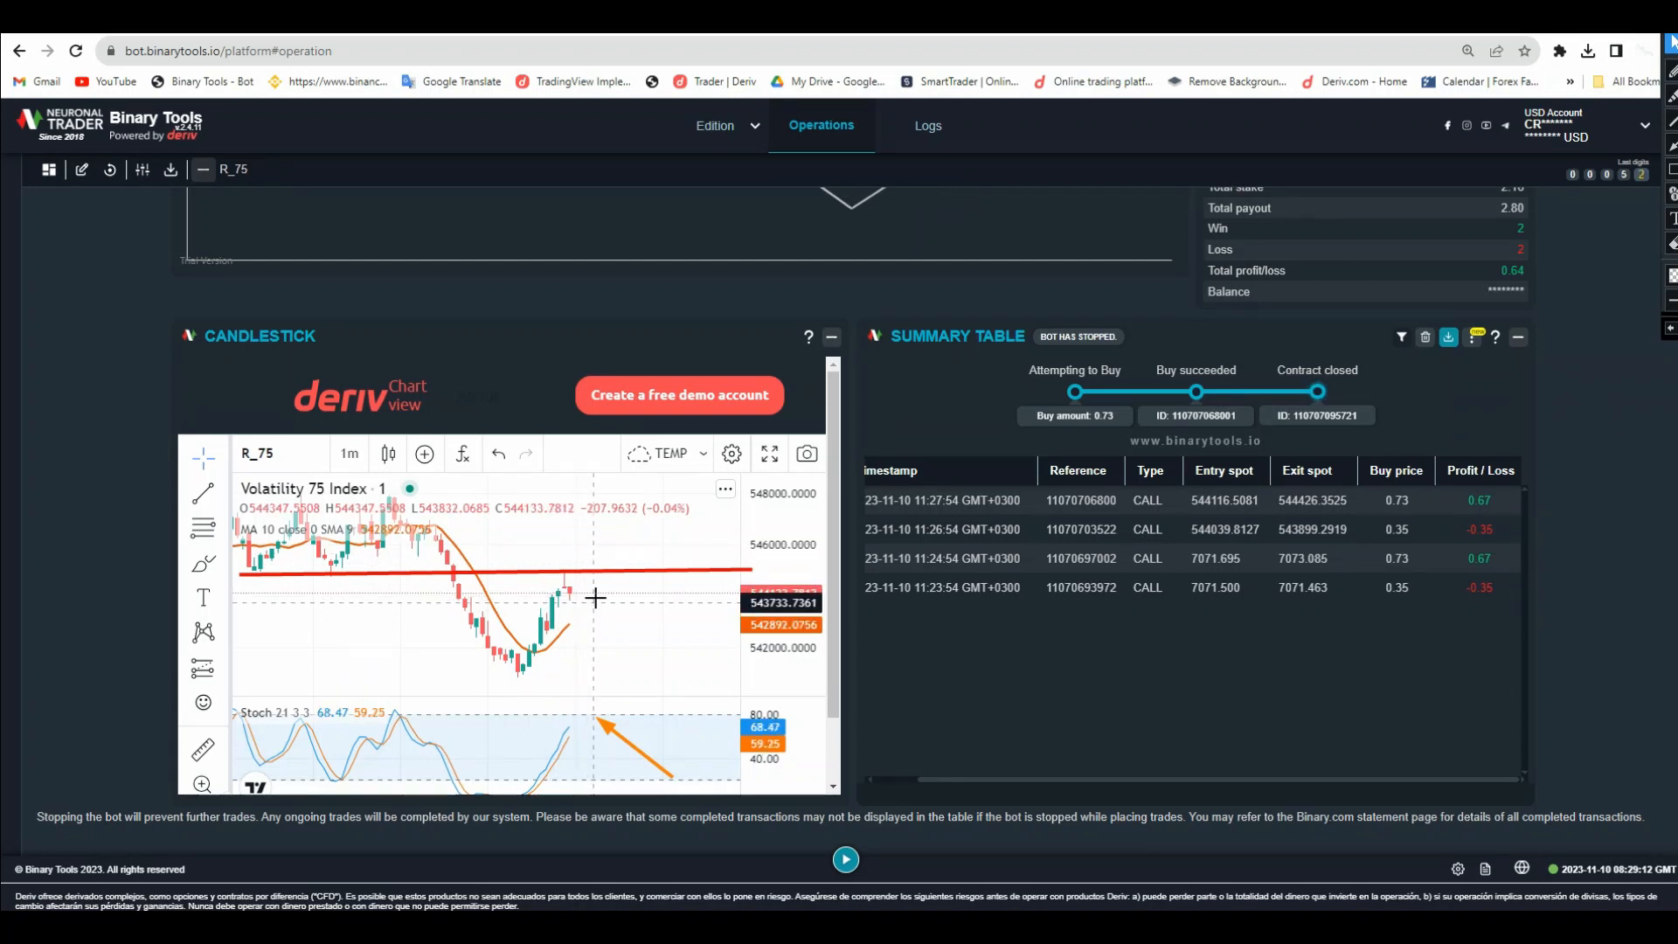
pyautogui.moveTo(568, 619)
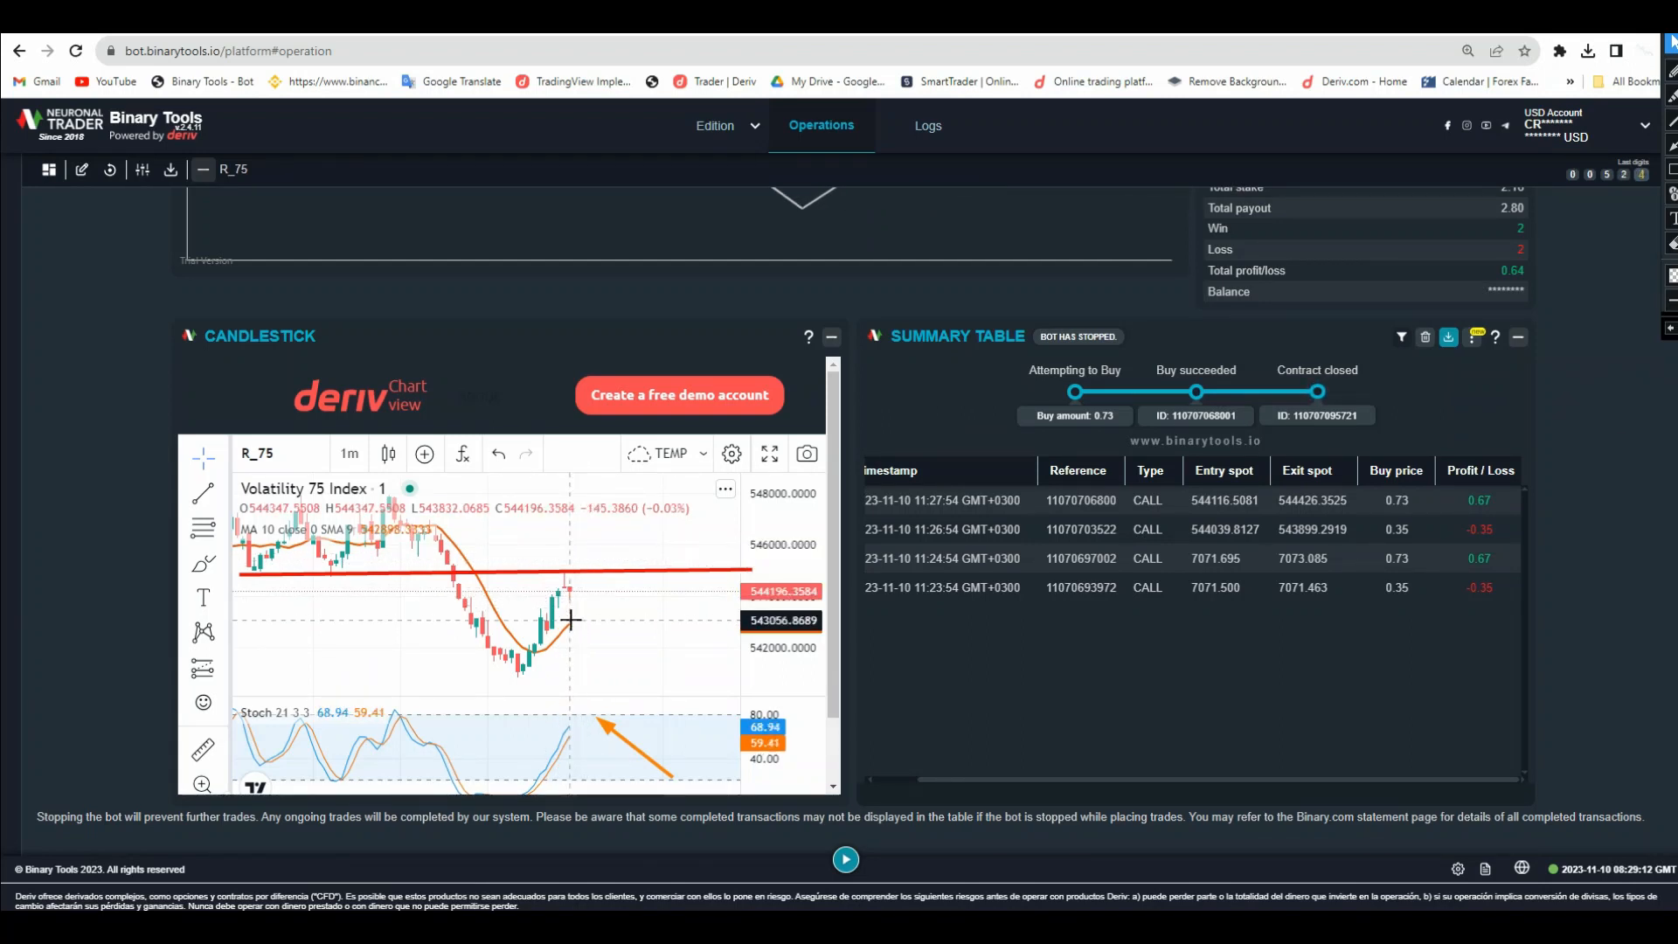
pyautogui.moveTo(566, 549)
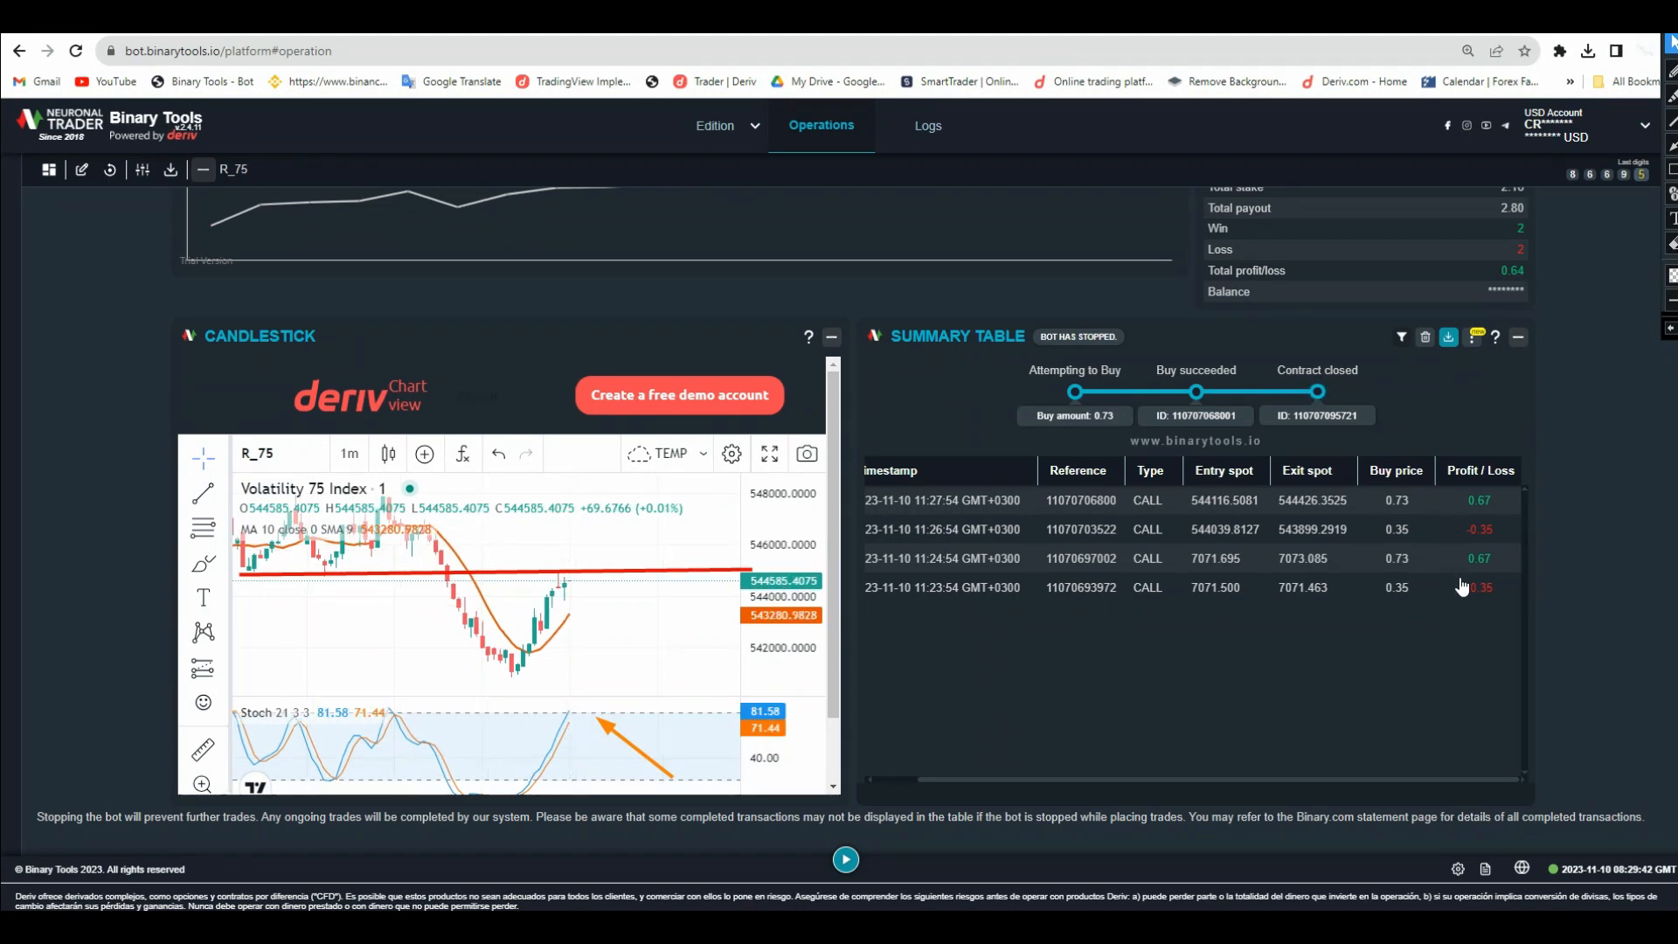
pyautogui.moveTo(1470, 581)
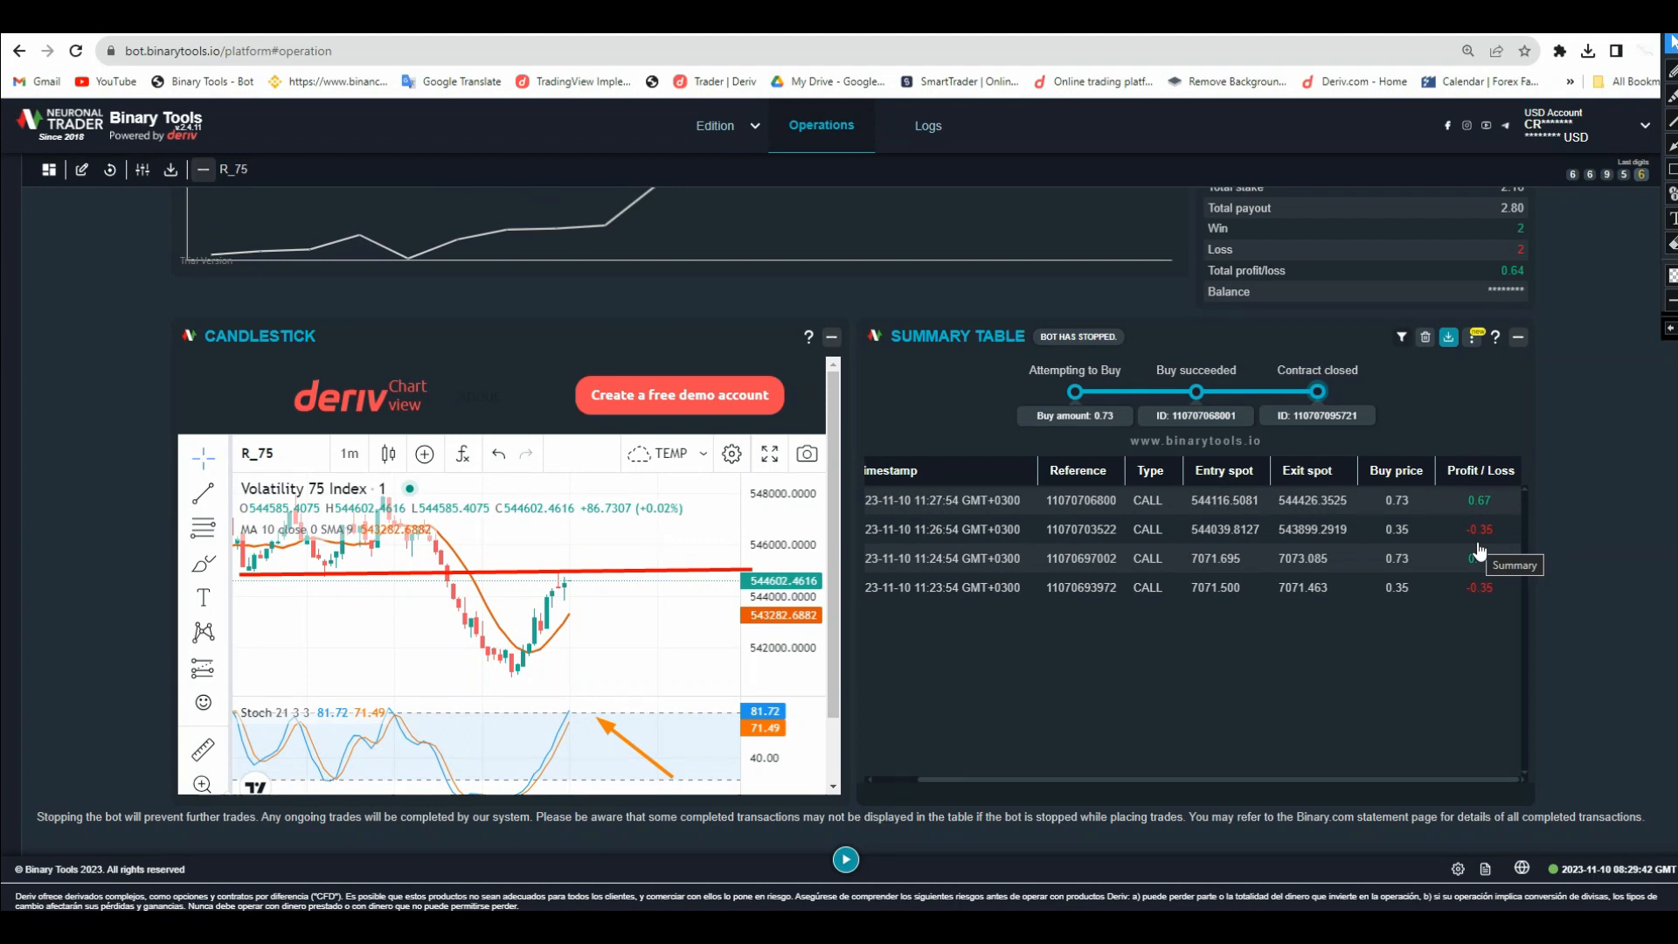